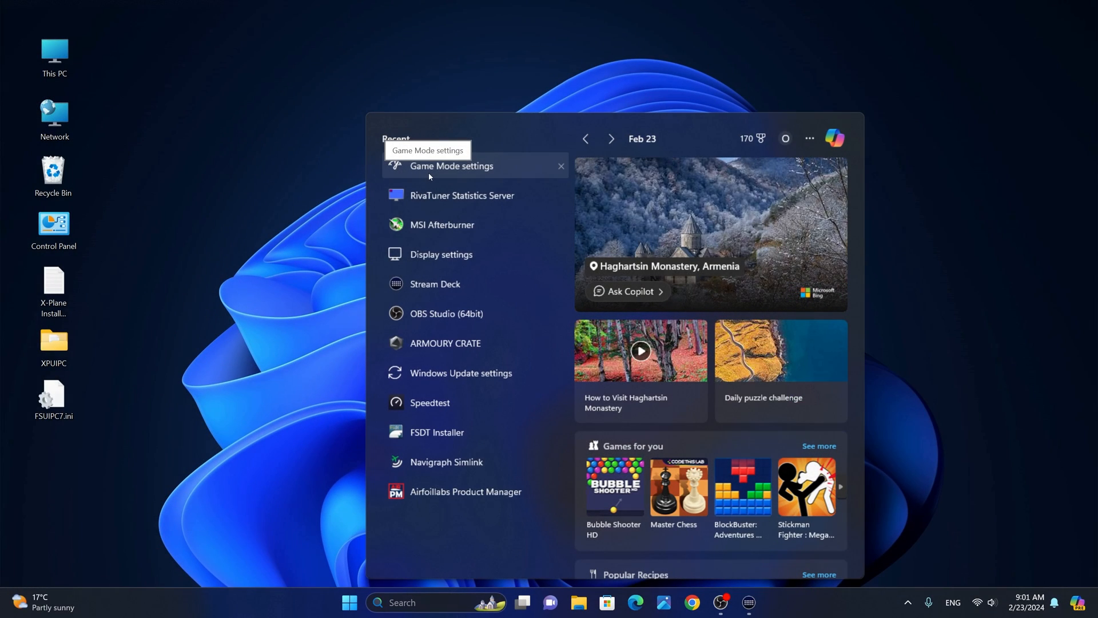
- Open Game Mode settings from the Start menu's Recent list and confirm Game Mode is on
click(451, 166)
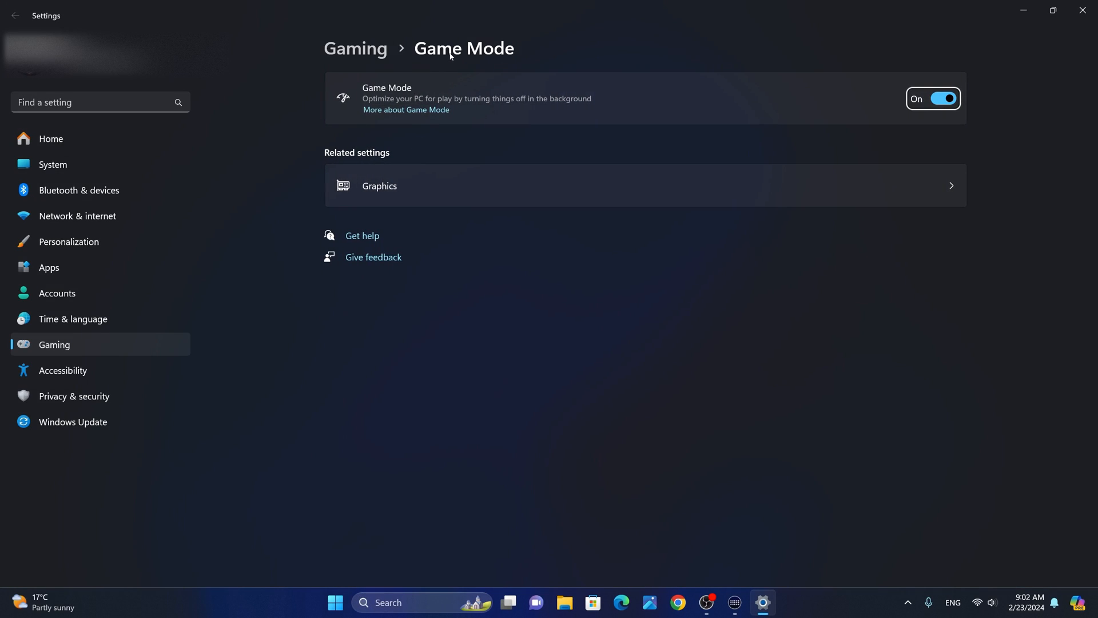
mouse_move(378, 96)
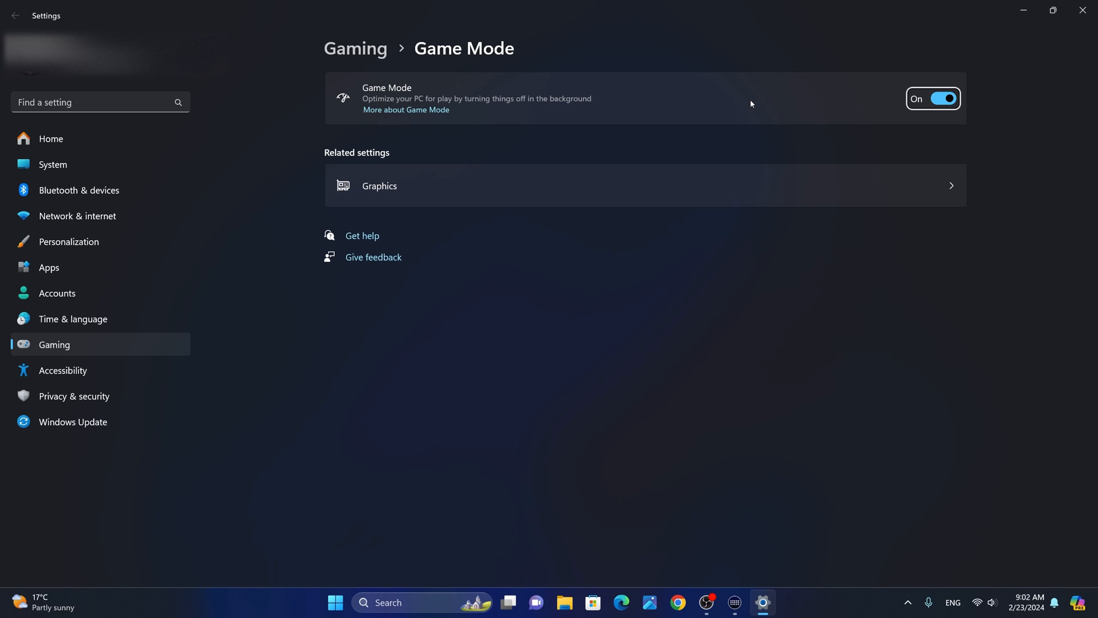
mouse_move(450, 96)
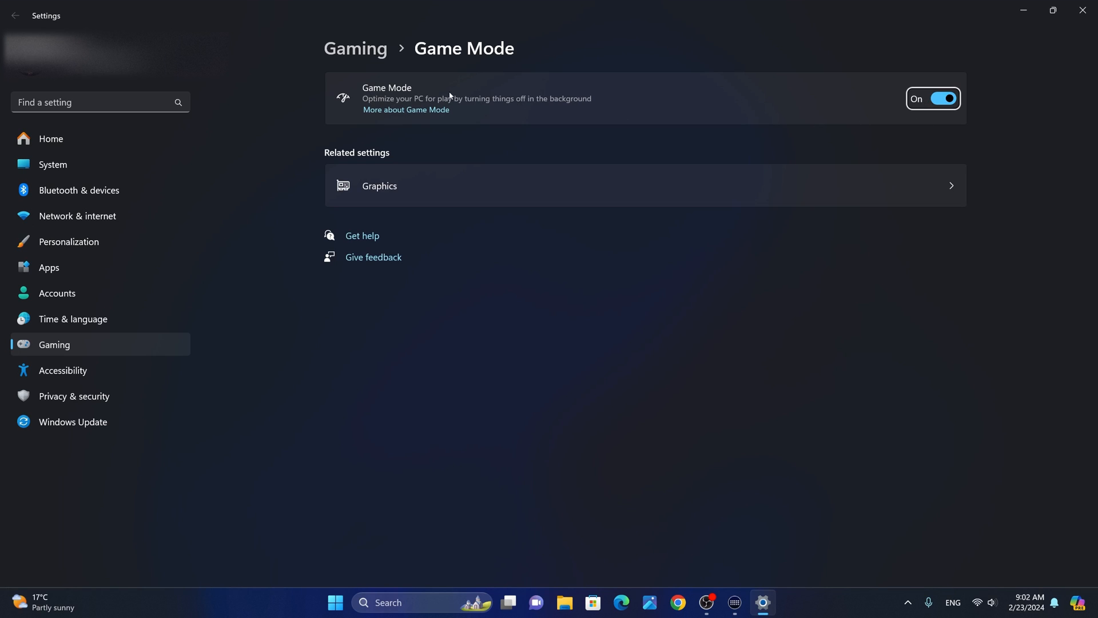
mouse_move(685, 97)
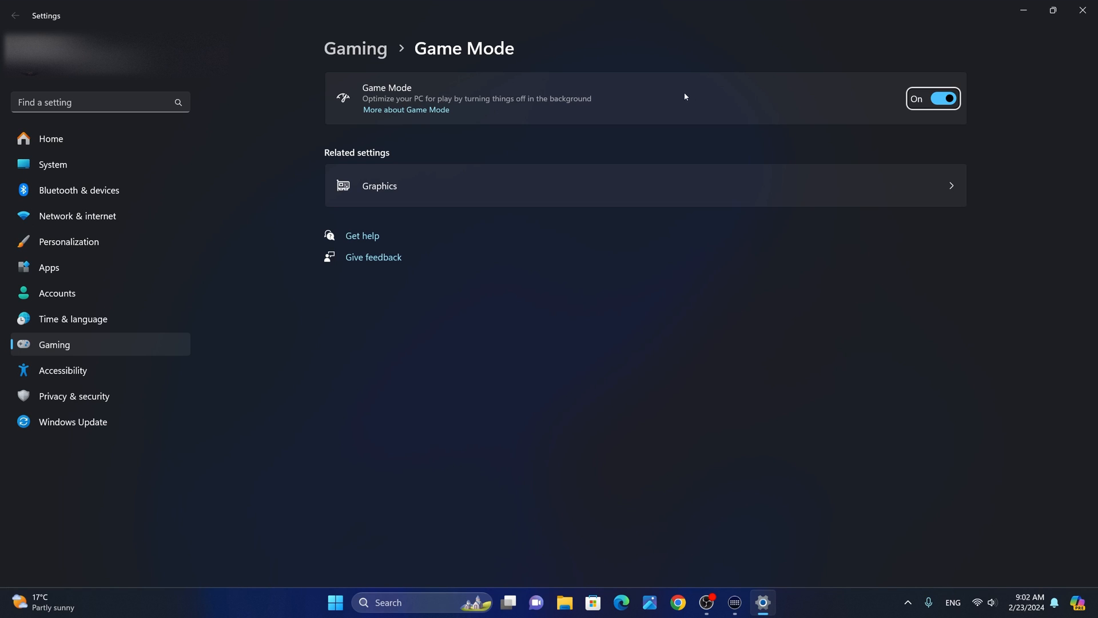
mouse_move(674, 102)
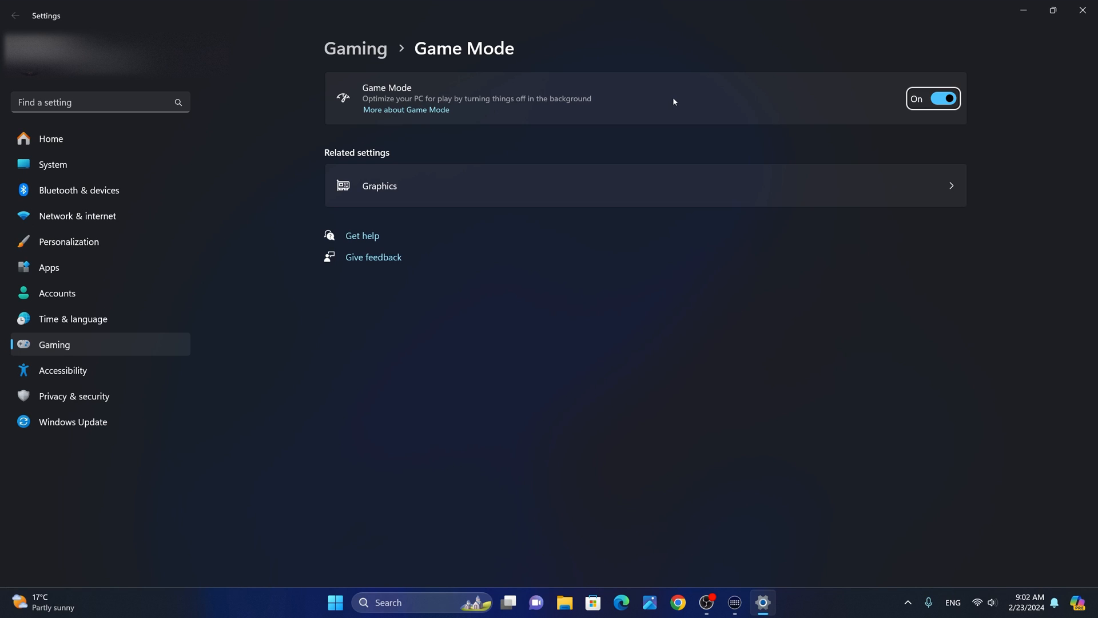
mouse_move(379, 185)
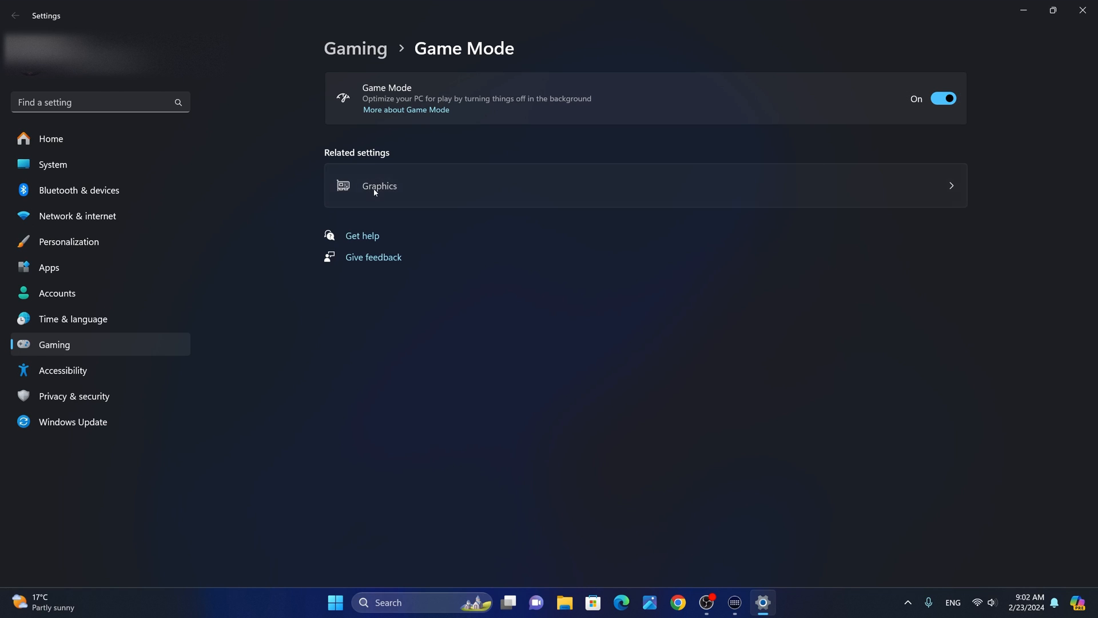
- In Graphics settings, browse to X-Plane (E:) > X-Plane 12 to add X-Plane.exe
click(379, 185)
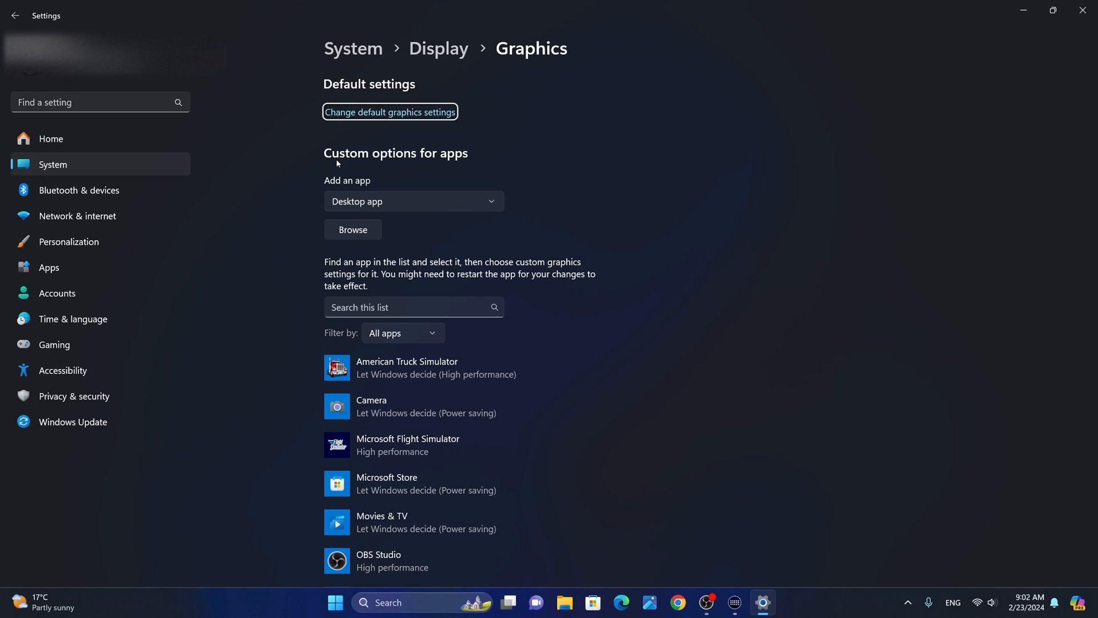
mouse_move(460, 157)
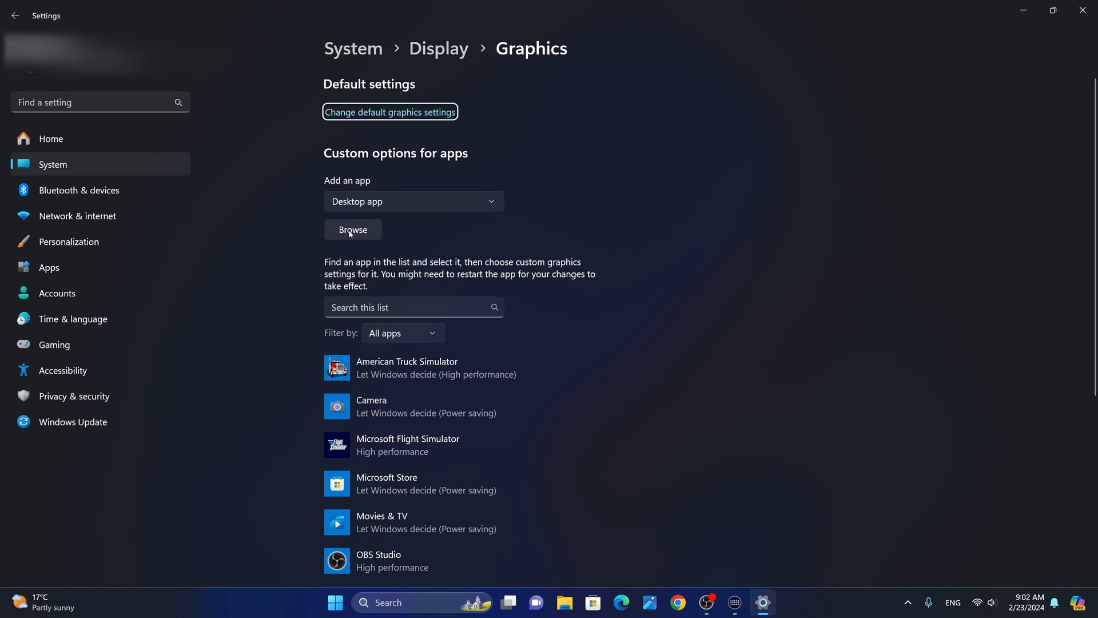
click(353, 230)
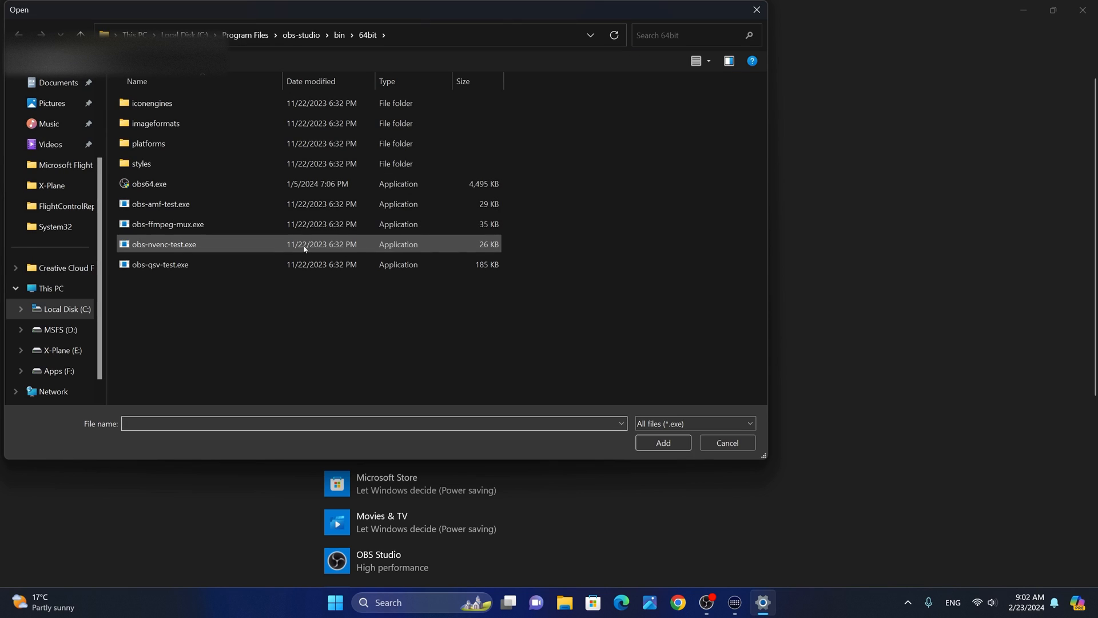
click(50, 287)
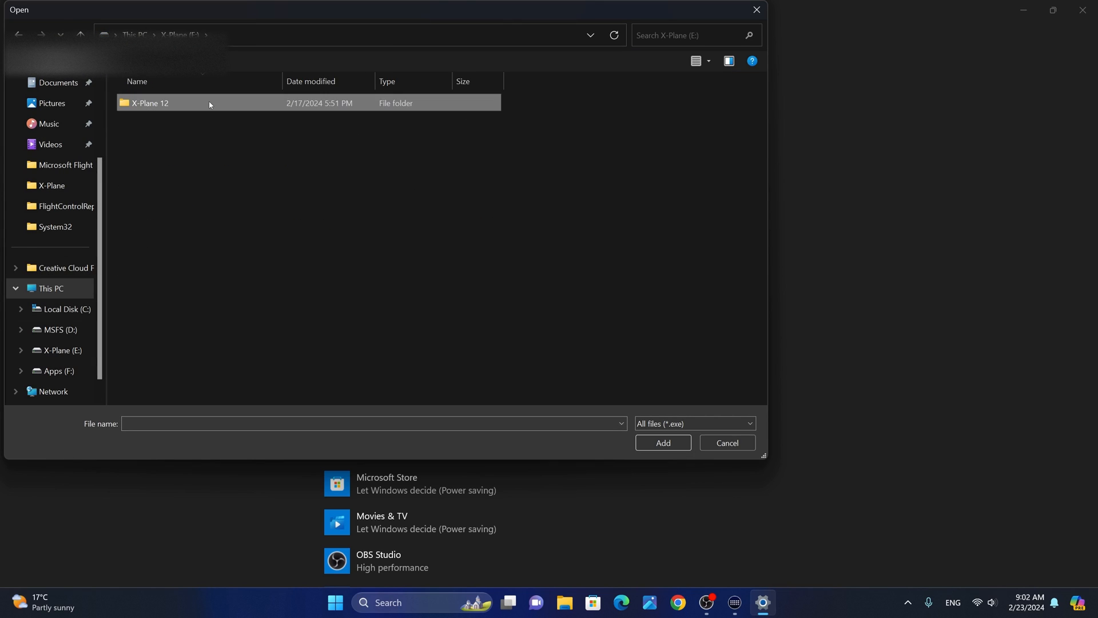
double_click(150, 103)
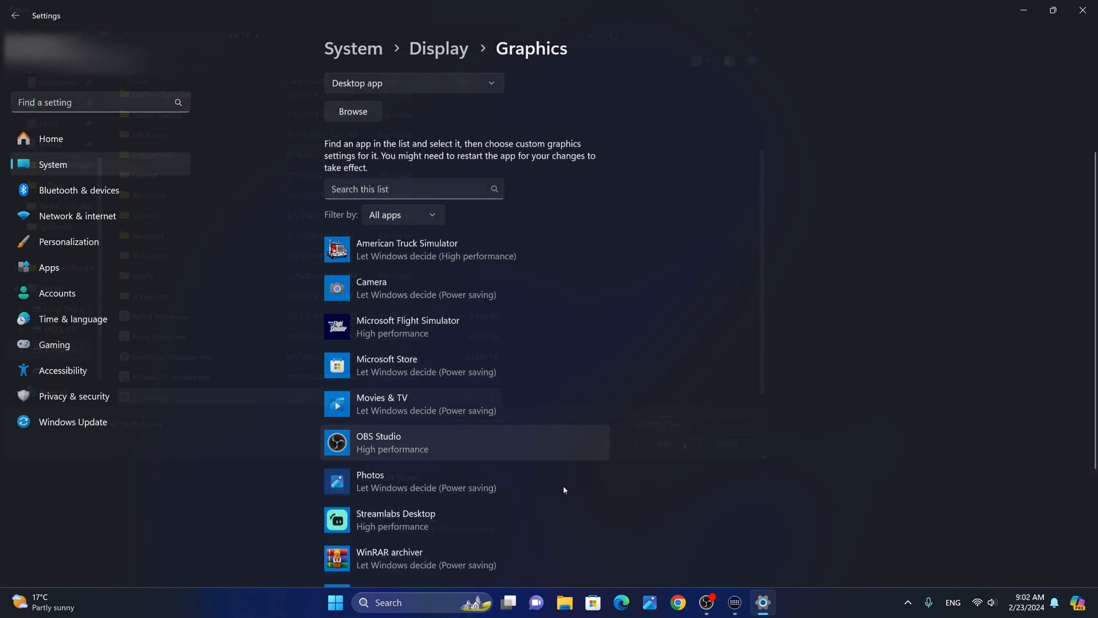
scroll(down, 3)
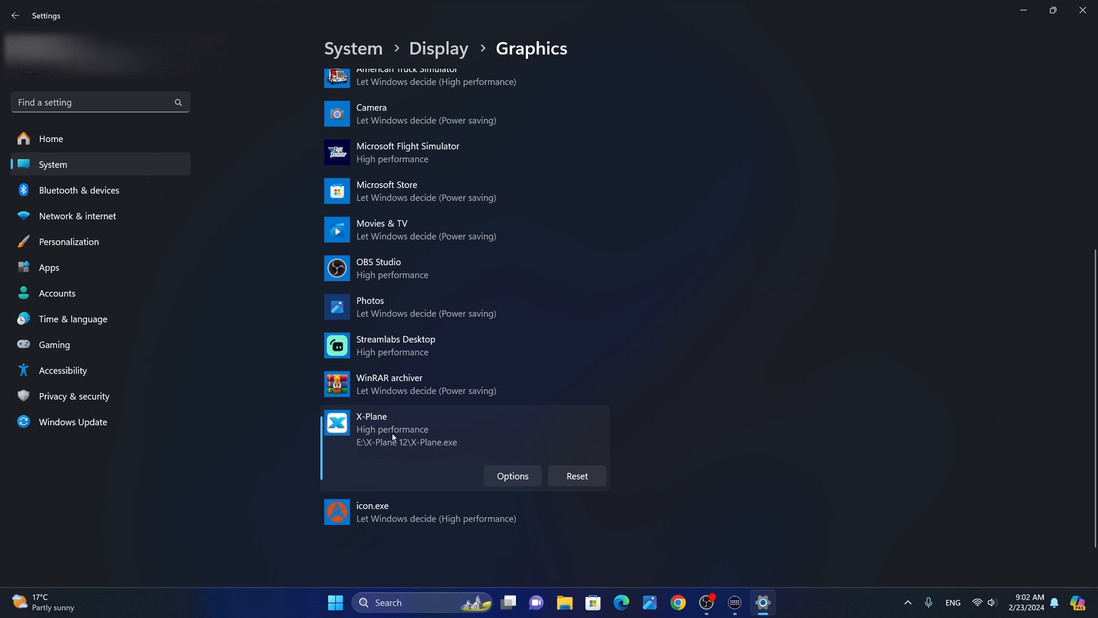
click(512, 476)
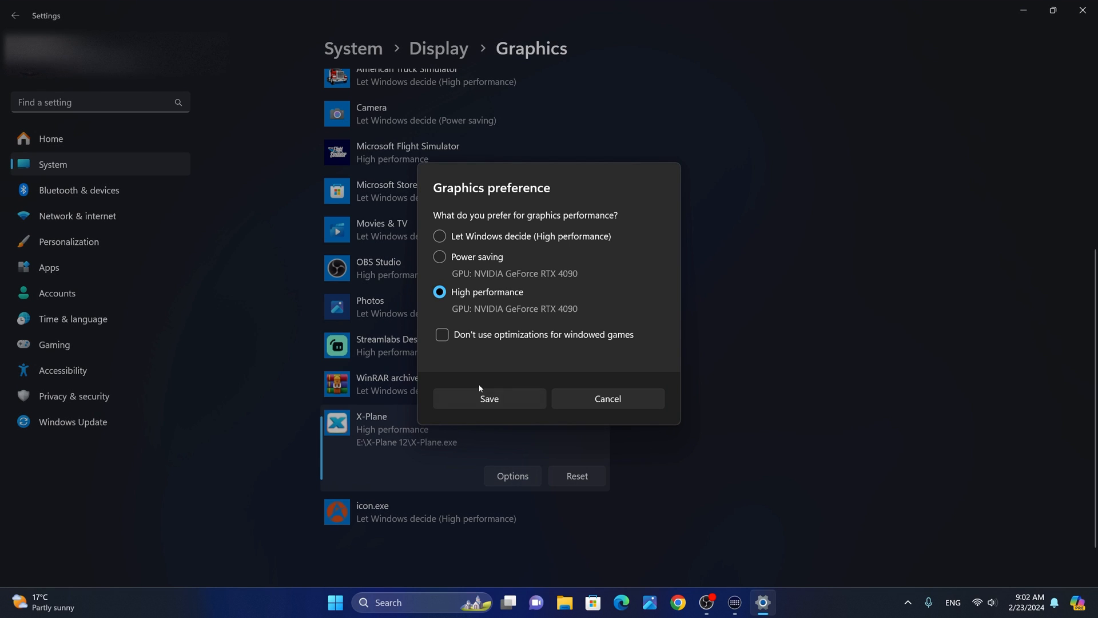
mouse_move(453, 318)
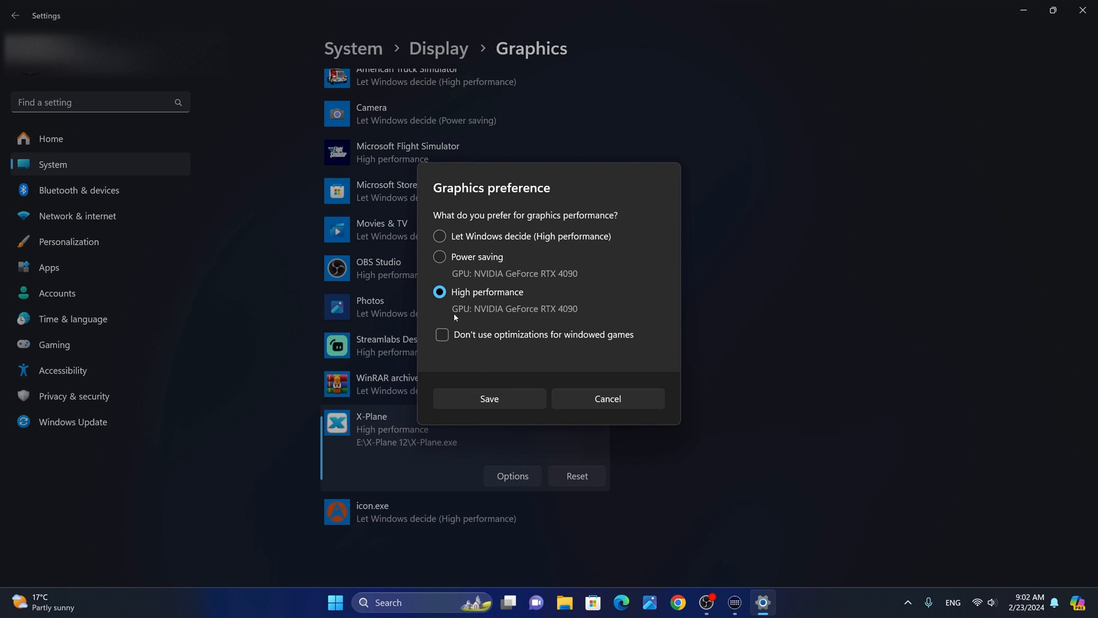
mouse_move(537, 317)
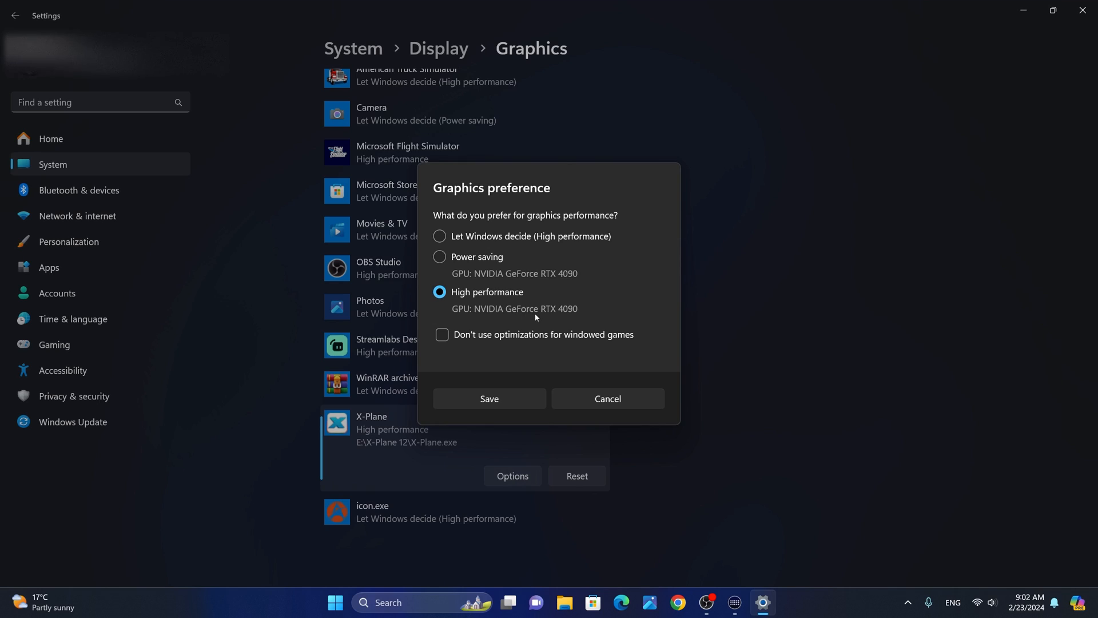
mouse_move(557, 314)
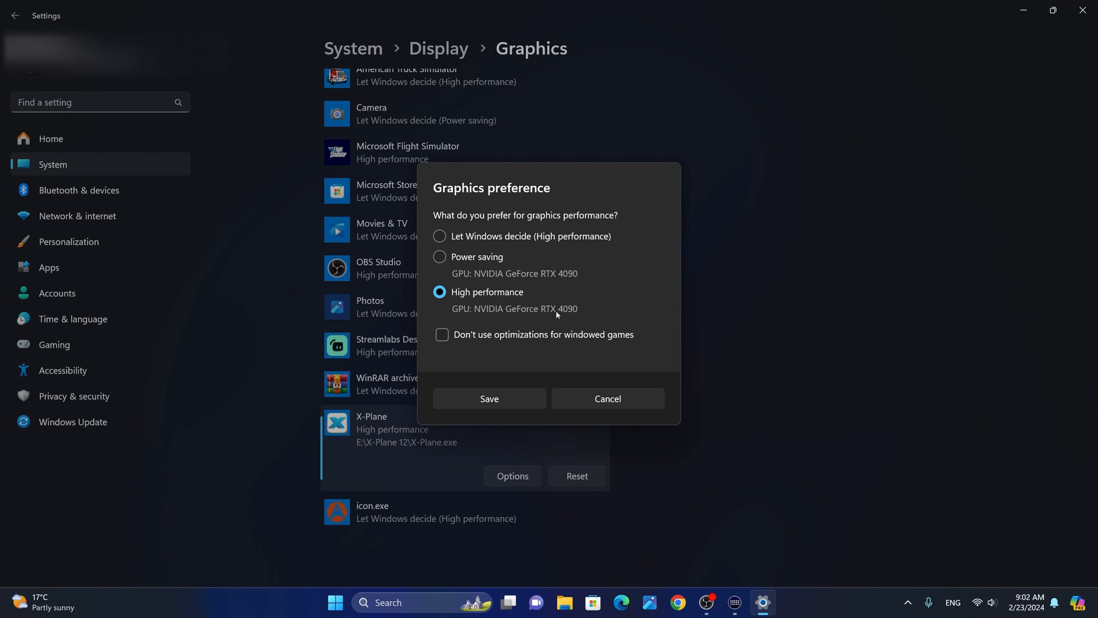
mouse_move(572, 316)
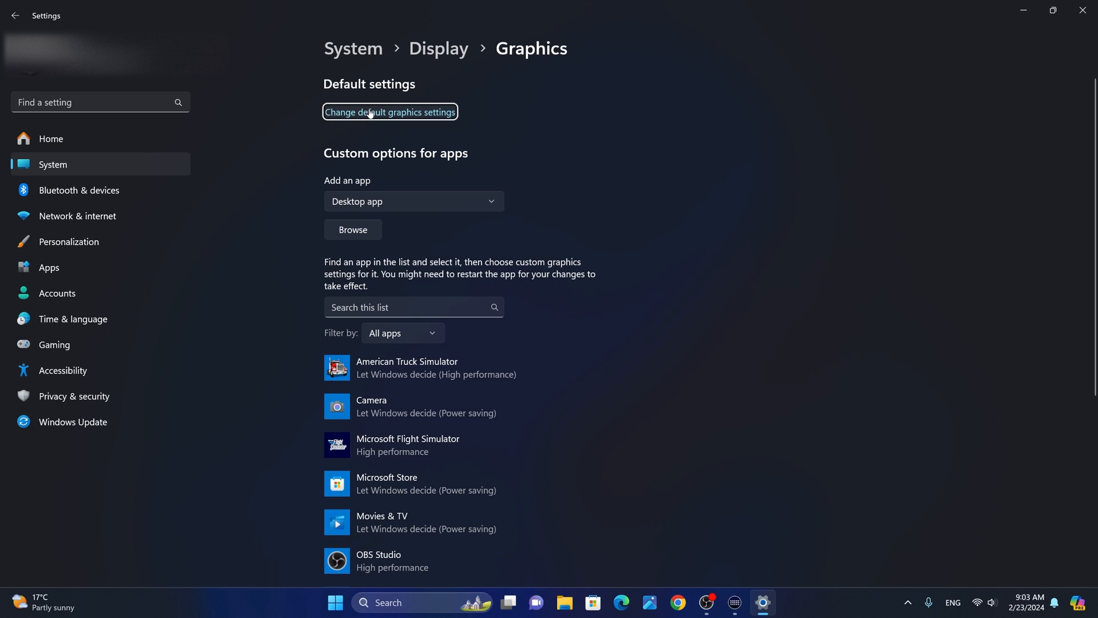
- Open Default graphics settings, showing GPU scheduling, VRR and windowed game optimizations on
click(391, 112)
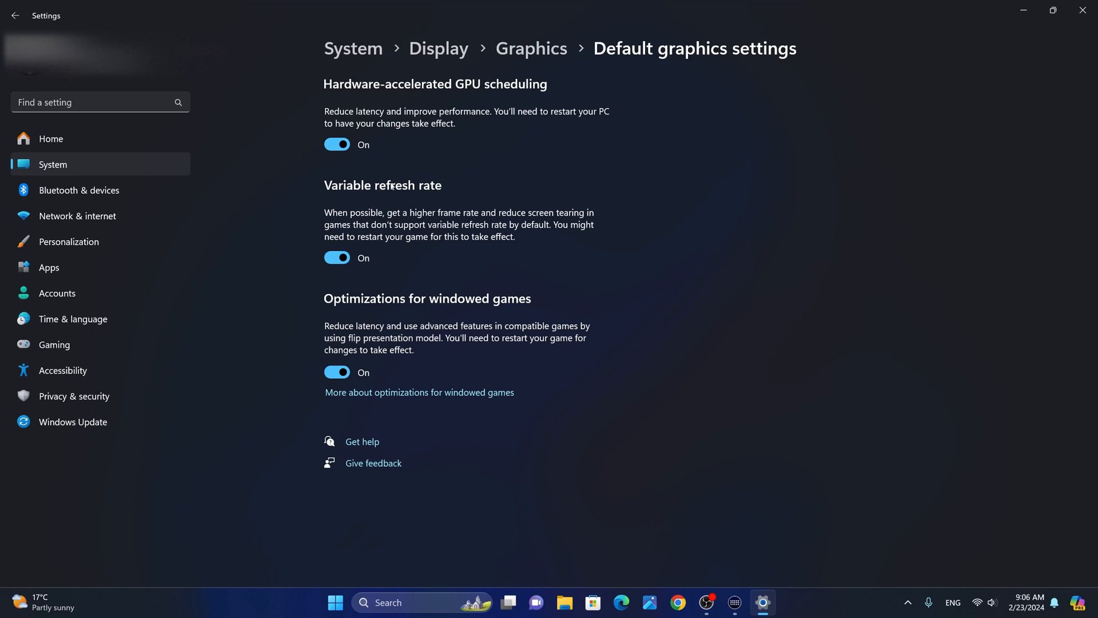
mouse_move(482, 100)
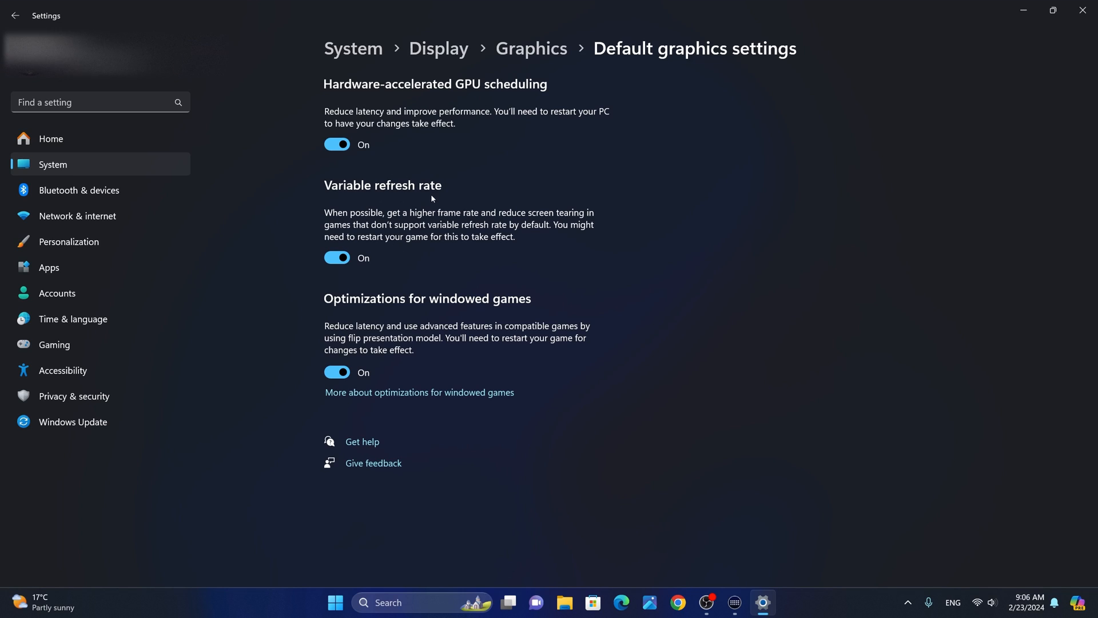
mouse_move(492, 311)
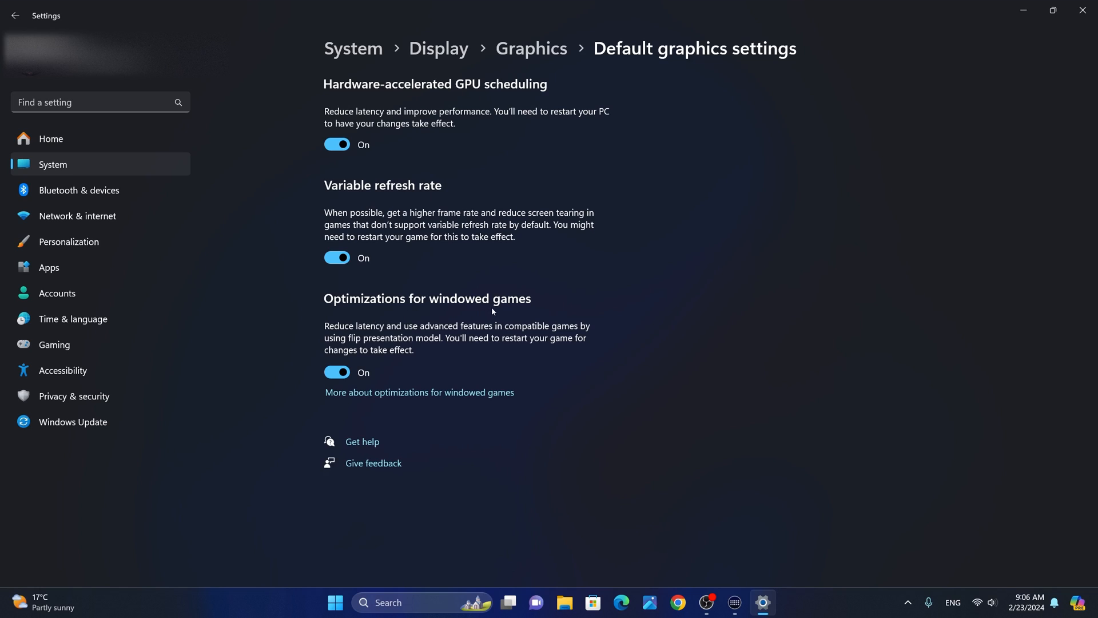
mouse_move(361, 363)
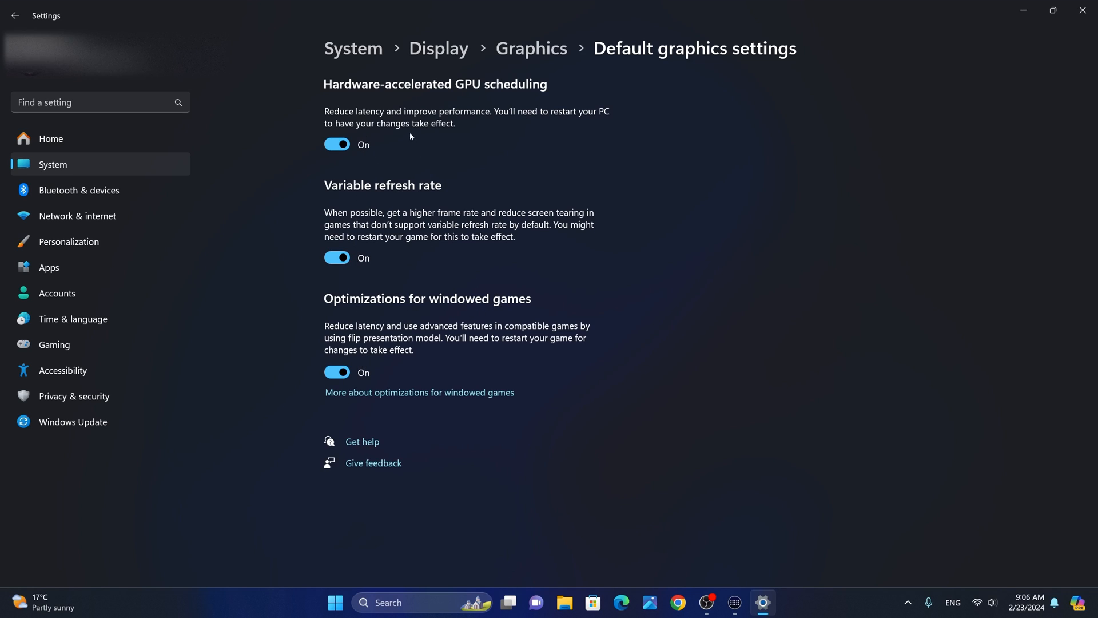
mouse_move(408, 164)
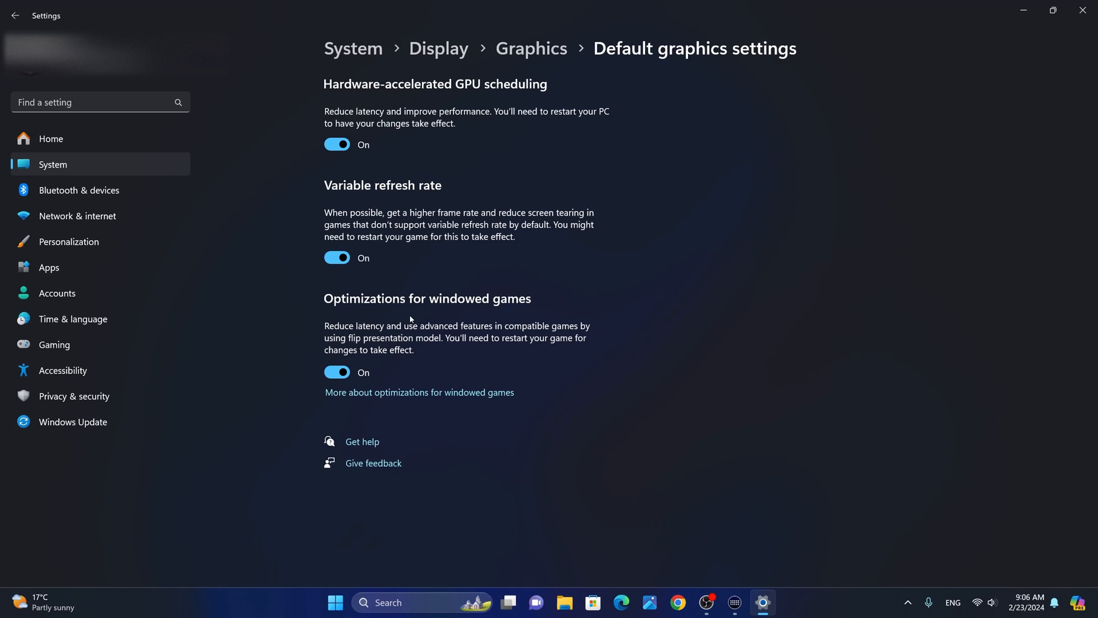
mouse_move(420, 271)
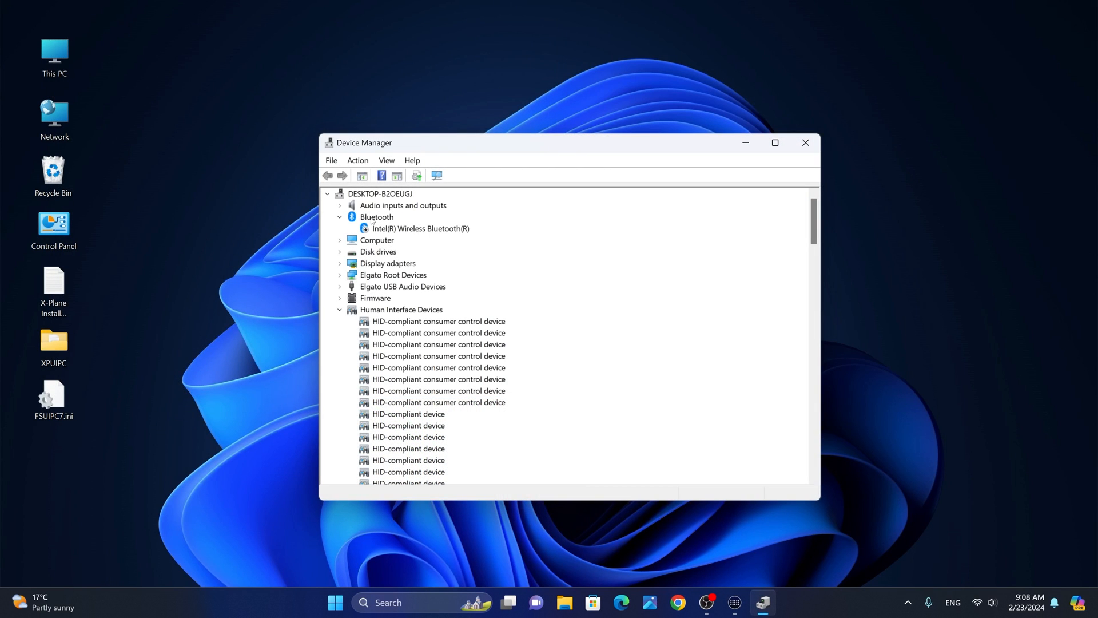
mouse_move(377, 221)
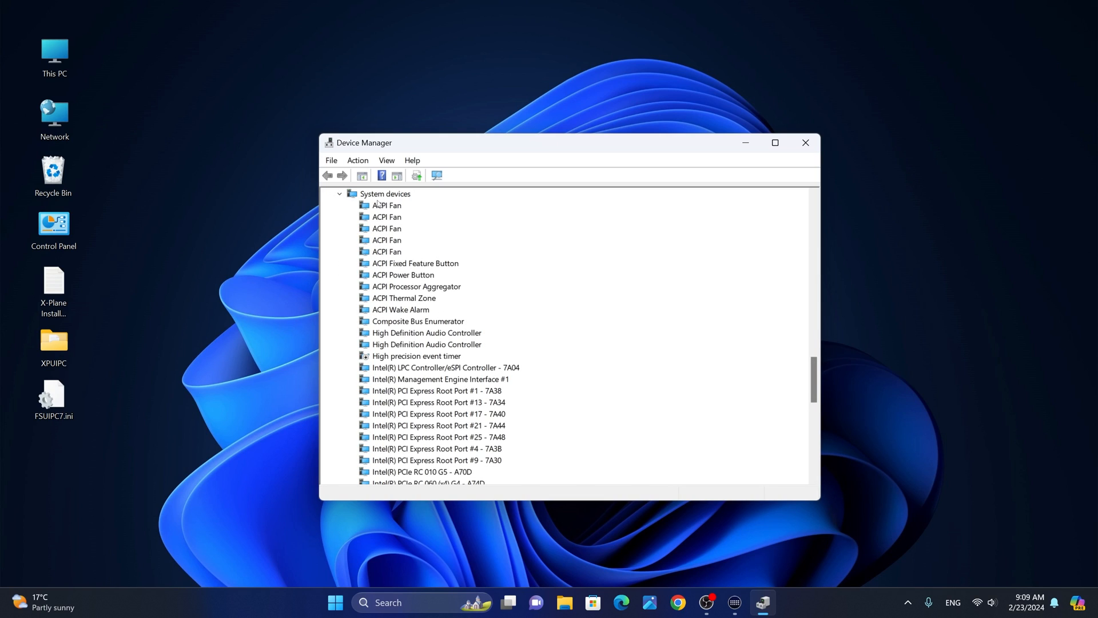
mouse_move(387, 362)
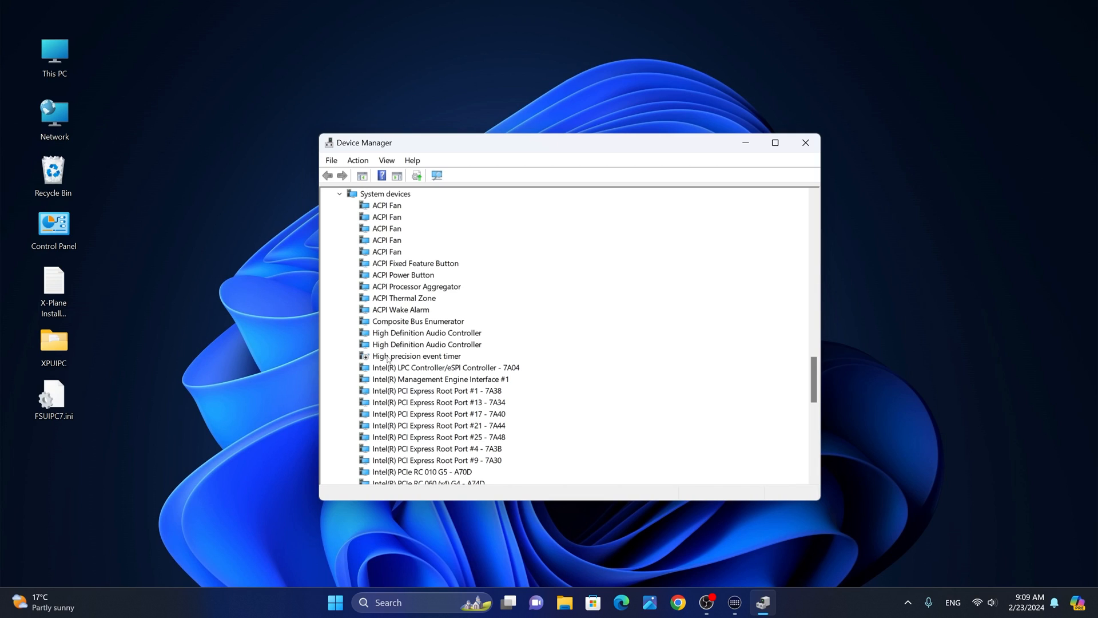
- Inspect the High precision event timer entry, then close Device Manager and right-click the desktop
right_click(416, 356)
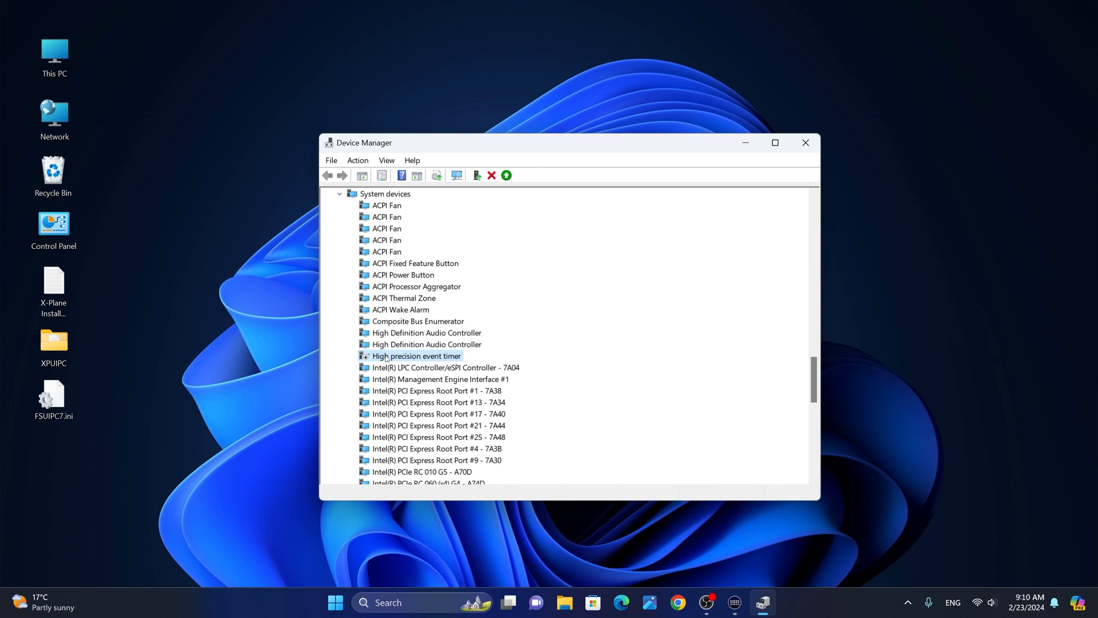
right_click(416, 356)
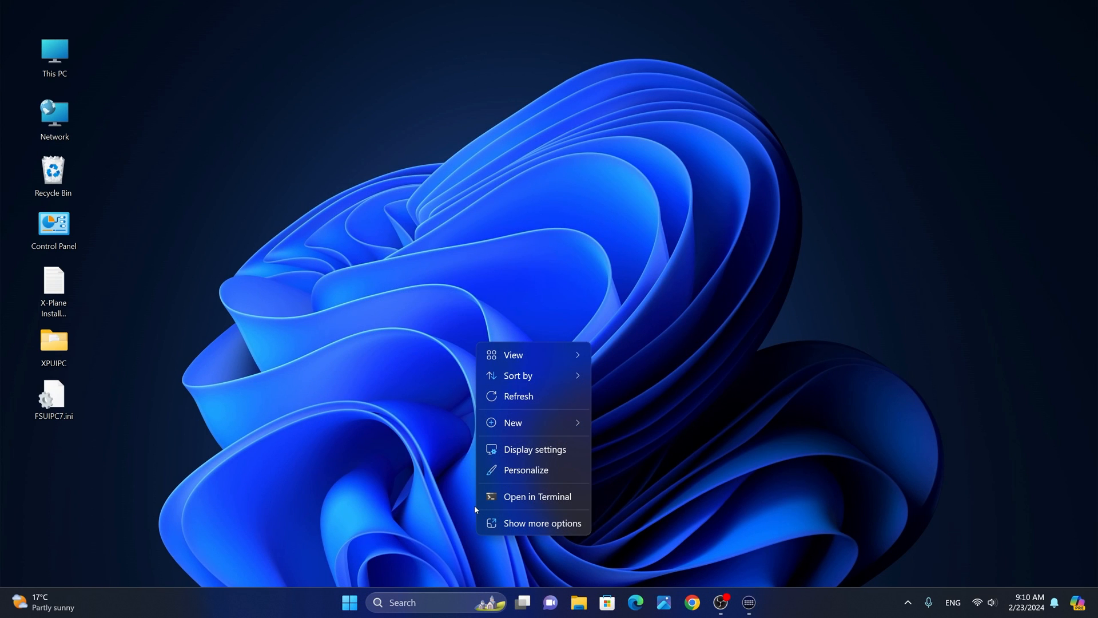
mouse_move(438, 515)
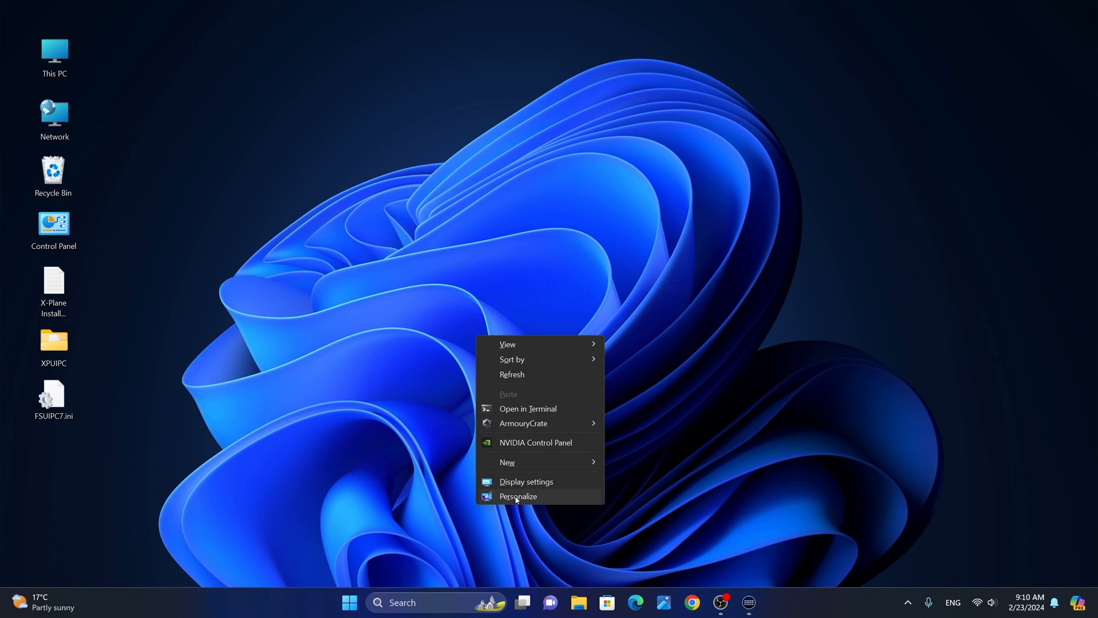
- Set Adjust video color settings to NVIDIA settings with Full (0-255) dynamic range
click(532, 445)
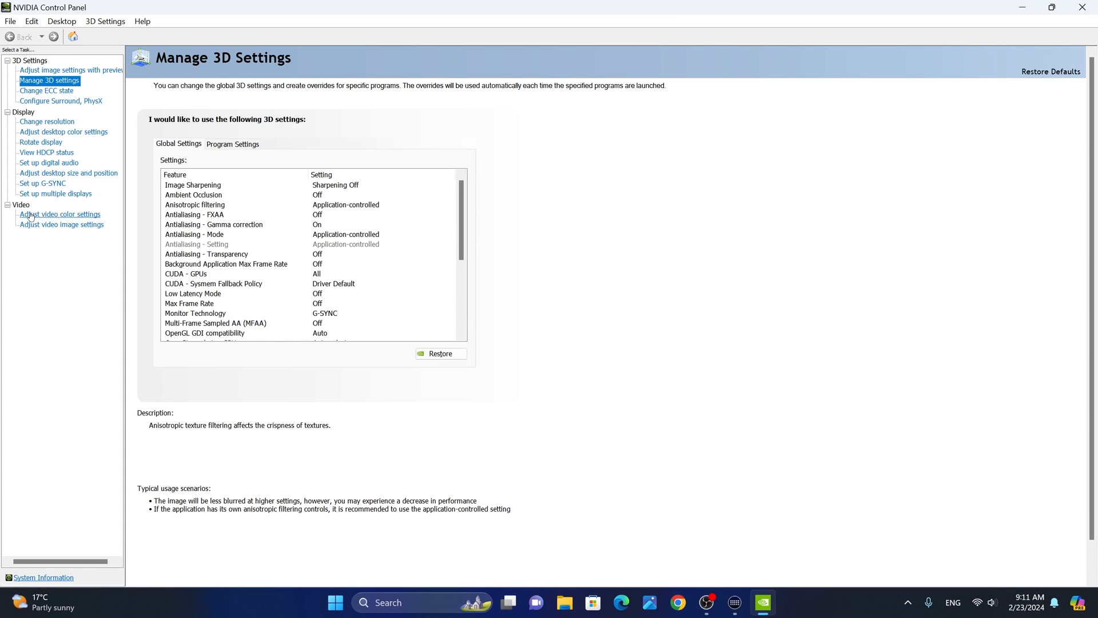
click(60, 213)
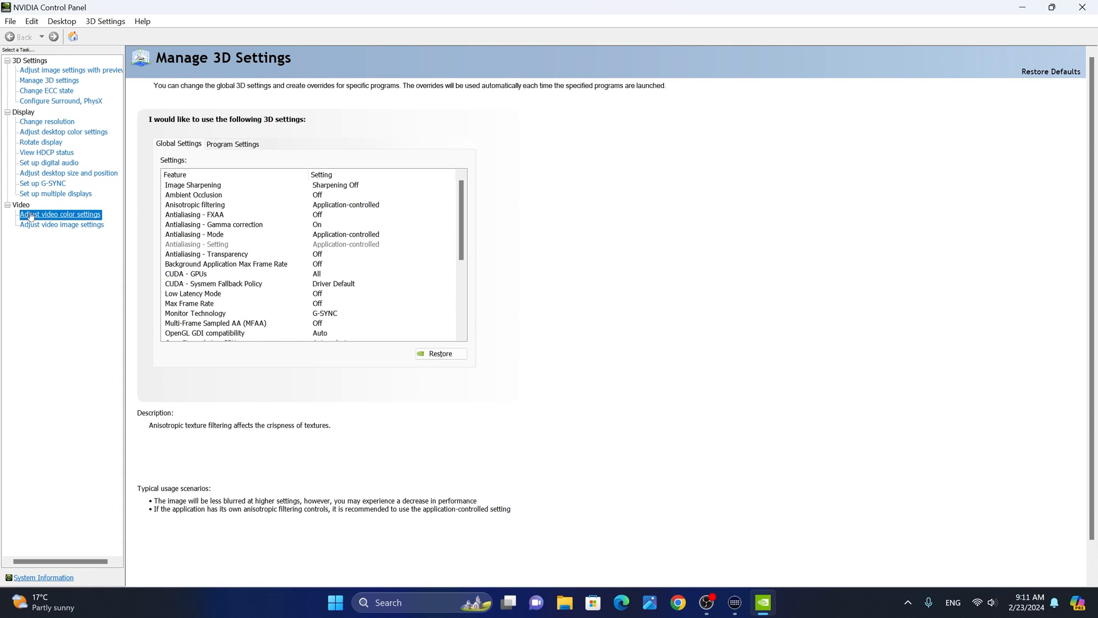
click(60, 213)
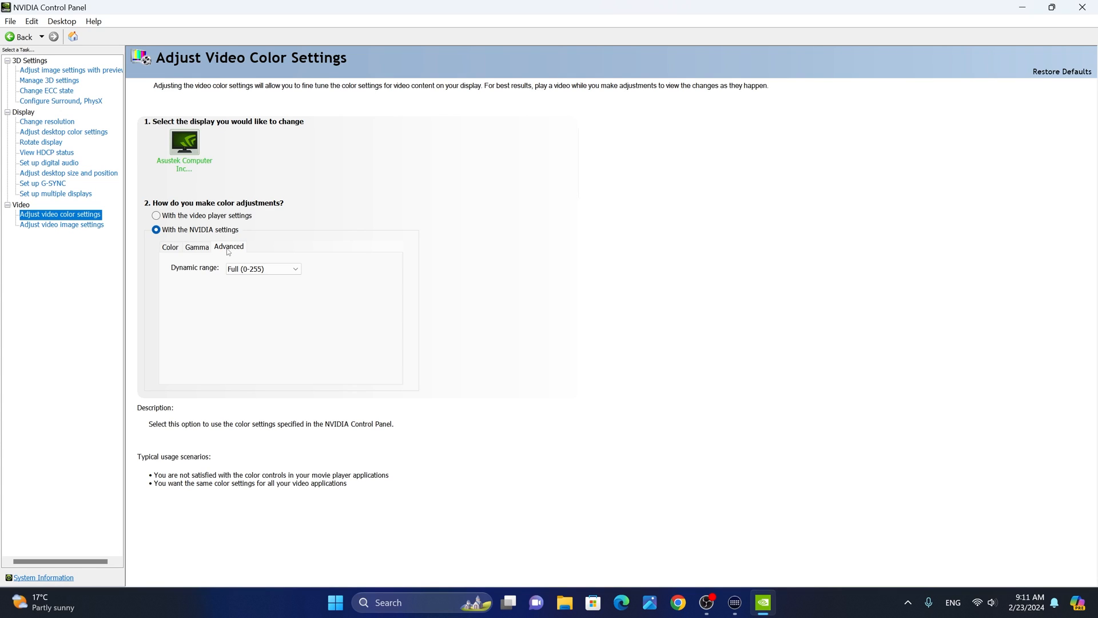
click(263, 269)
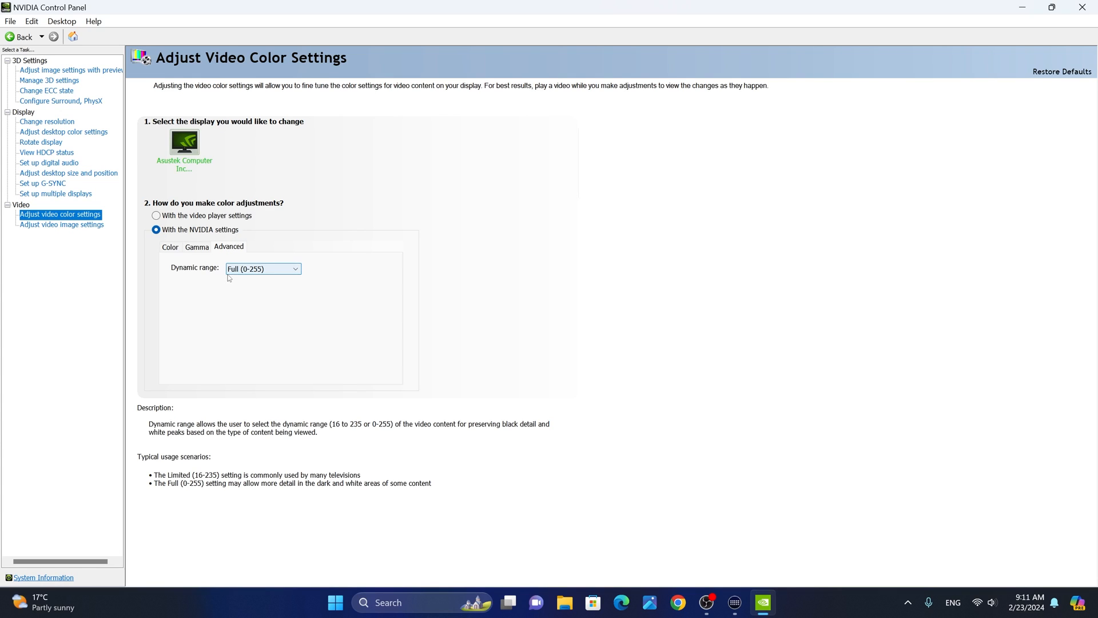
click(263, 268)
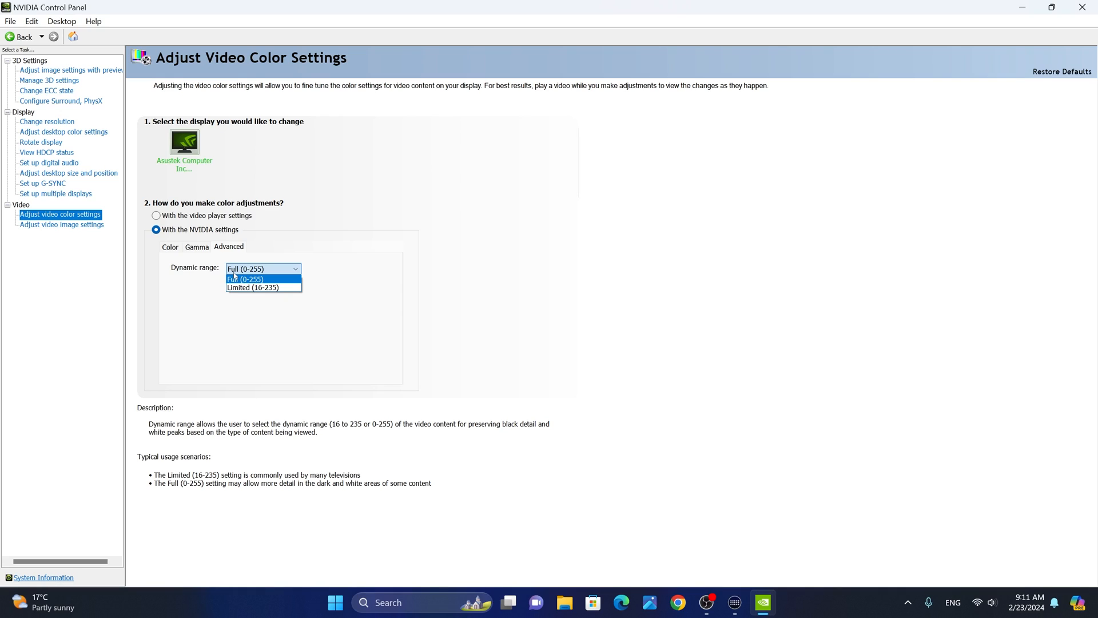
click(263, 279)
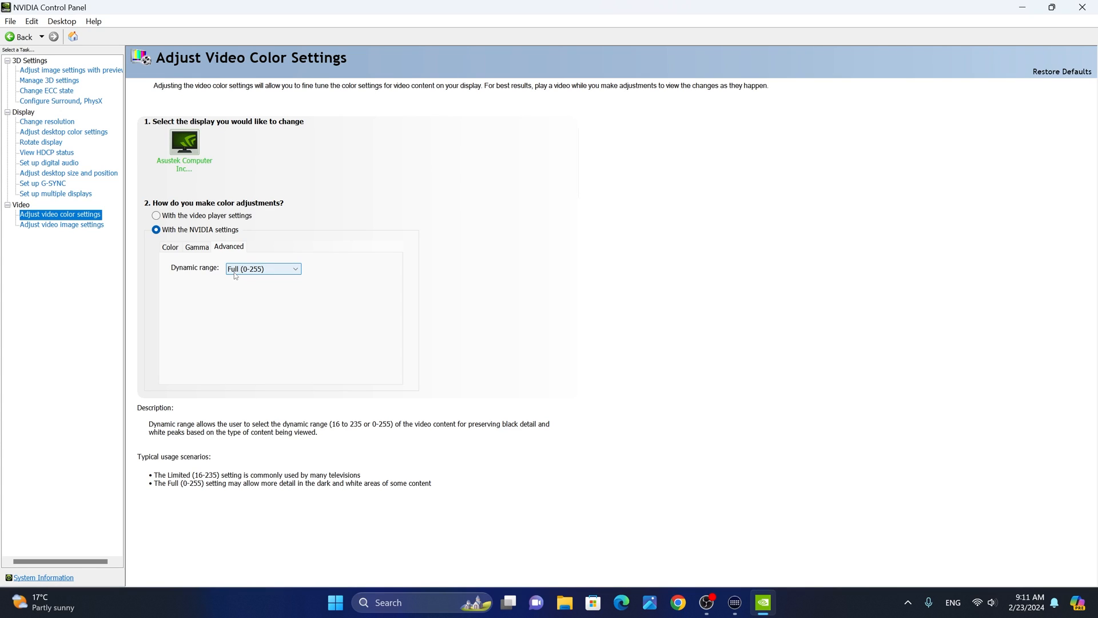
- Show Display > Set up G-SYNC, enabled for windowed and full screen mode
click(41, 183)
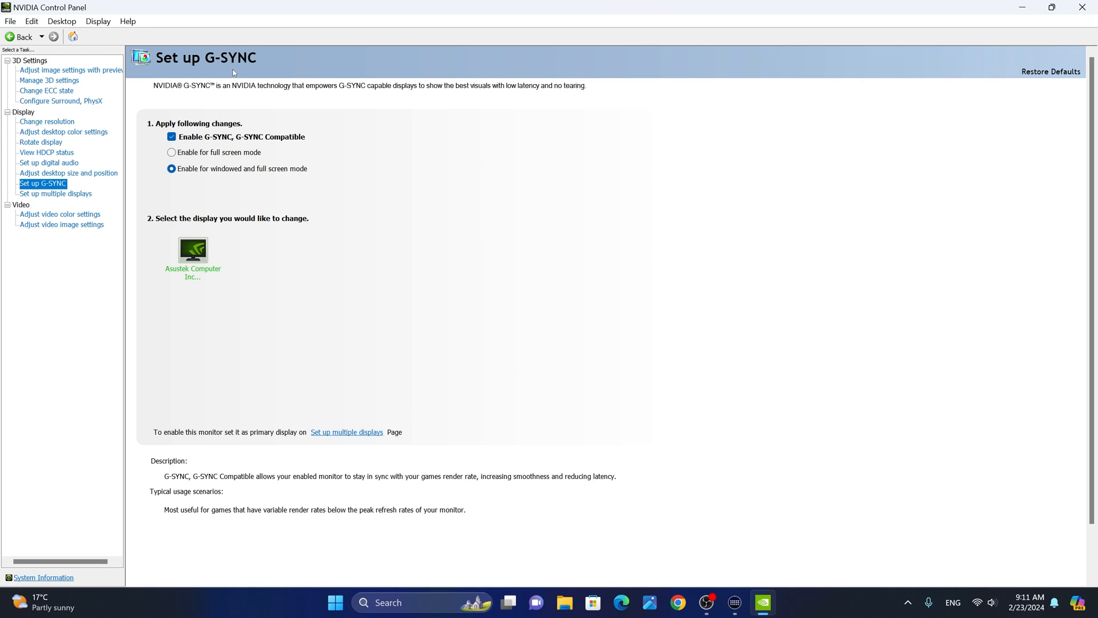
mouse_move(197, 148)
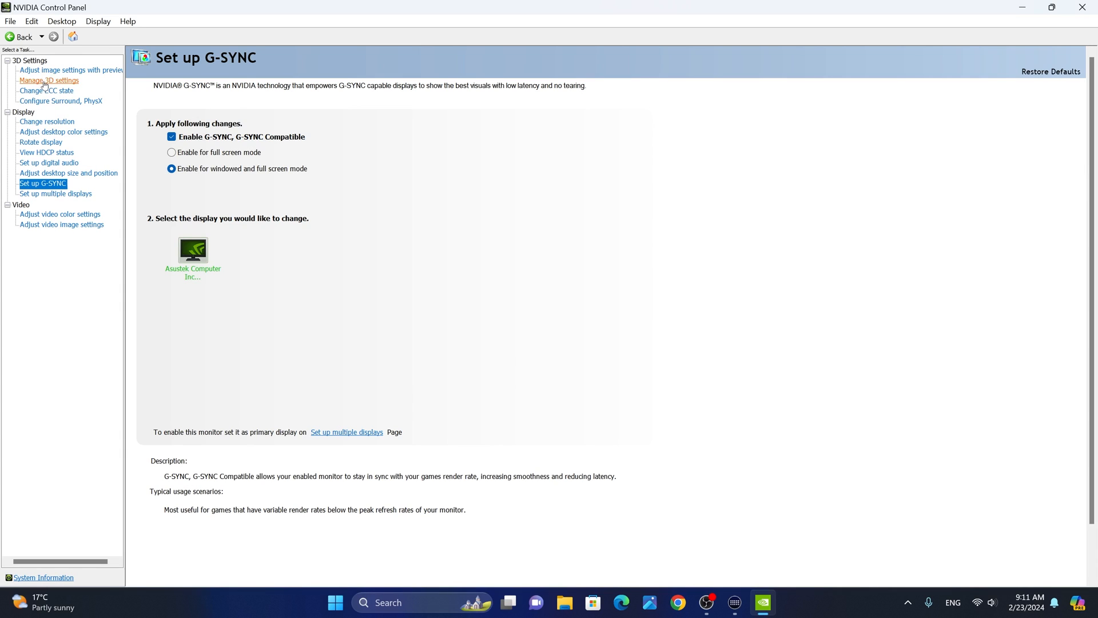
- Check the global 3D settings' Shader Cache Size, which should be Unlimited
click(48, 81)
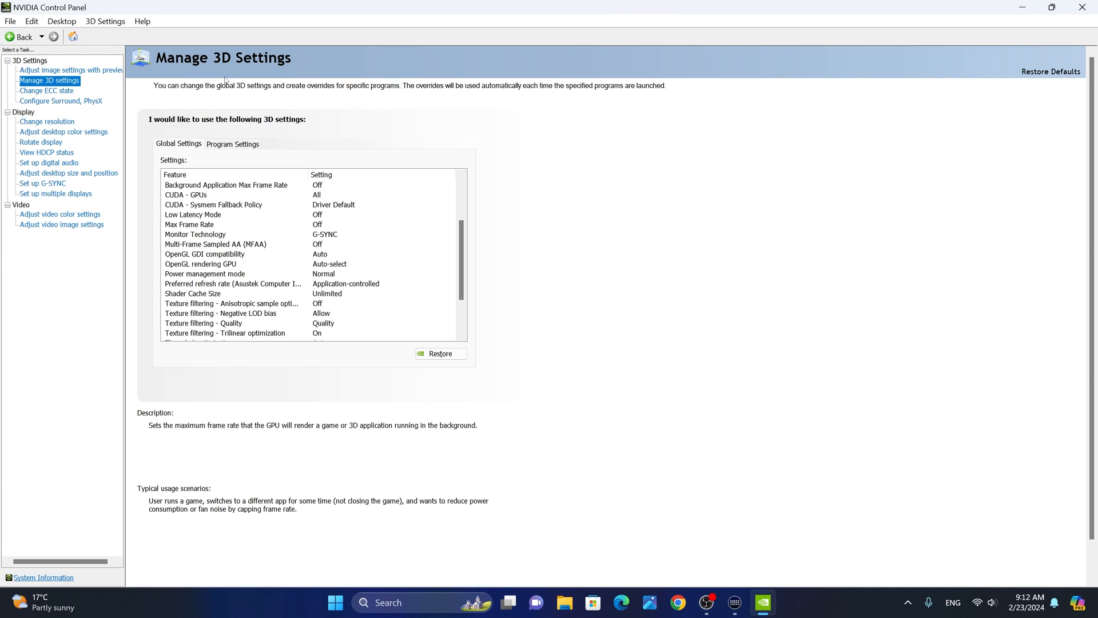
mouse_move(178, 149)
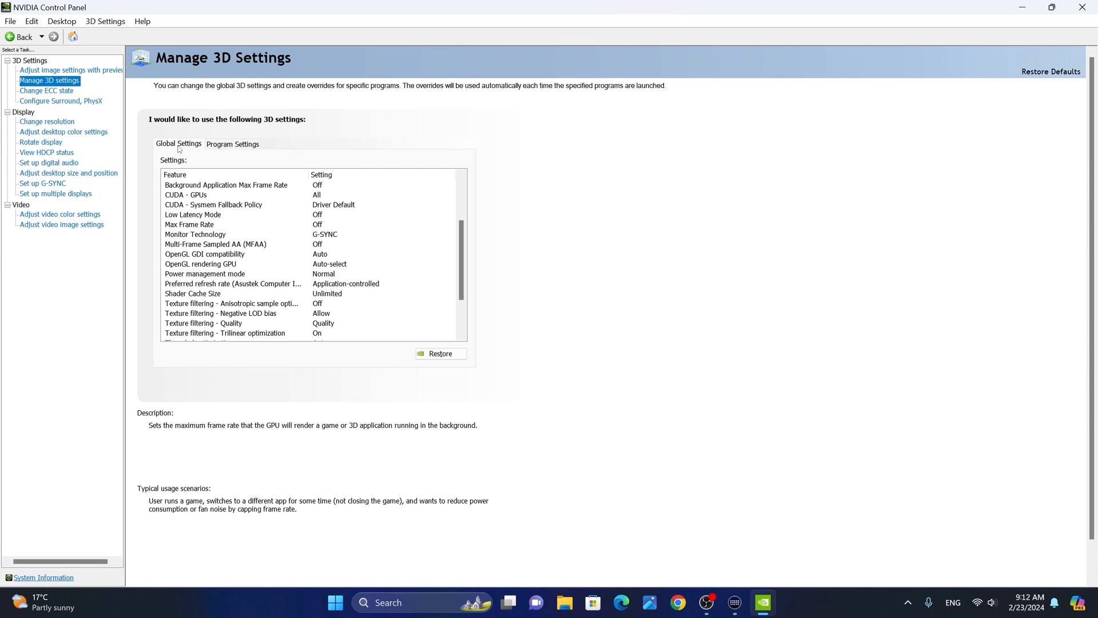
click(205, 254)
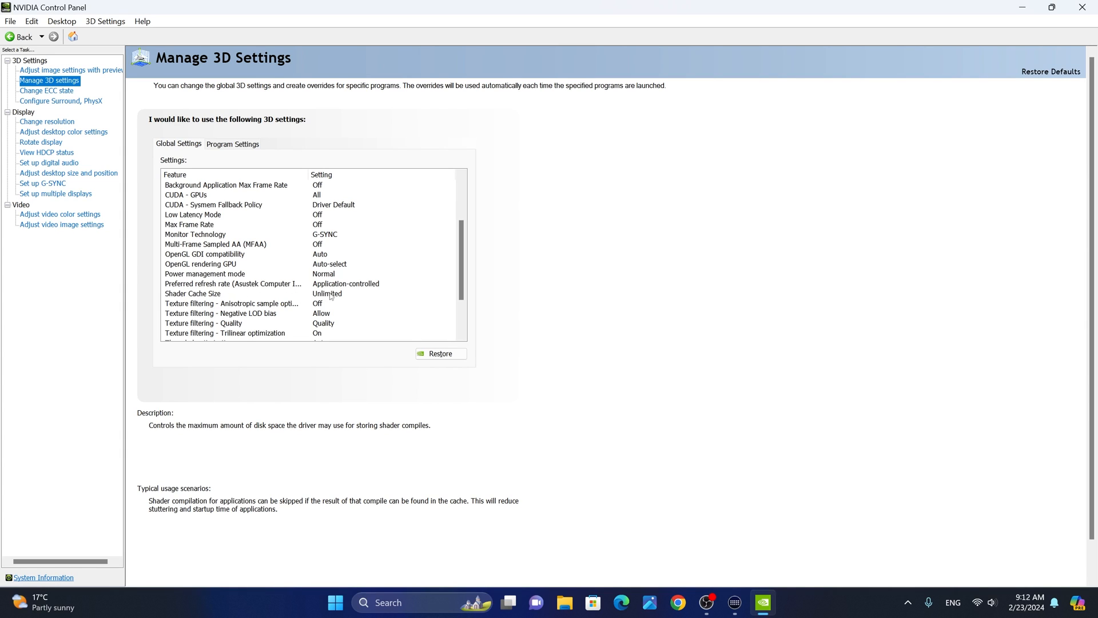
click(233, 144)
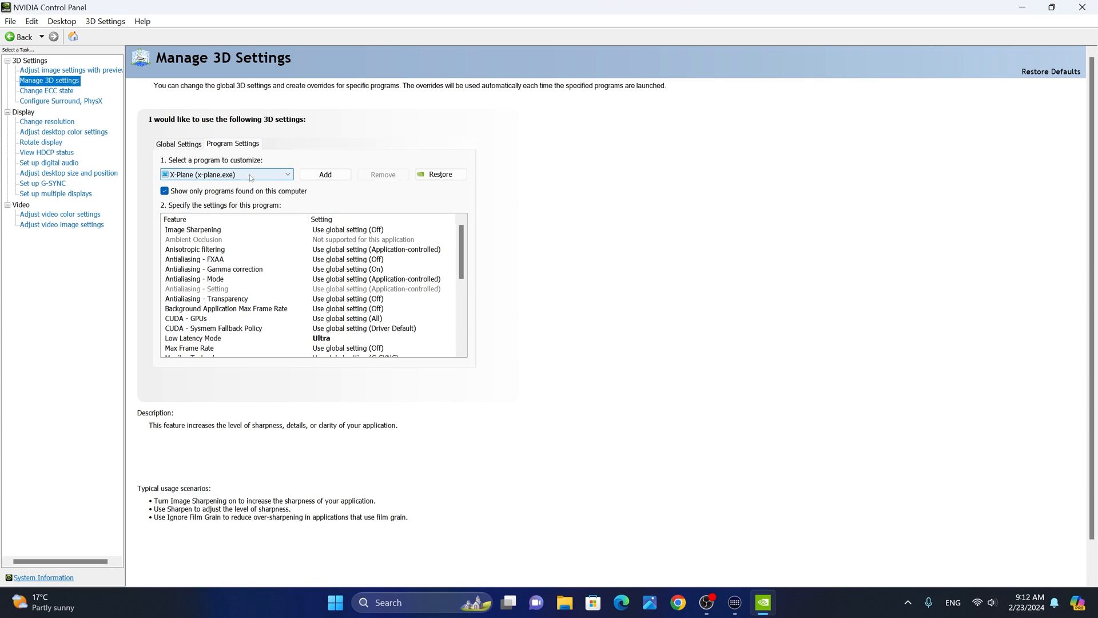
mouse_move(325, 174)
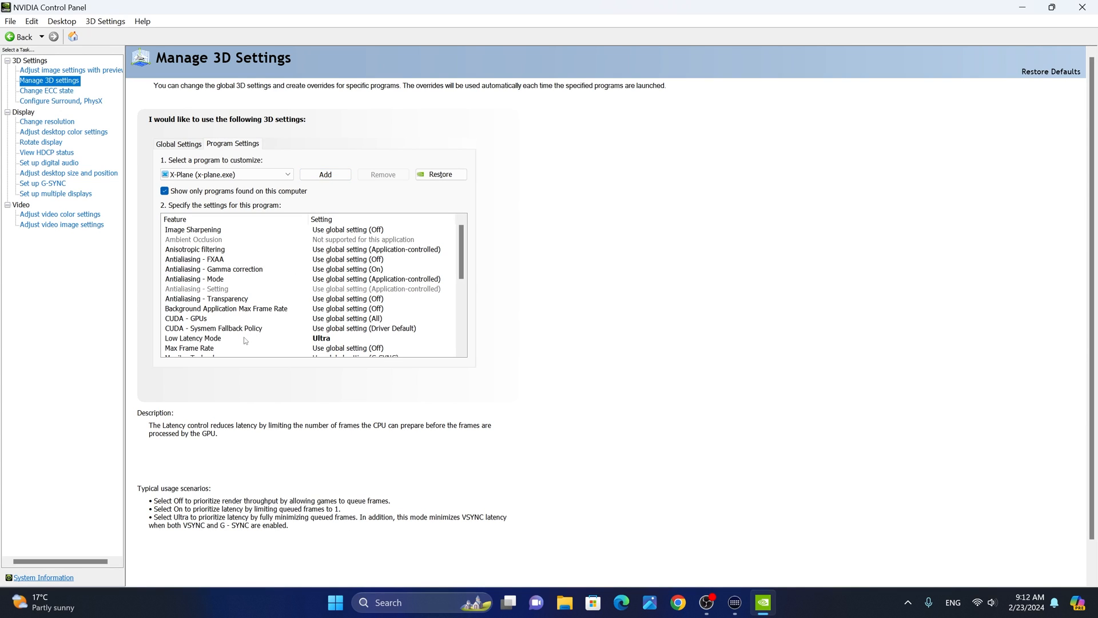
mouse_move(181, 347)
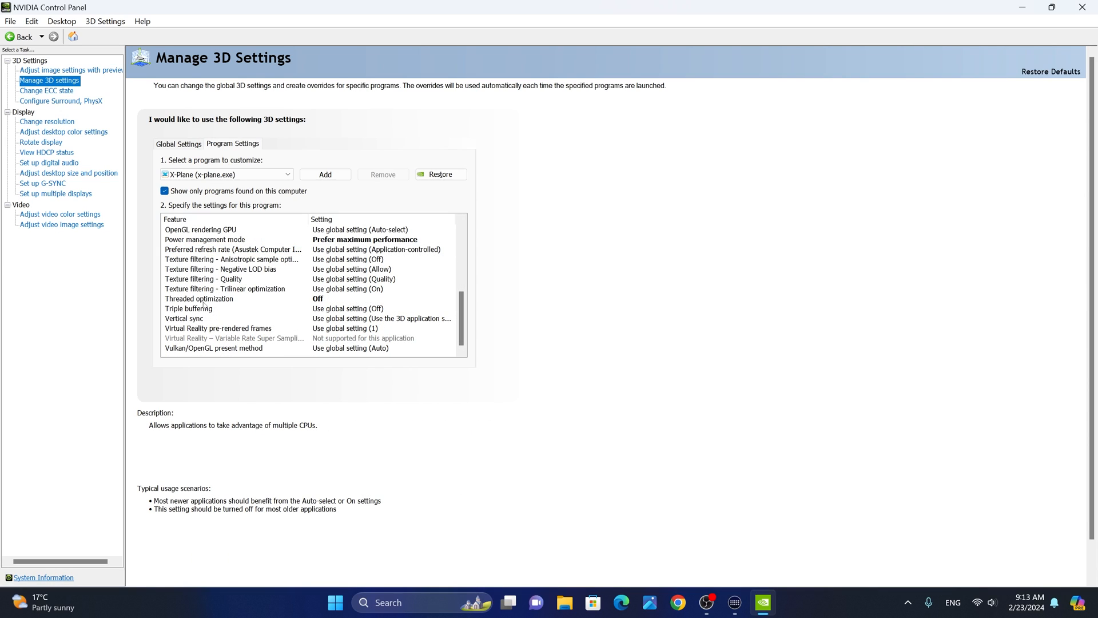
mouse_move(556, 276)
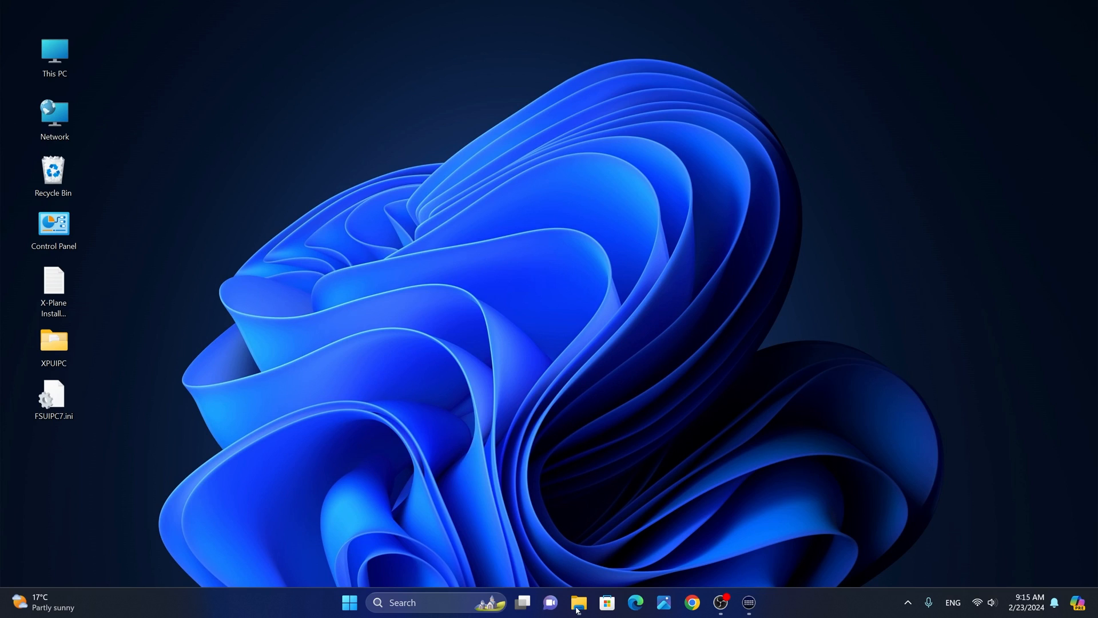
mouse_move(606, 602)
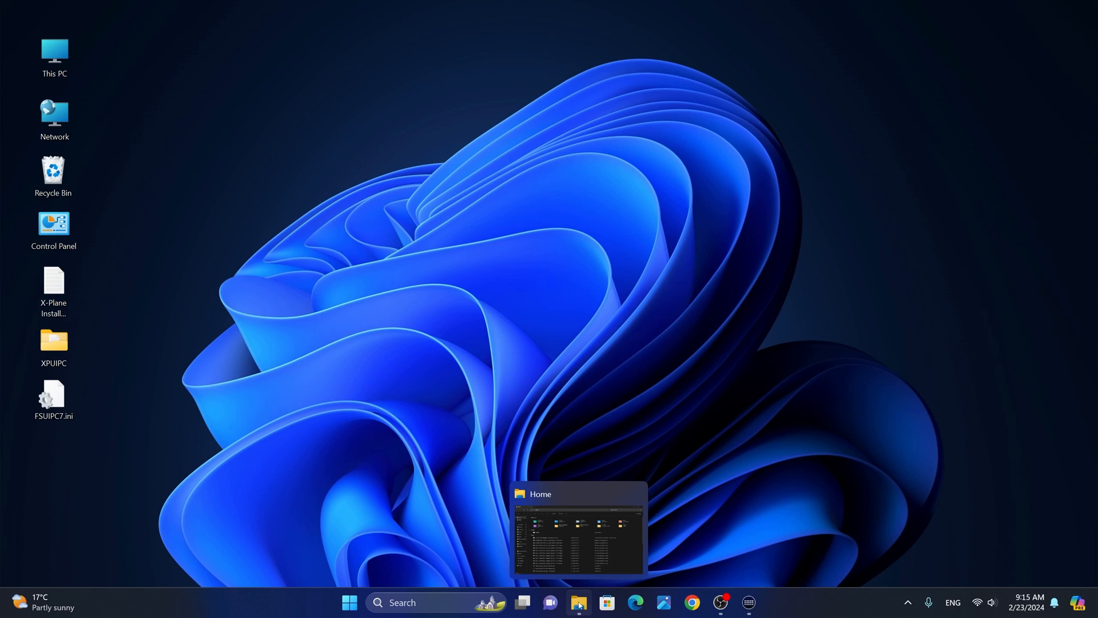
- Browse to E:\X-Plane 12\Output\shadercache\vulkan and confirm it is empty
click(577, 602)
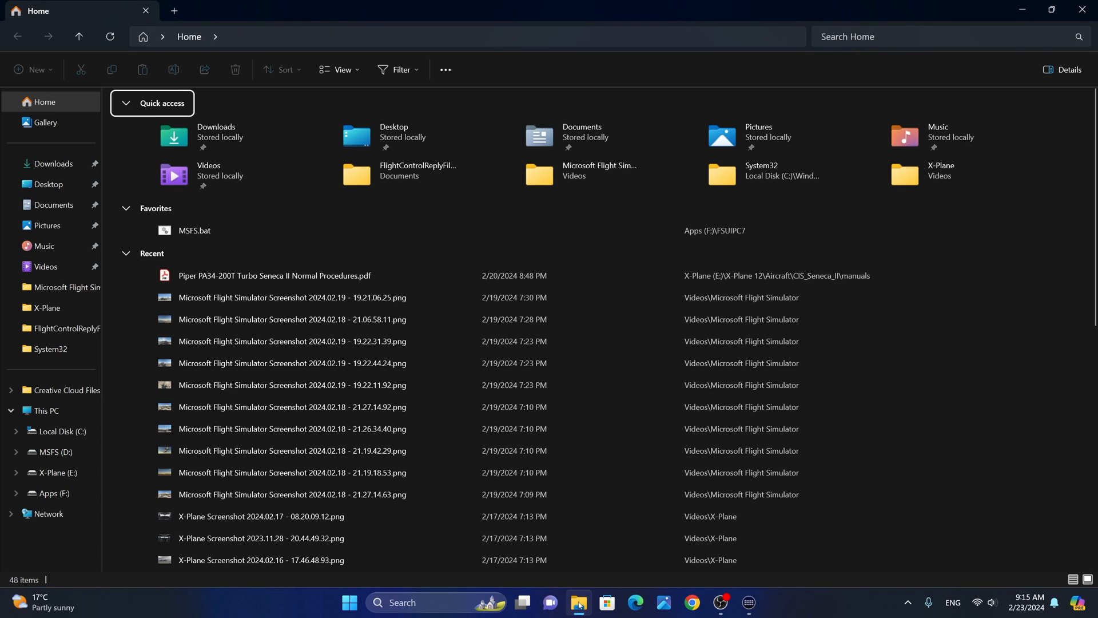
mouse_move(56, 480)
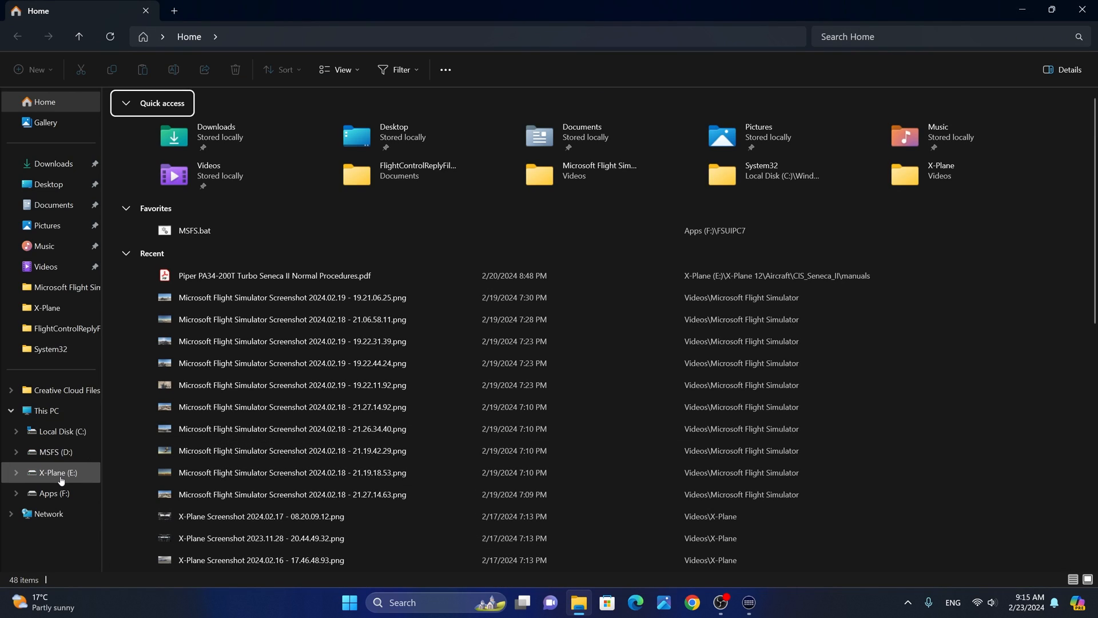
click(58, 472)
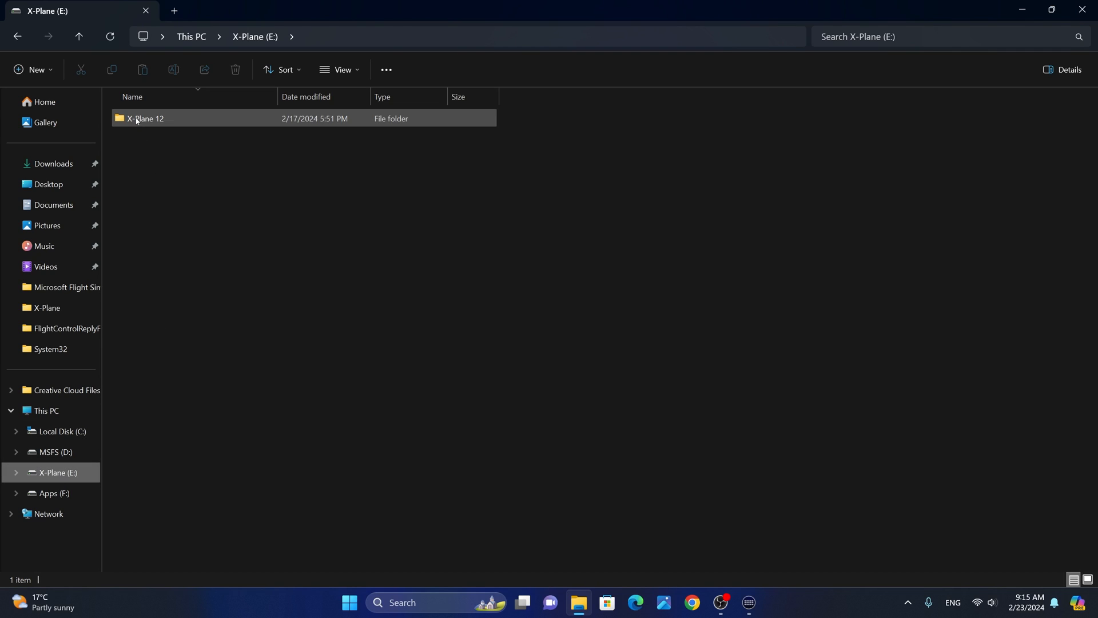
double_click(145, 119)
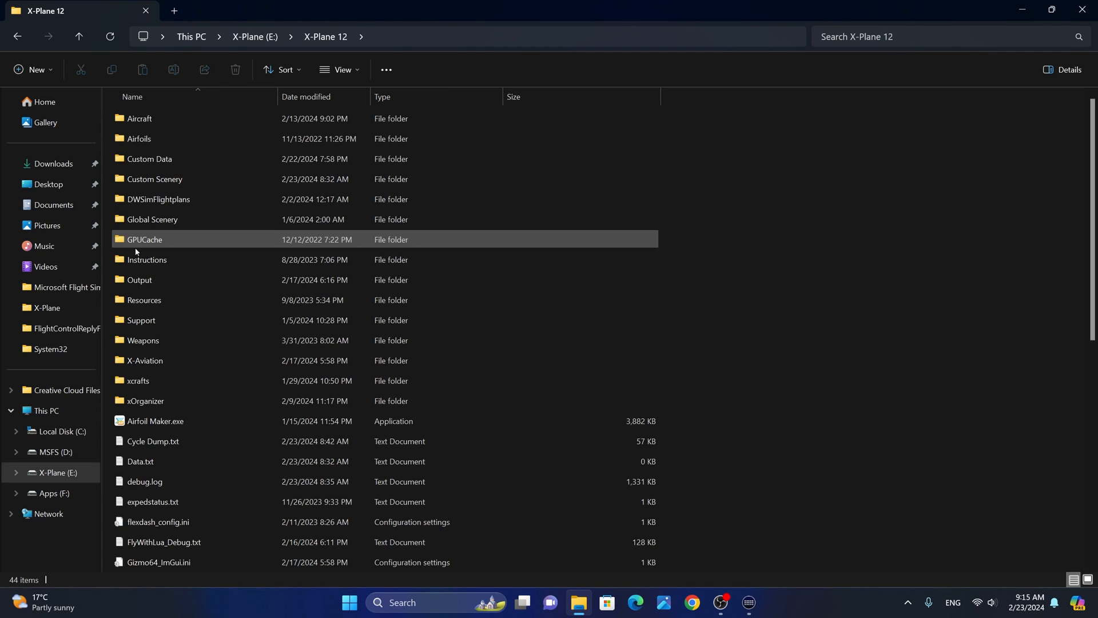
double_click(140, 280)
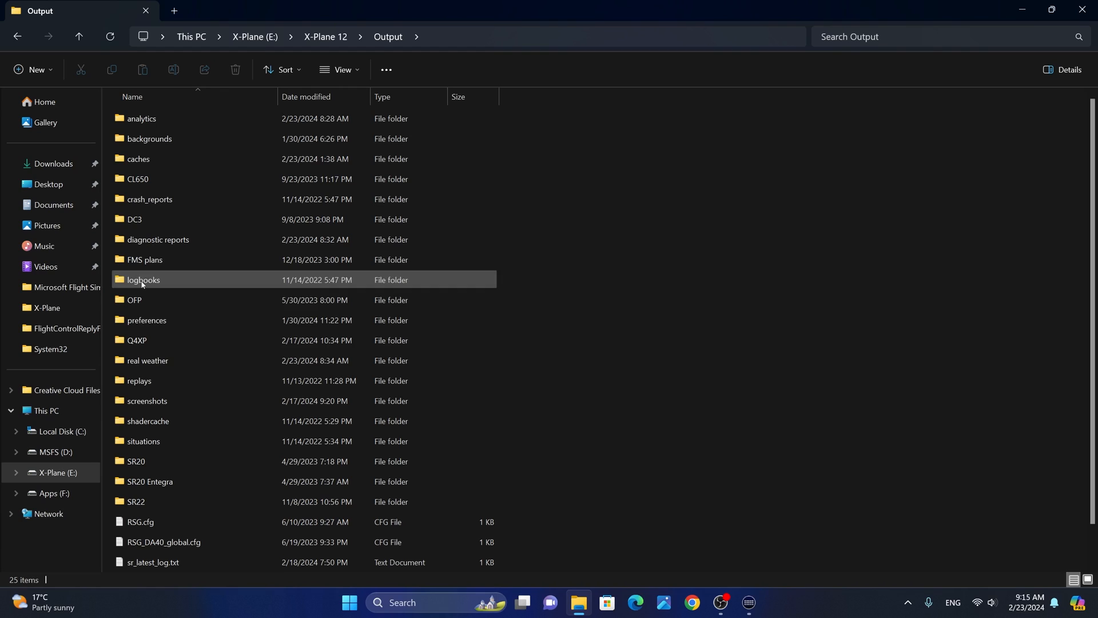
click(148, 421)
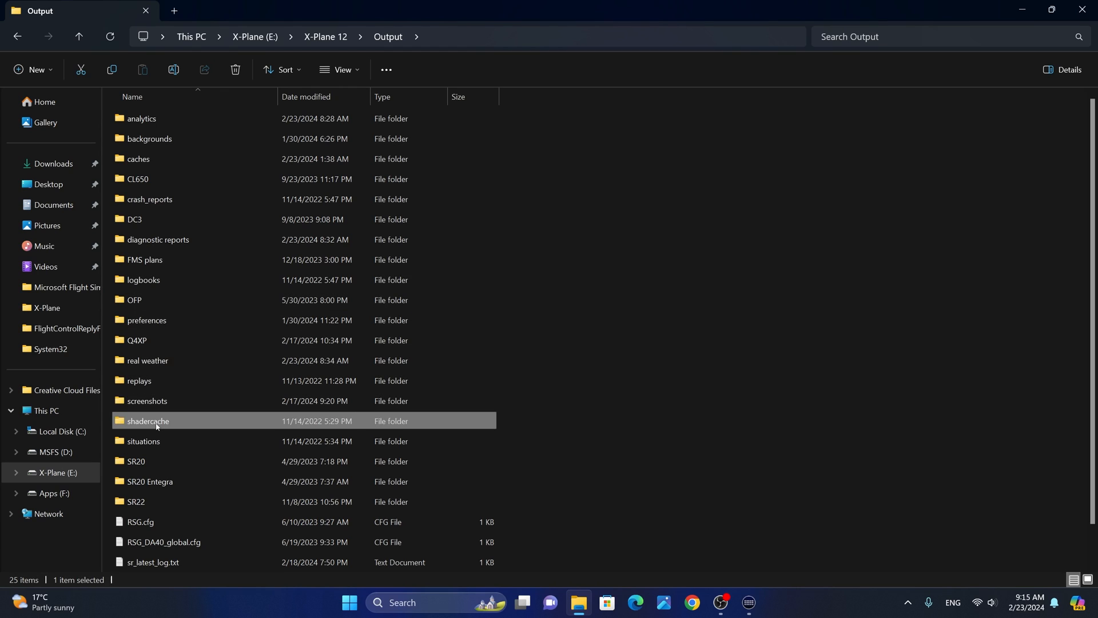
double_click(147, 421)
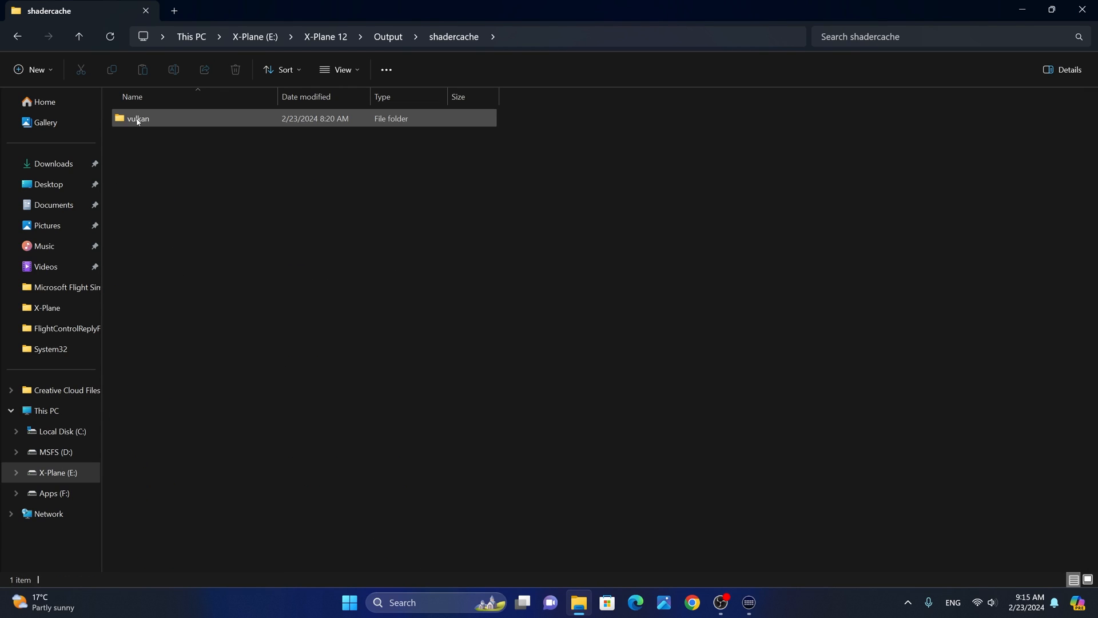
double_click(137, 118)
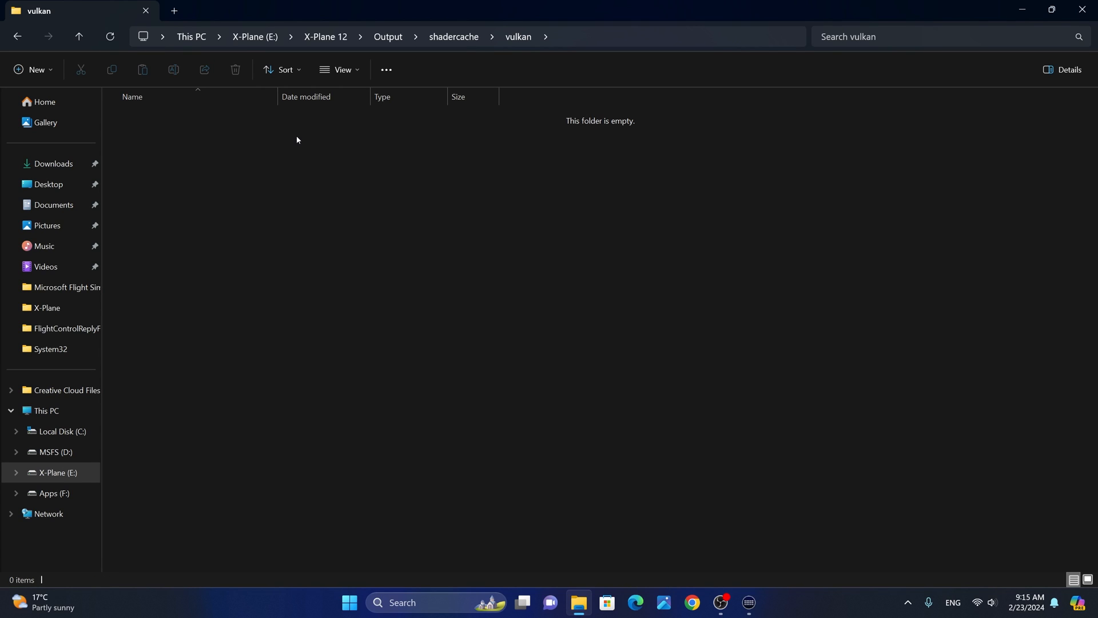
mouse_move(411, 171)
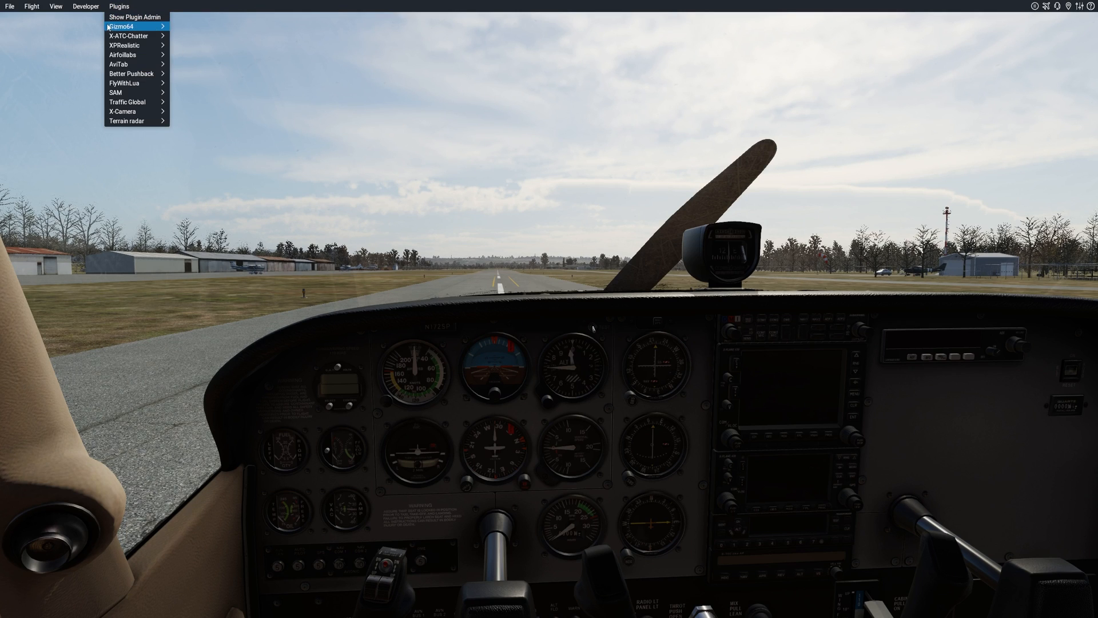
mouse_move(128, 36)
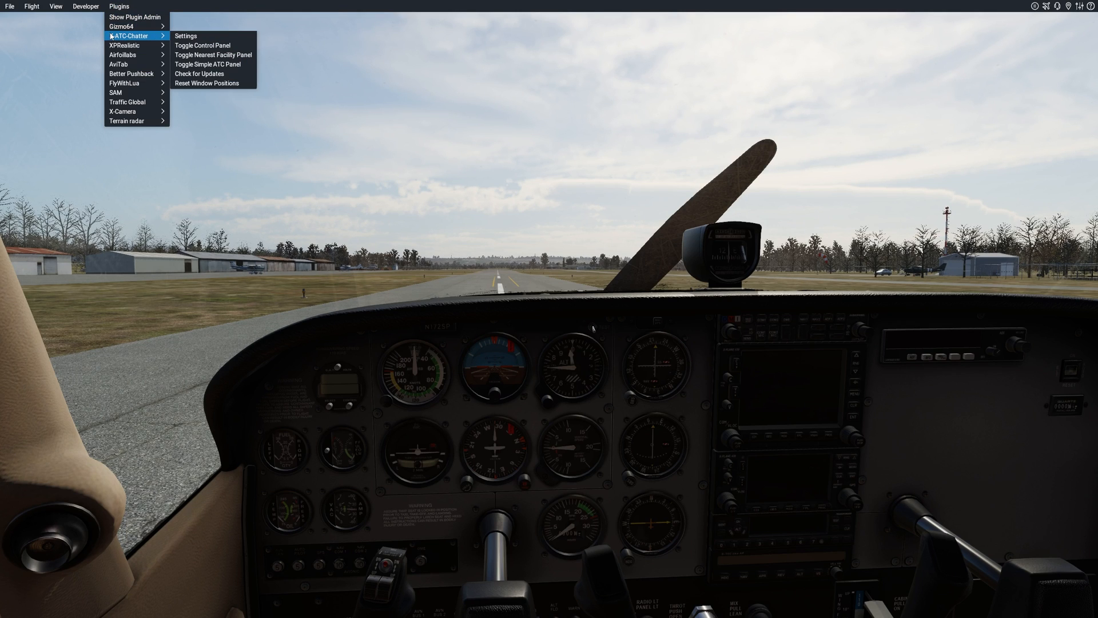
mouse_move(126, 44)
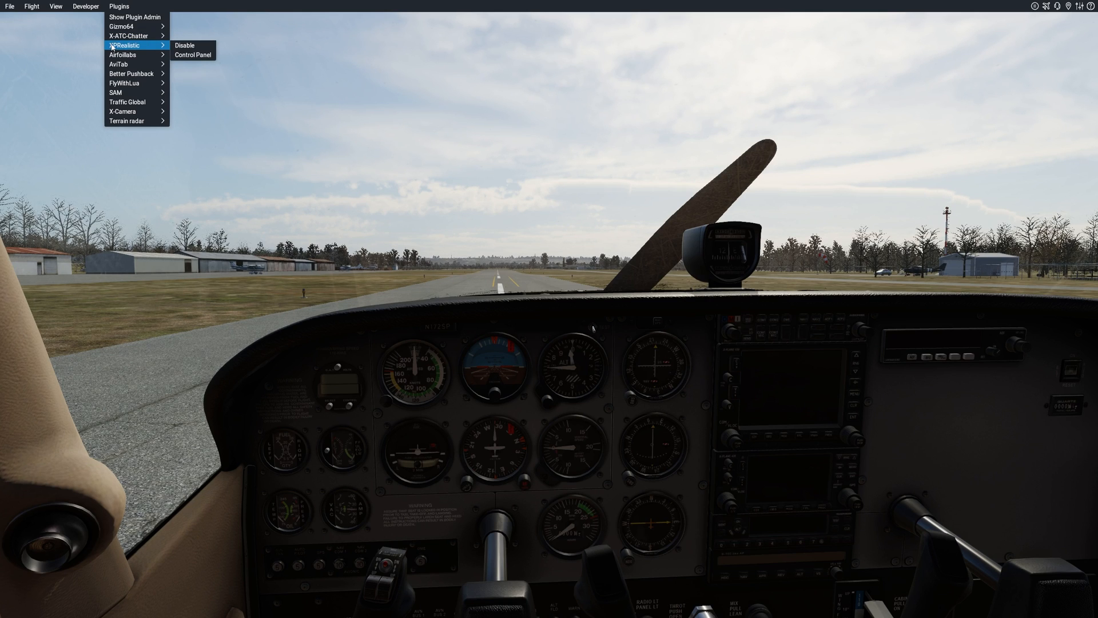
mouse_move(119, 63)
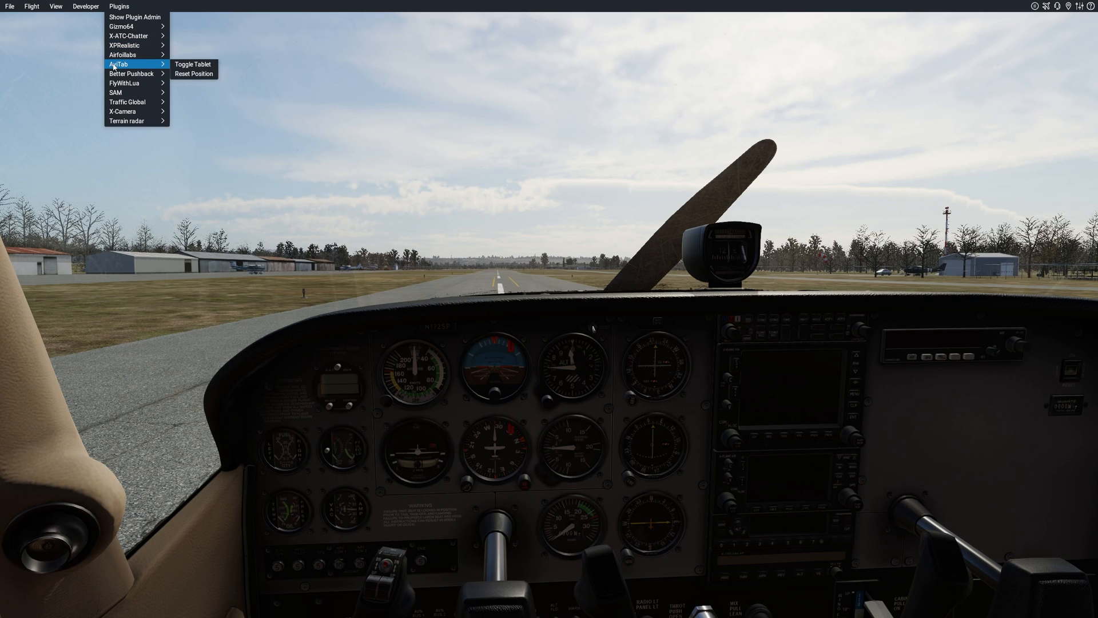
mouse_move(131, 74)
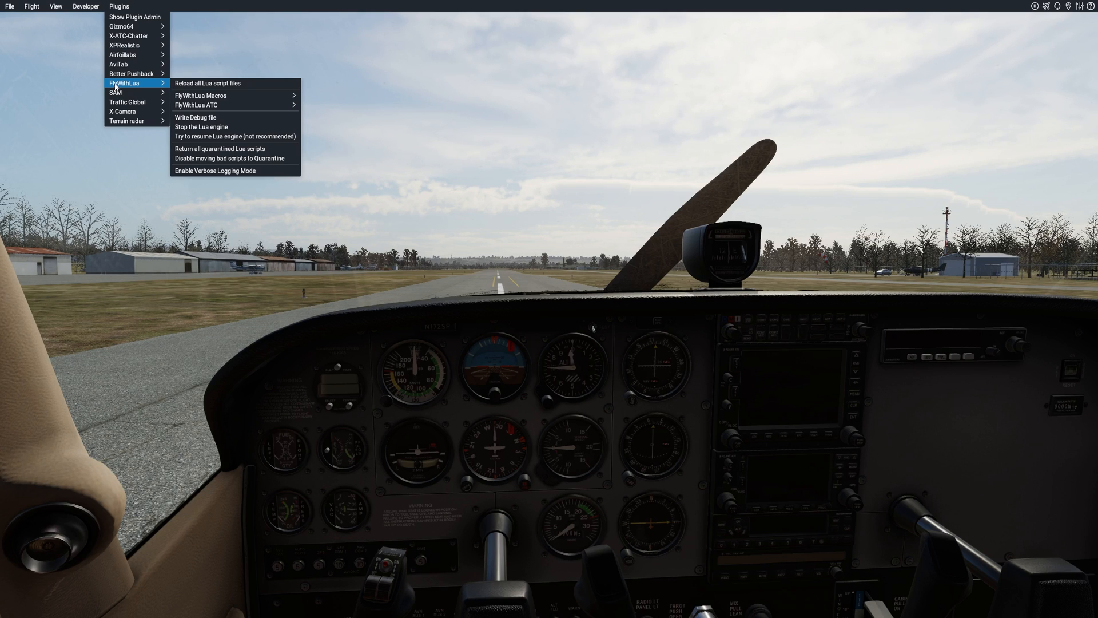
mouse_move(116, 92)
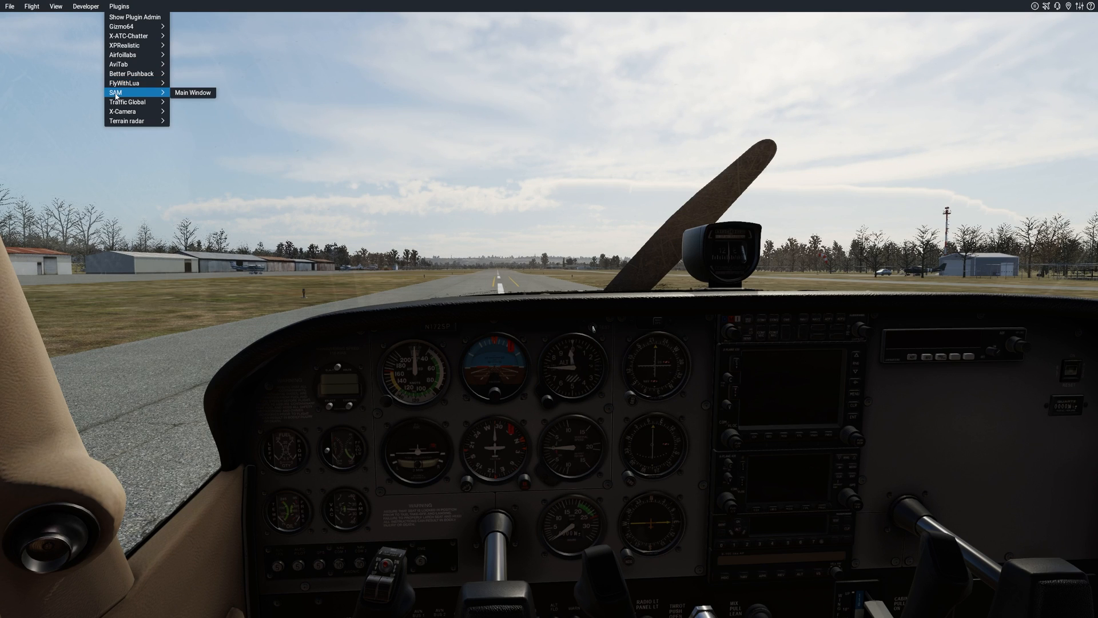
mouse_move(127, 102)
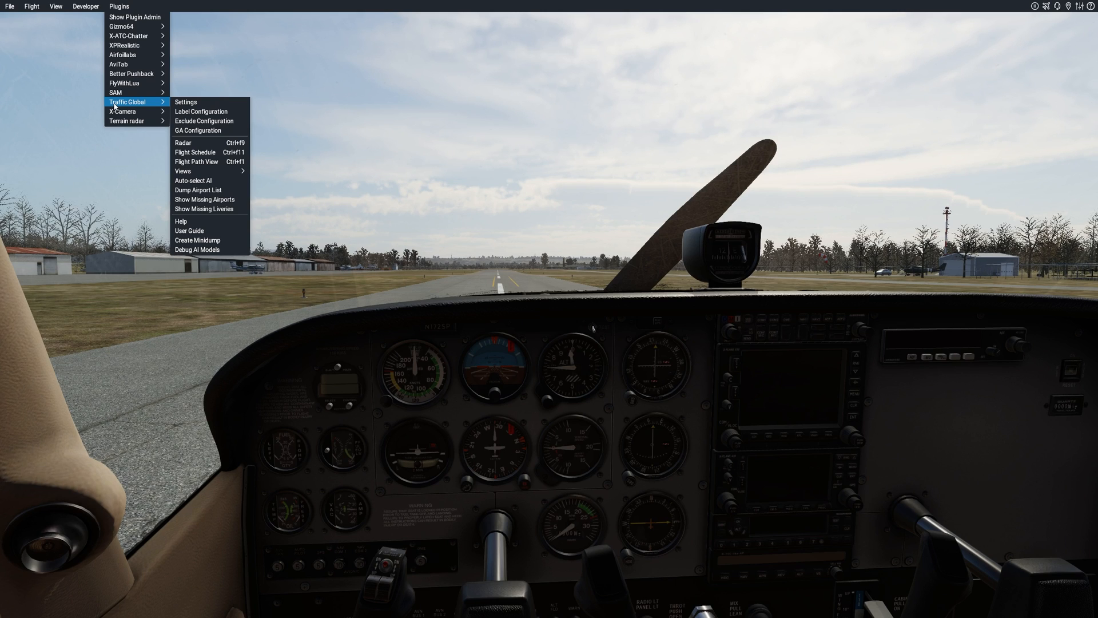
mouse_move(122, 111)
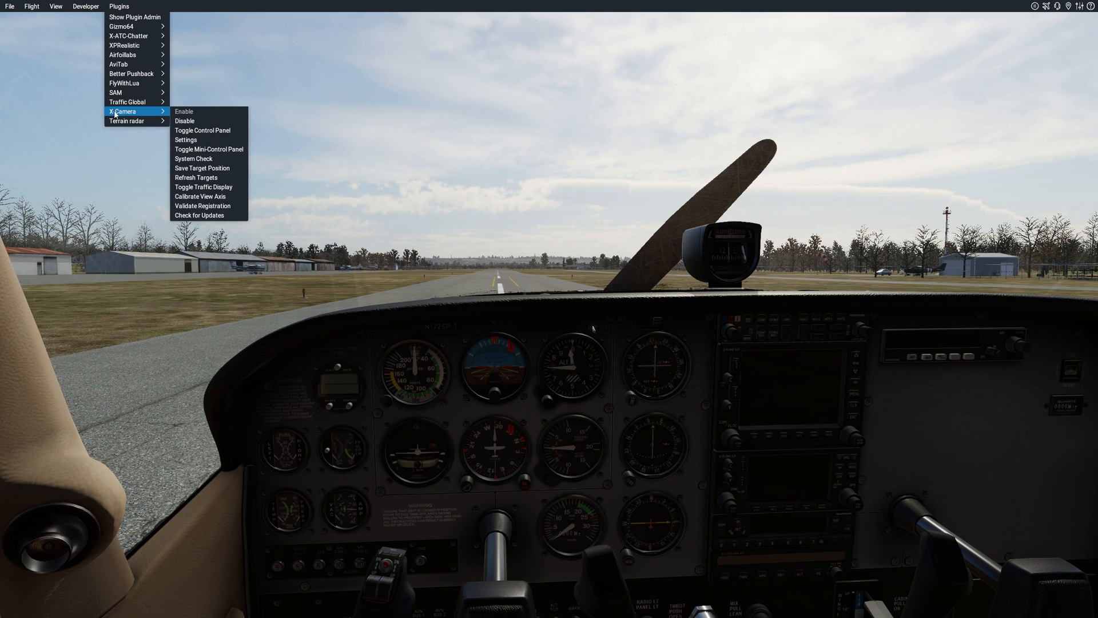
mouse_move(126, 121)
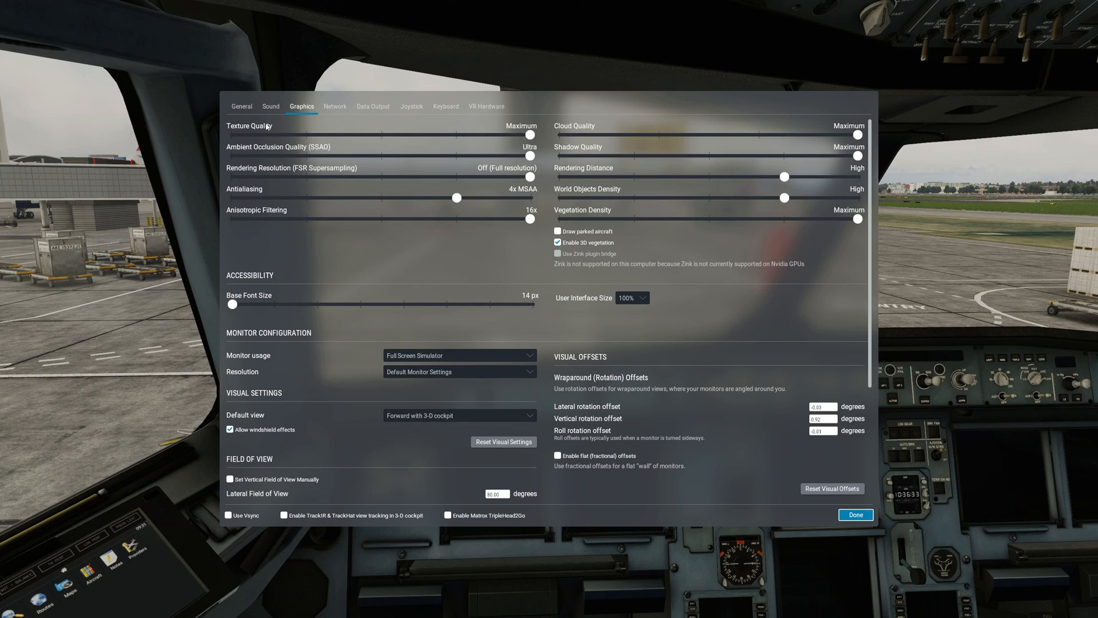
mouse_move(497, 132)
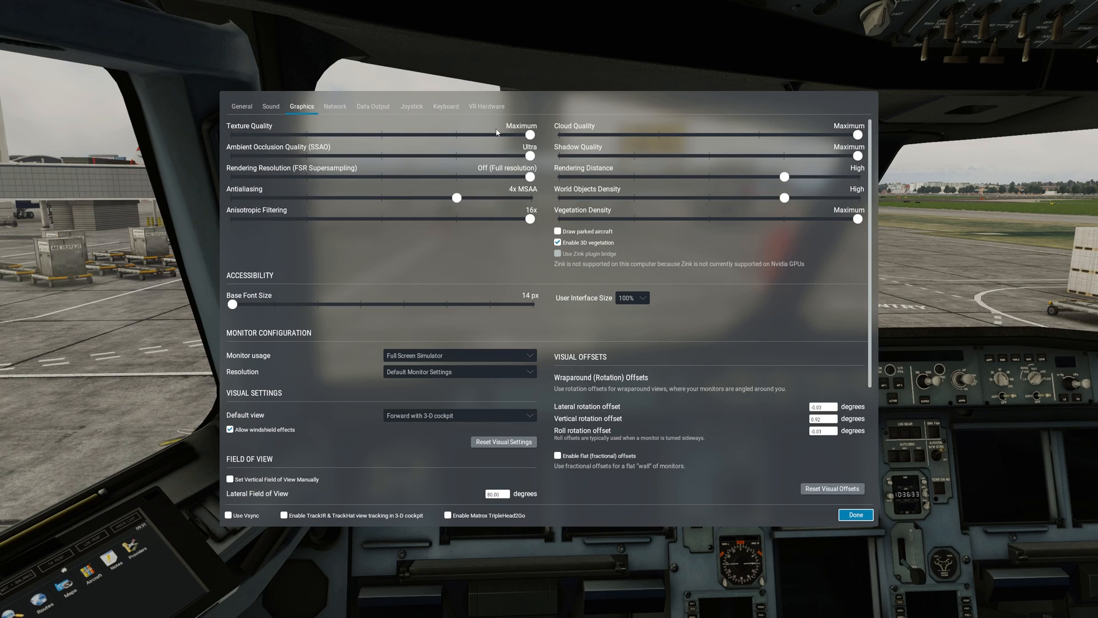
click(530, 135)
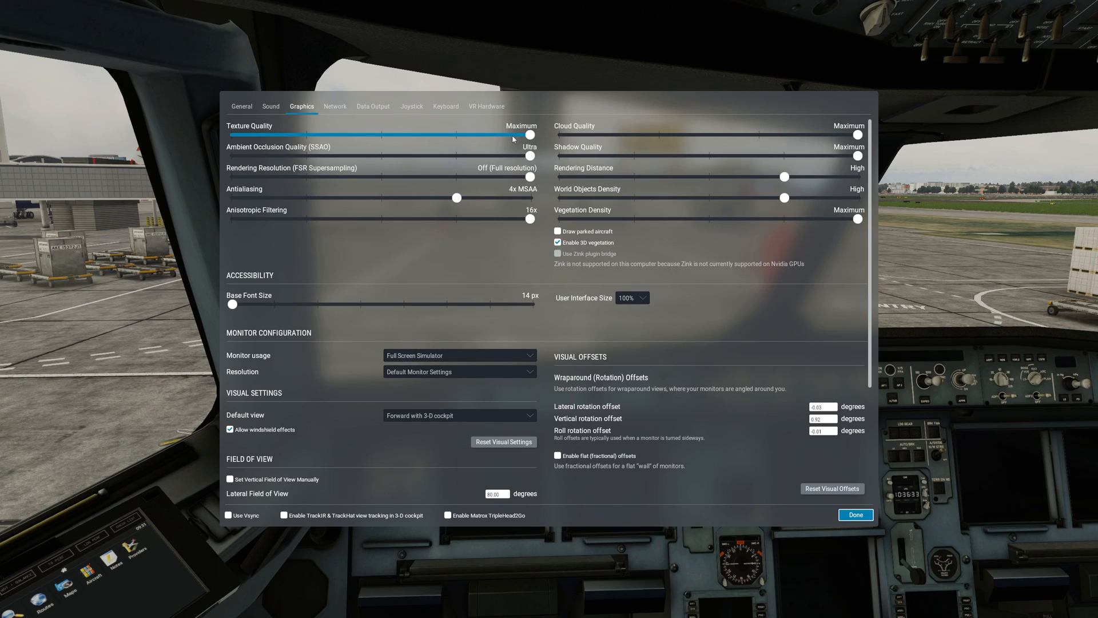
mouse_move(512, 138)
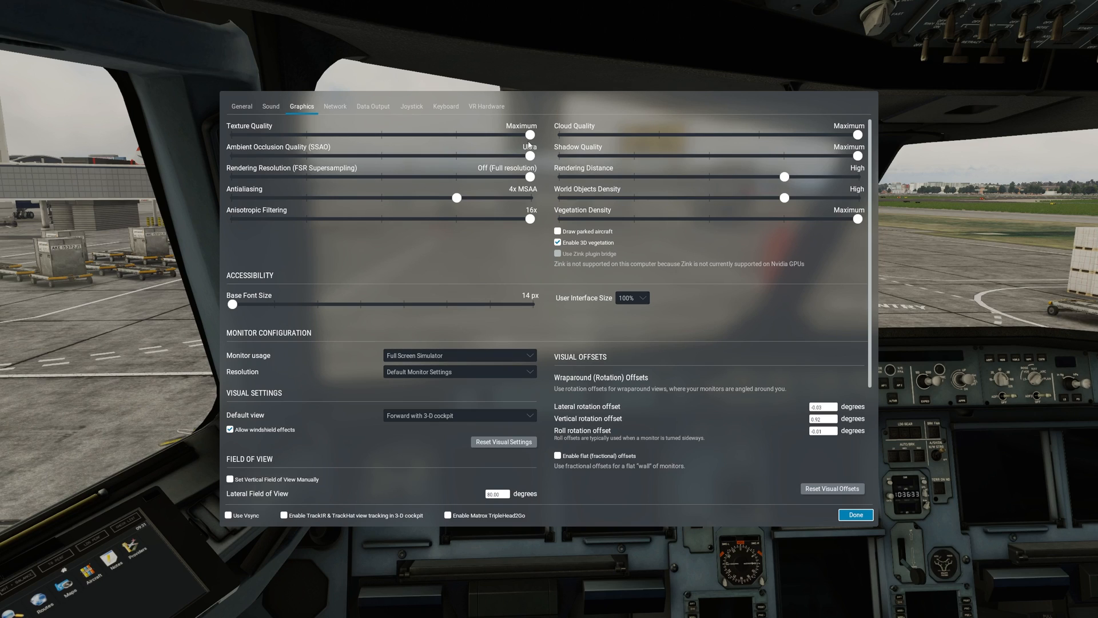
click(531, 135)
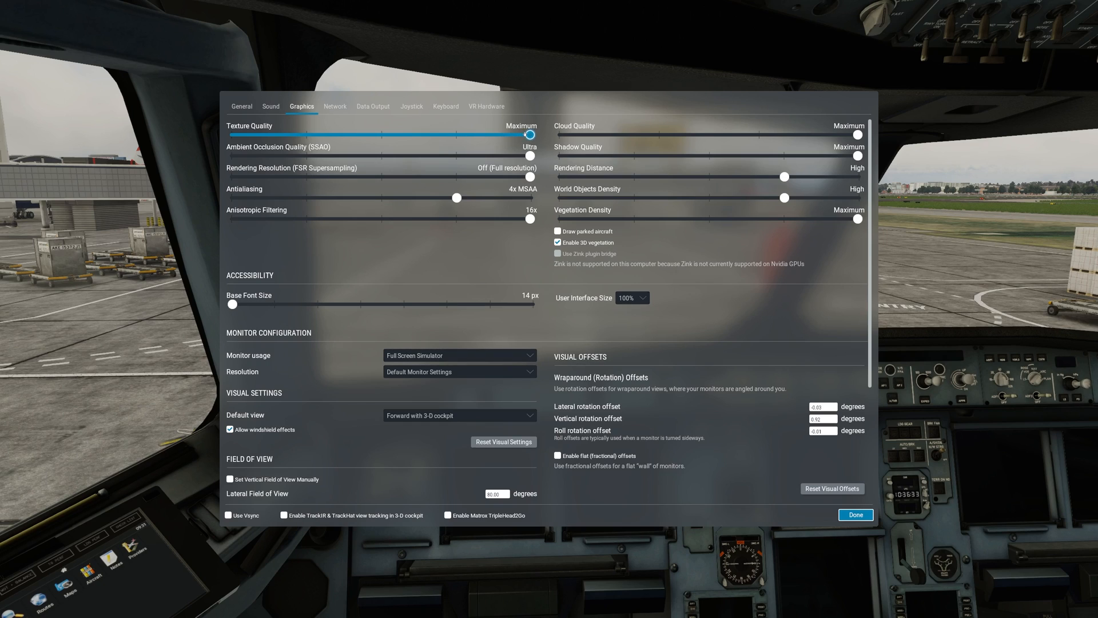
drag(530, 134, 458, 134)
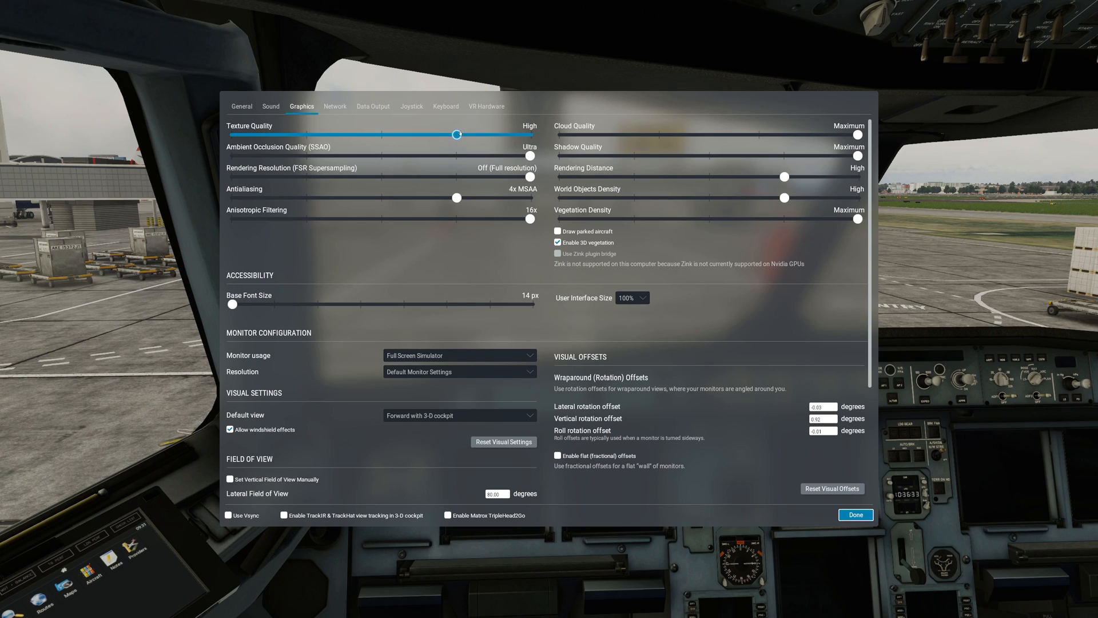
drag(457, 134, 532, 134)
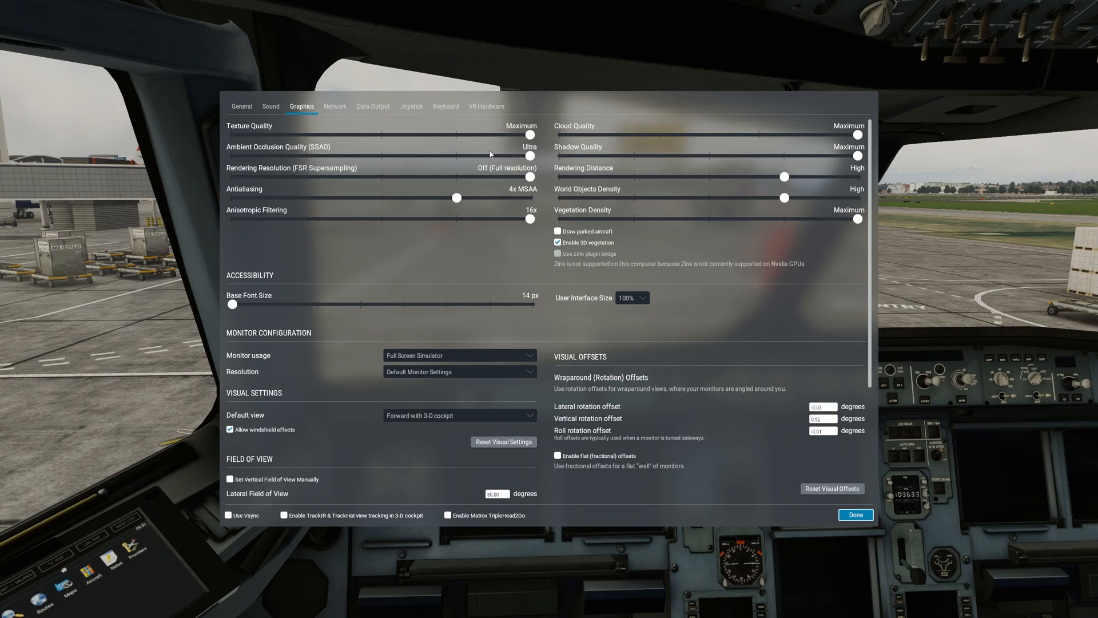
mouse_move(604, 408)
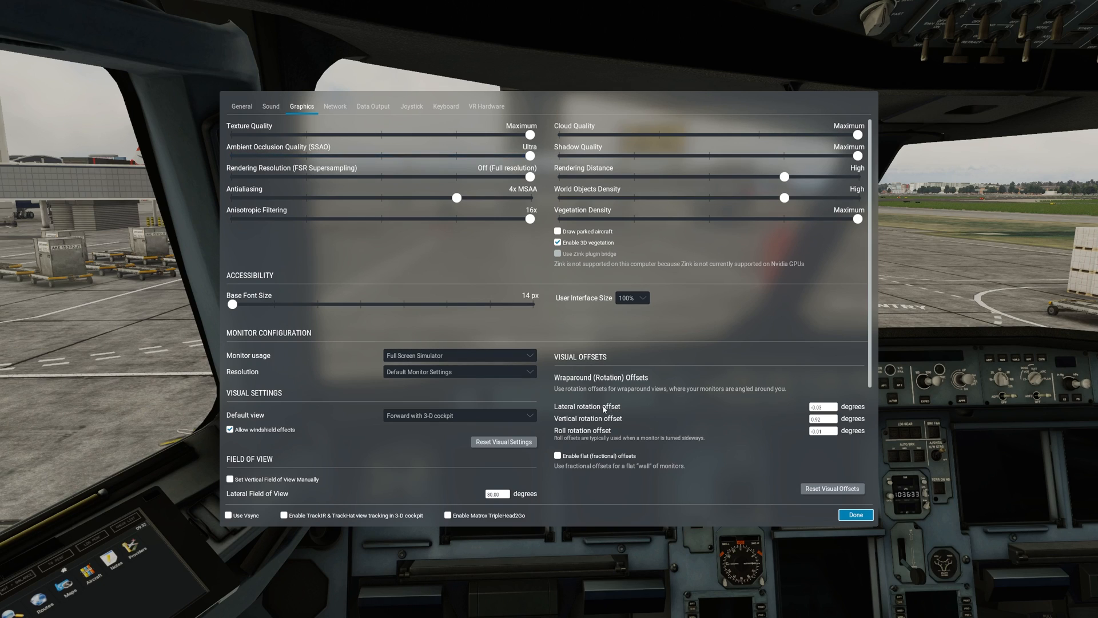
click(325, 156)
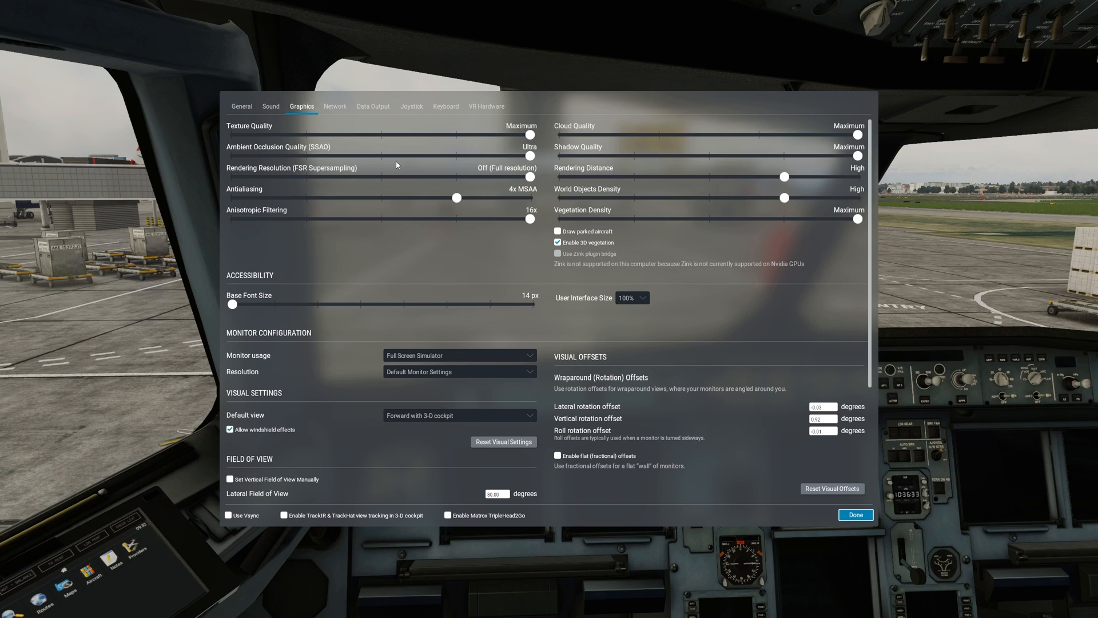
mouse_move(538, 166)
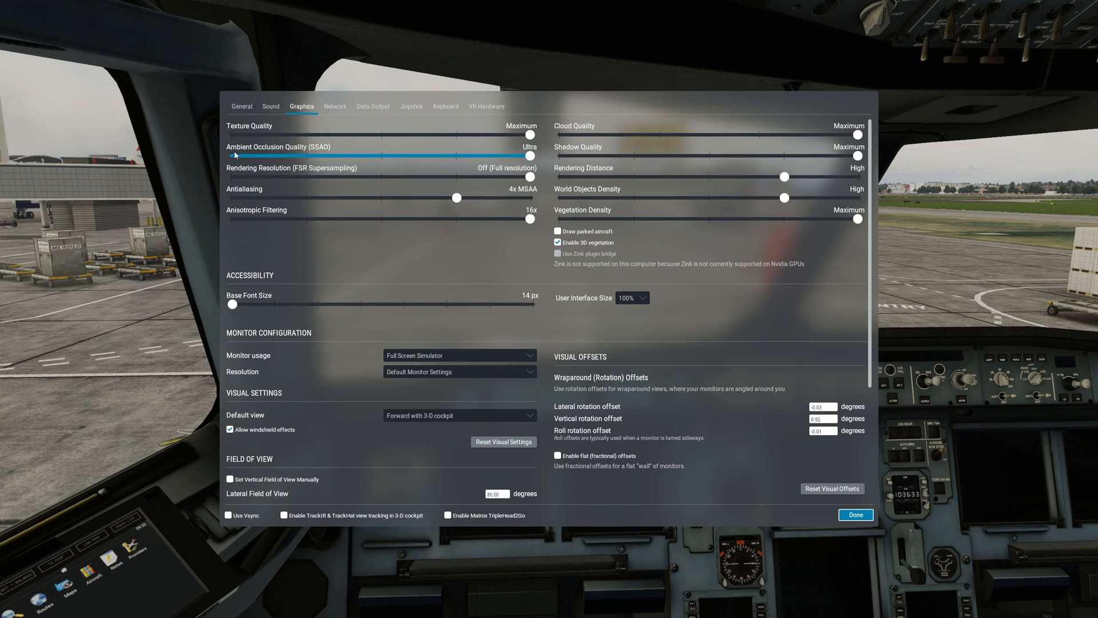
mouse_move(248, 157)
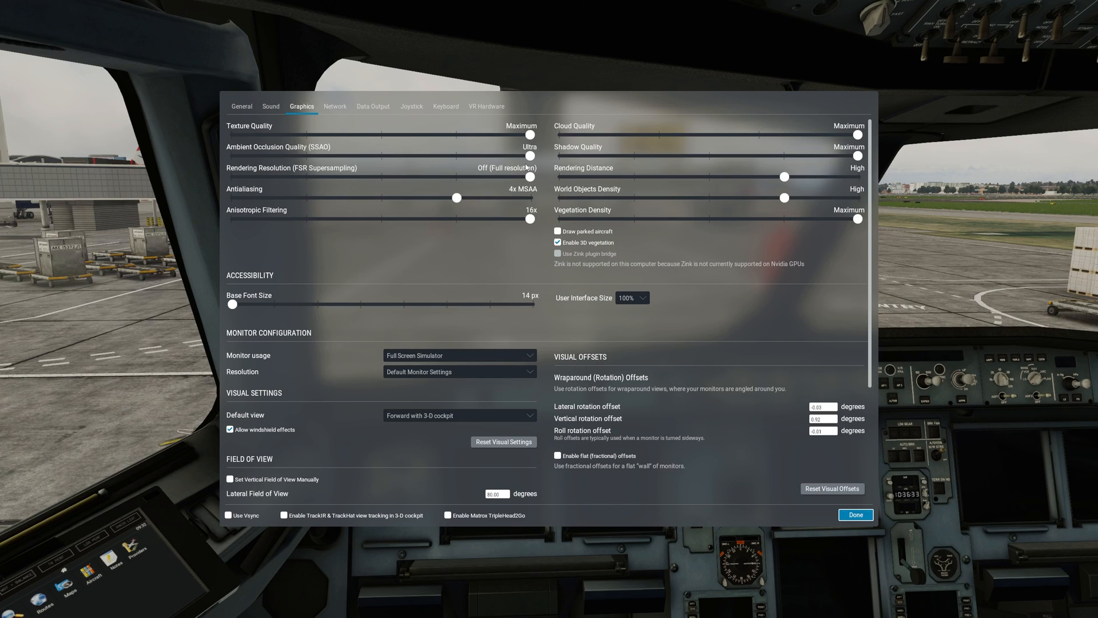
mouse_move(429, 175)
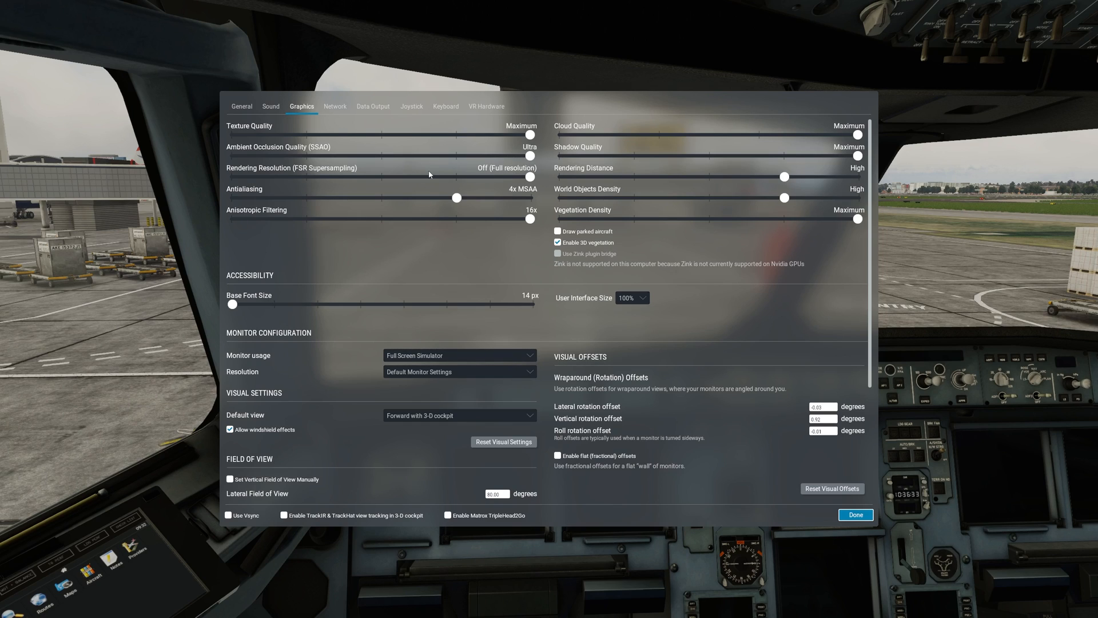
mouse_move(550, 188)
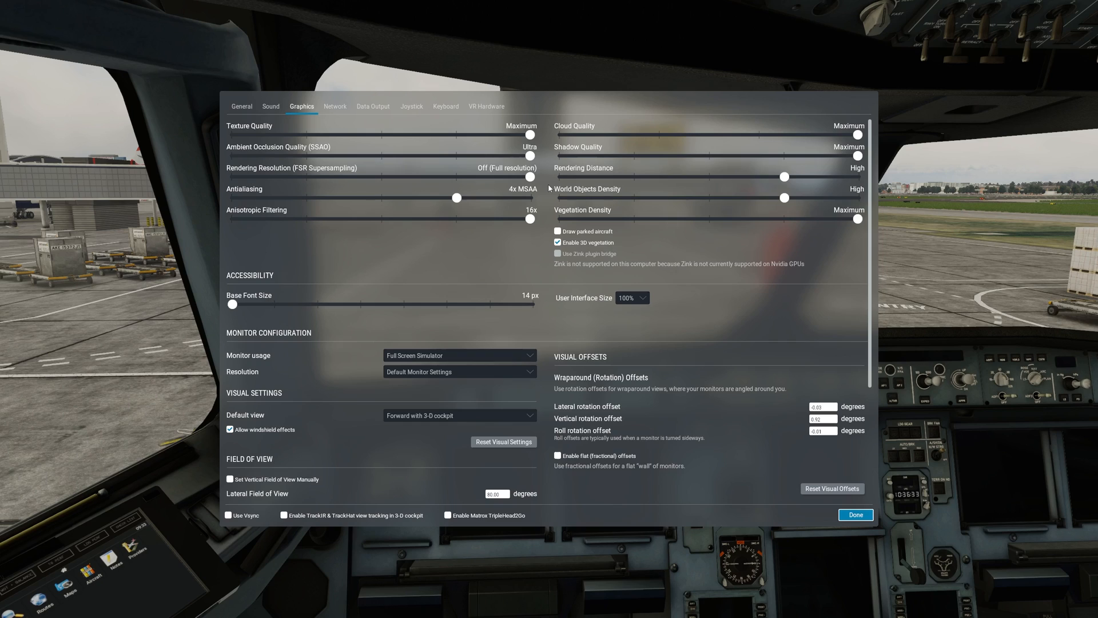
mouse_move(569, 185)
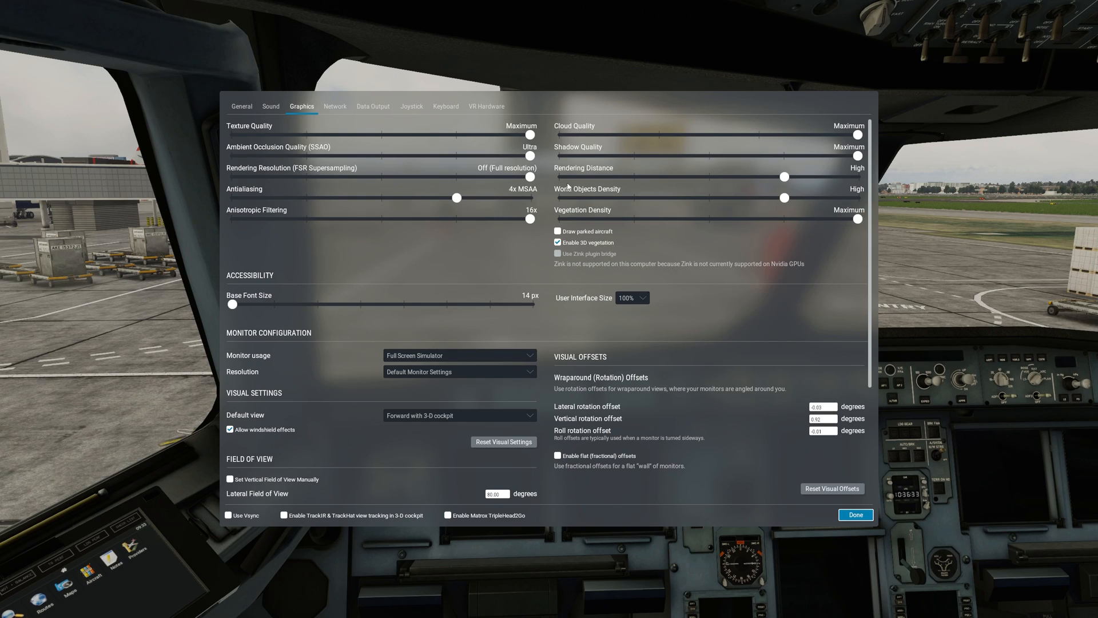
mouse_move(568, 185)
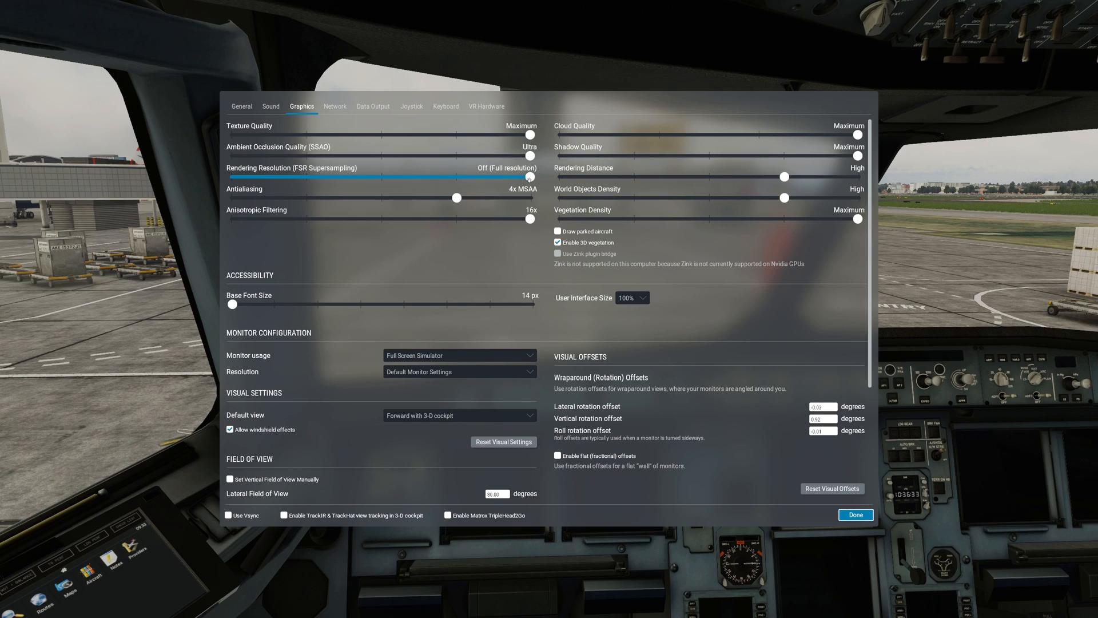
drag(528, 177, 456, 178)
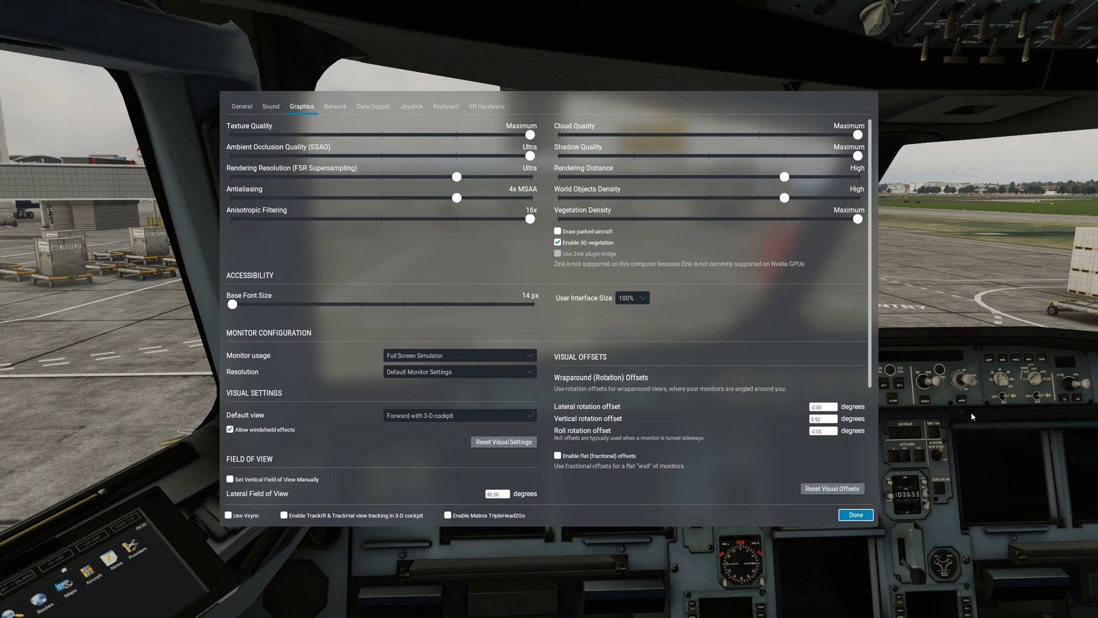
mouse_move(943, 466)
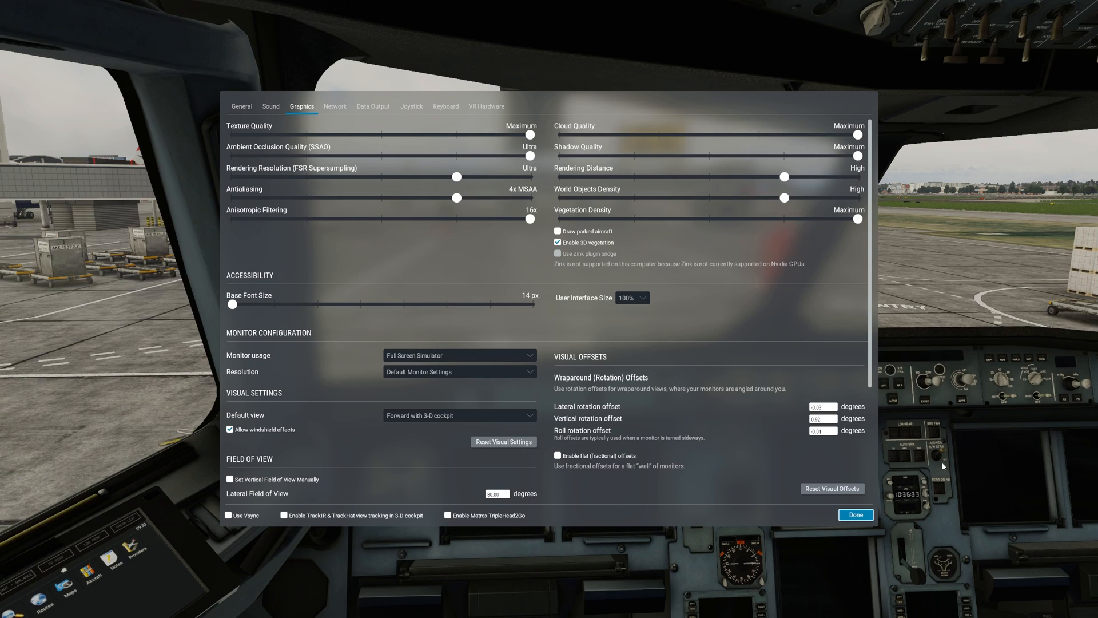
mouse_move(475, 190)
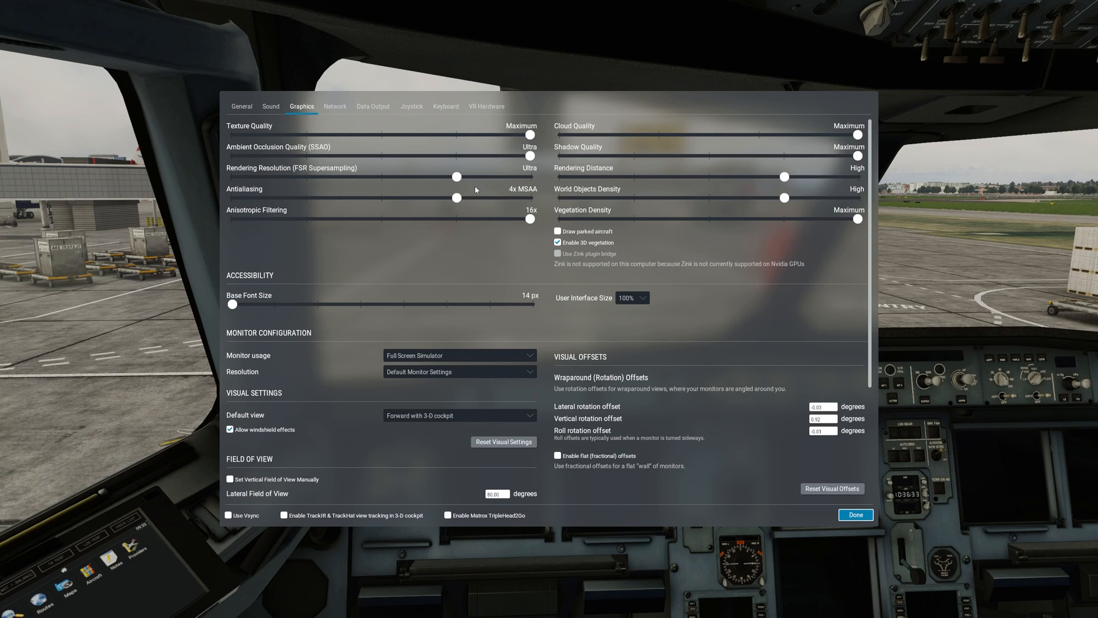
drag(456, 177, 531, 177)
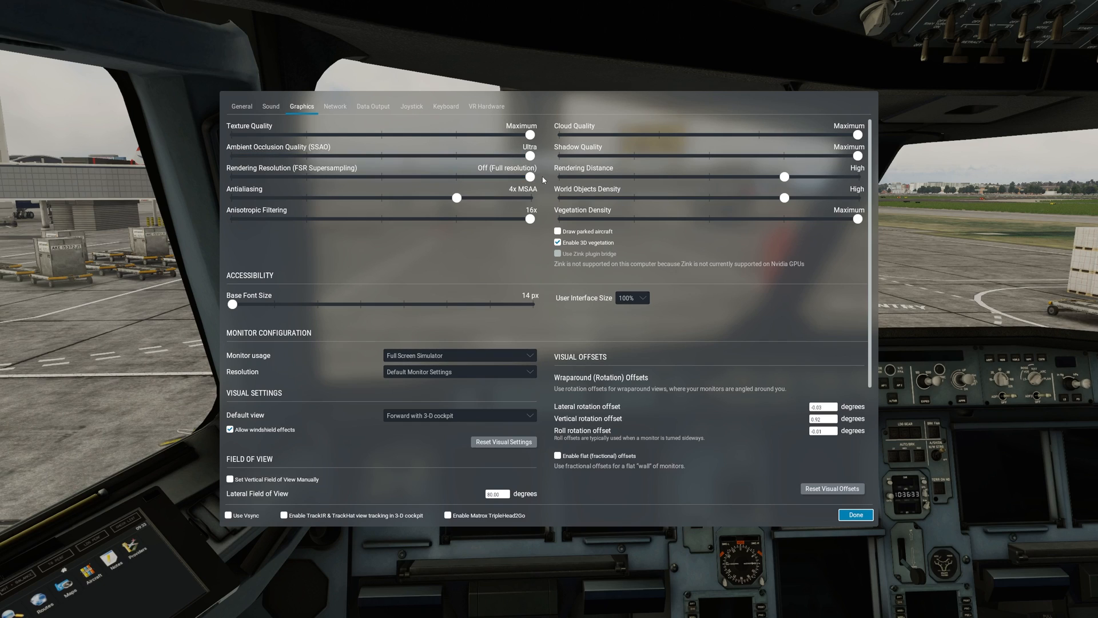
mouse_move(723, 126)
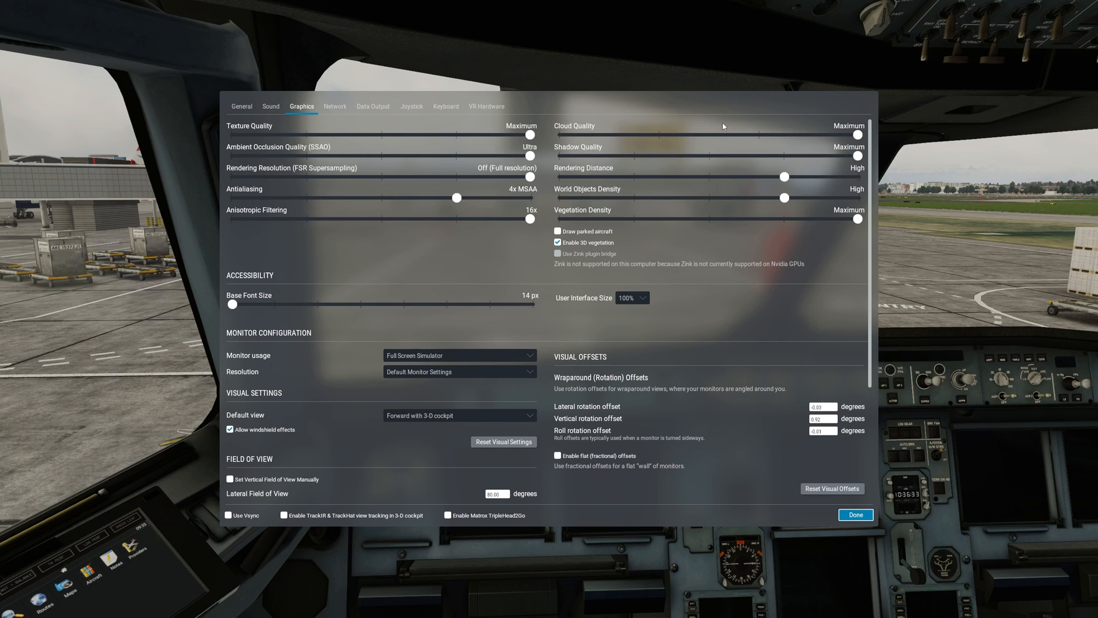
mouse_move(528, 194)
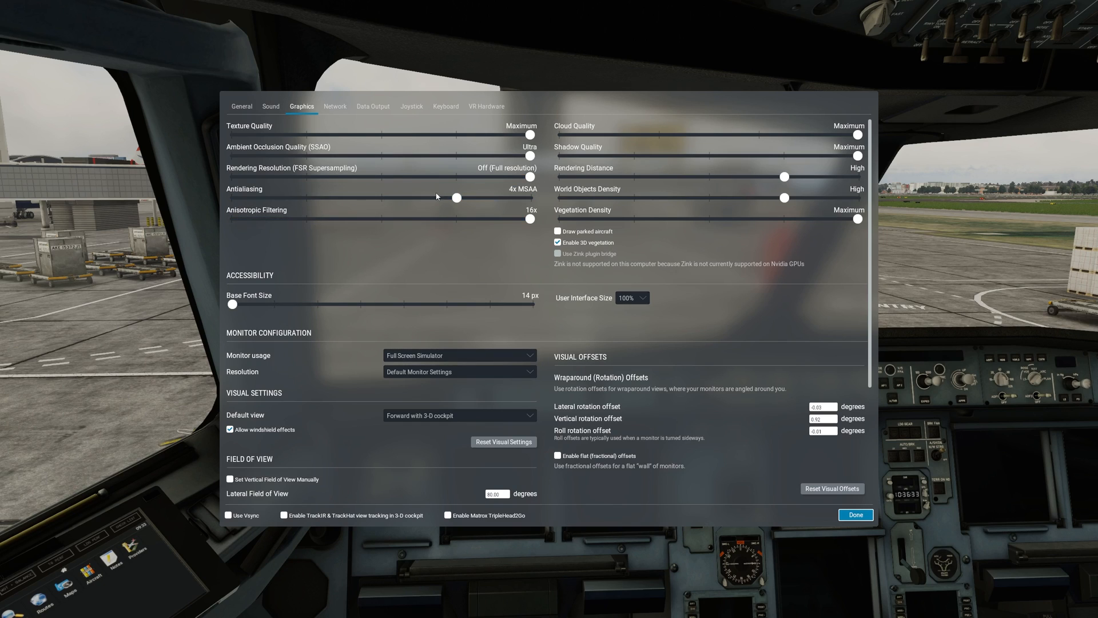
mouse_move(456, 197)
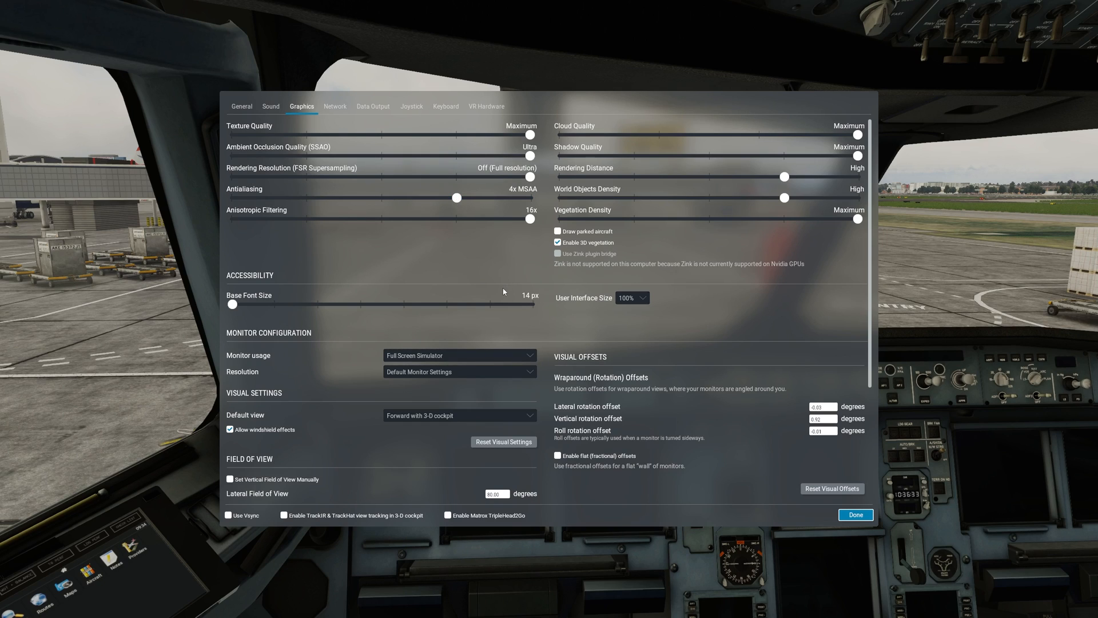
mouse_move(488, 291)
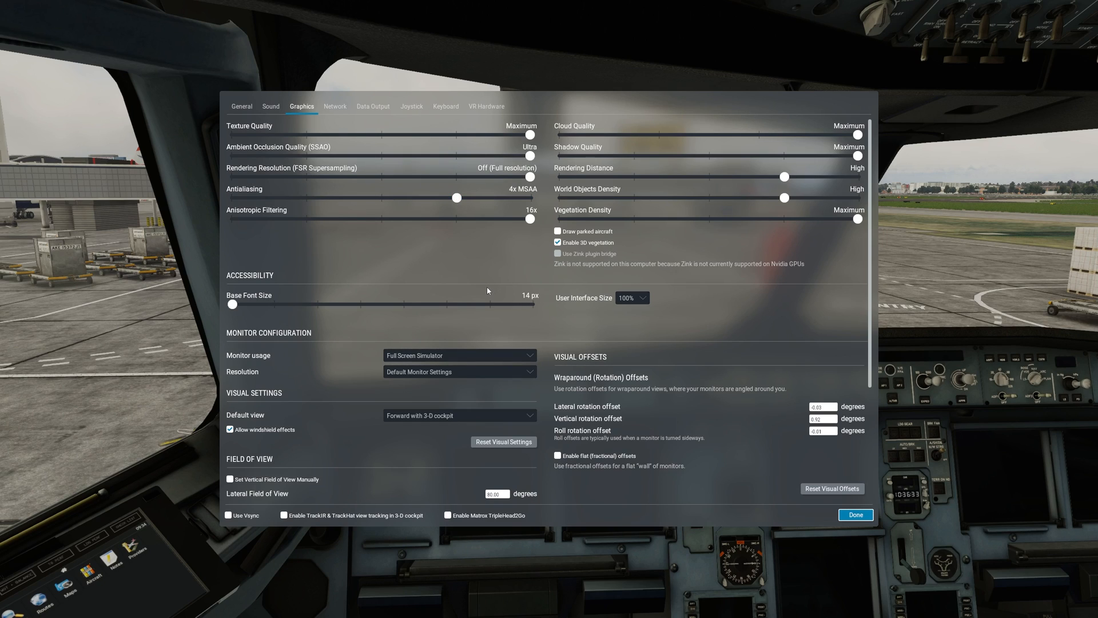
mouse_move(455, 231)
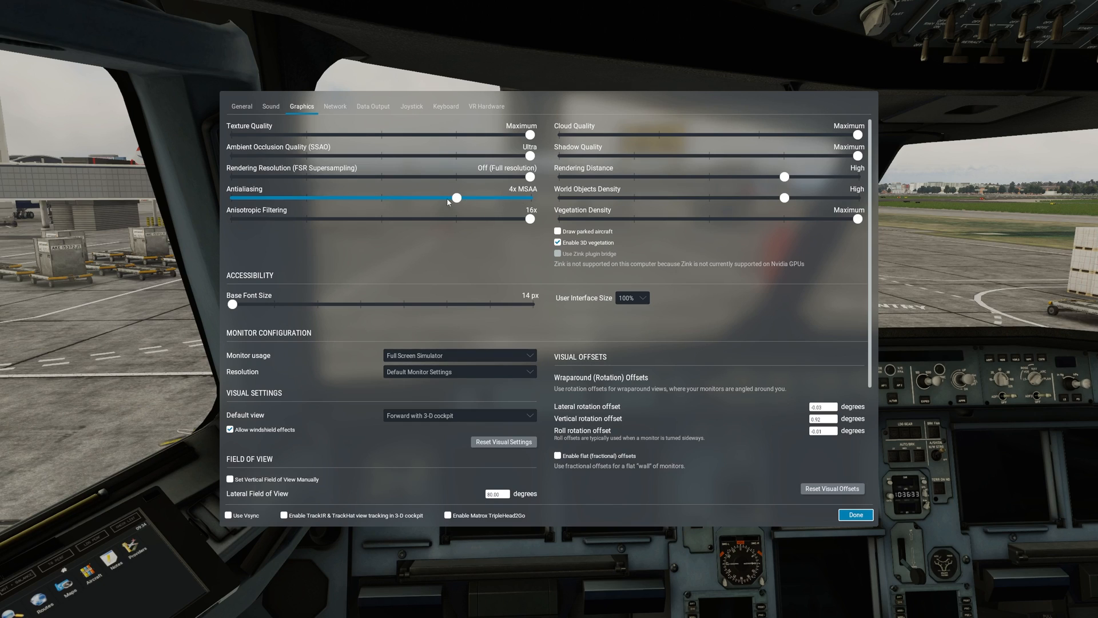
drag(455, 197, 382, 197)
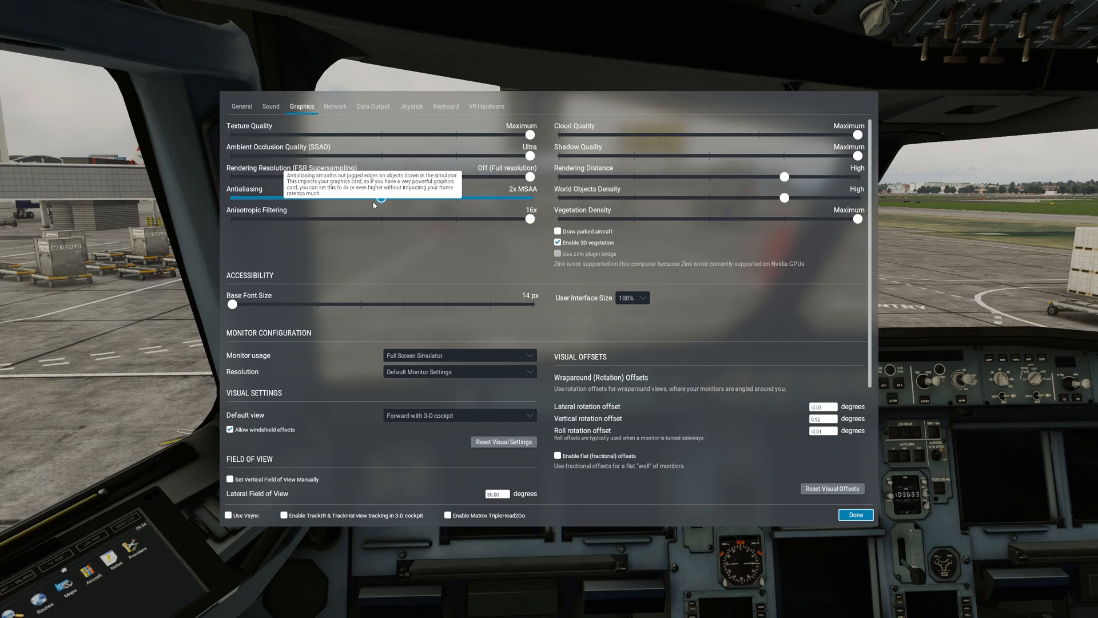
drag(382, 198, 456, 198)
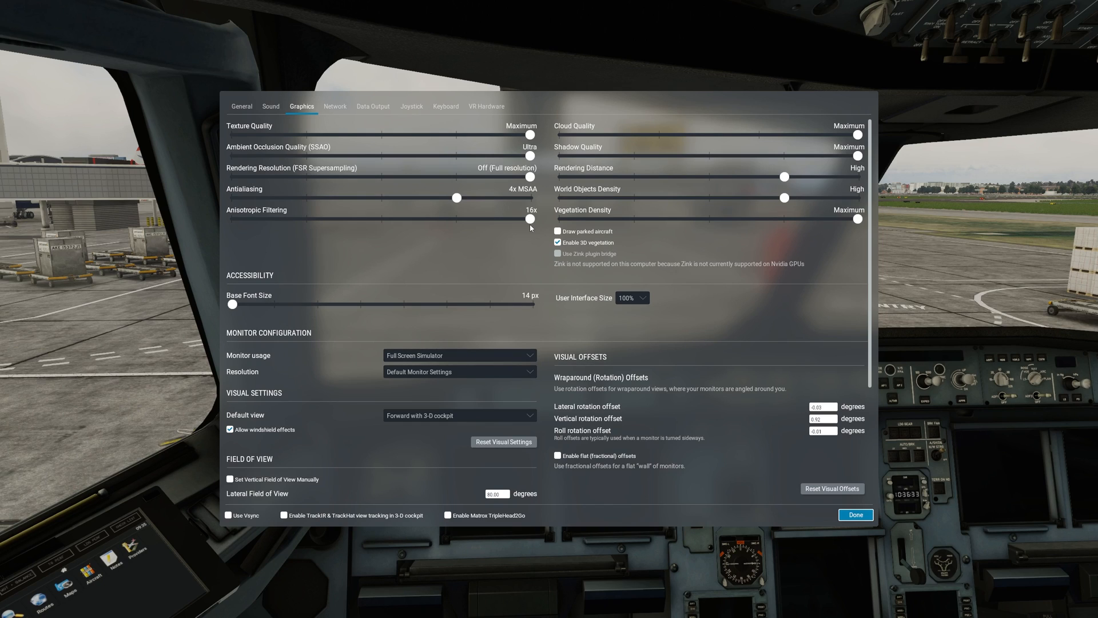
mouse_move(528, 219)
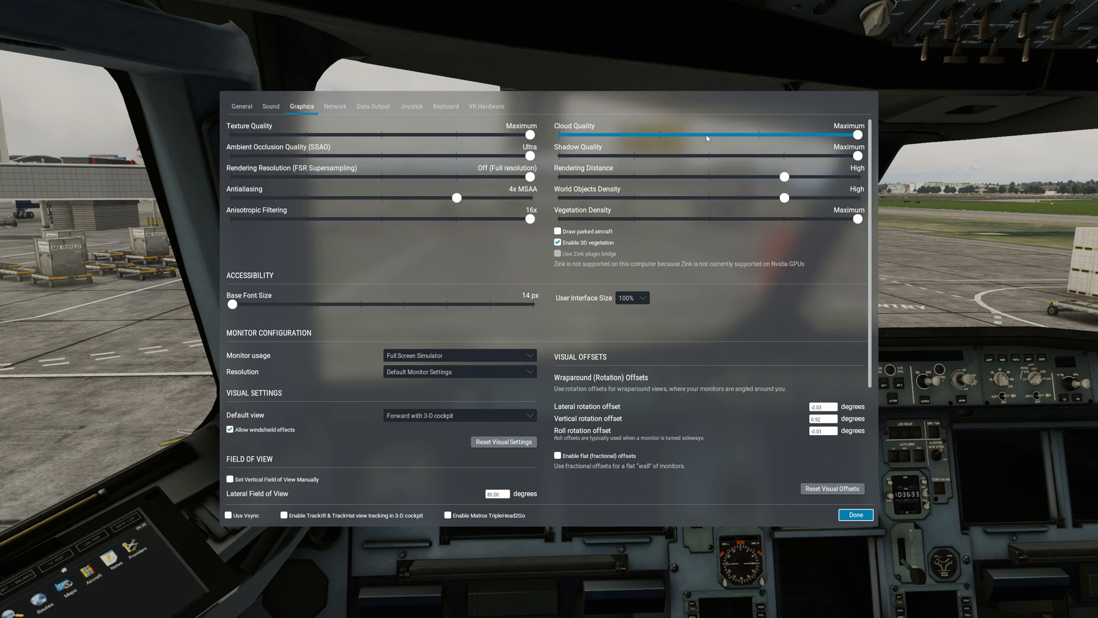
mouse_move(673, 126)
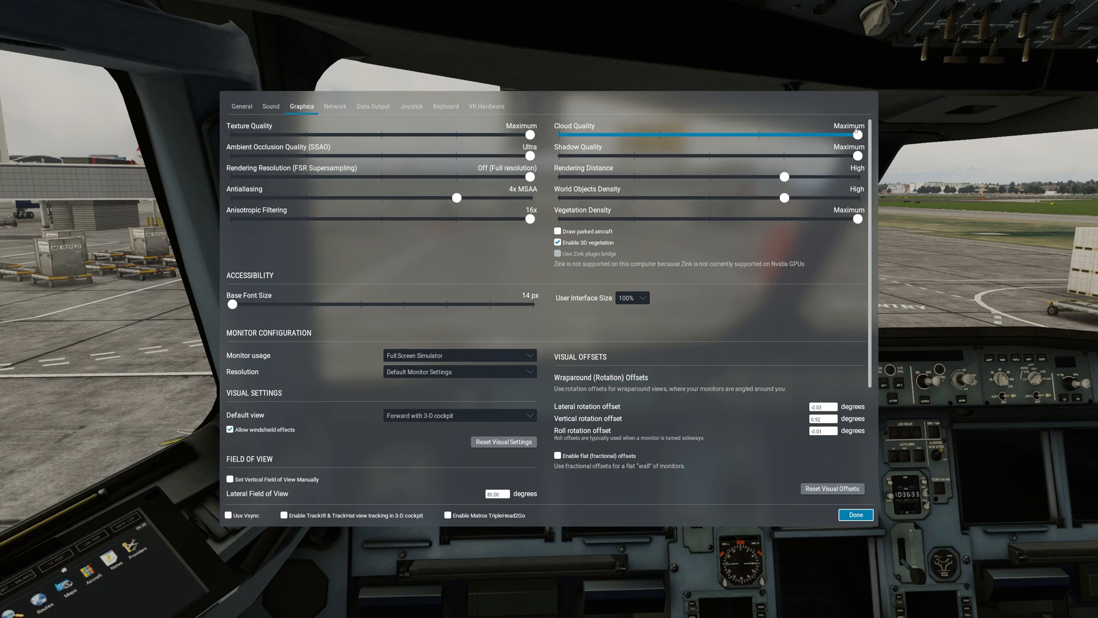
mouse_move(855, 134)
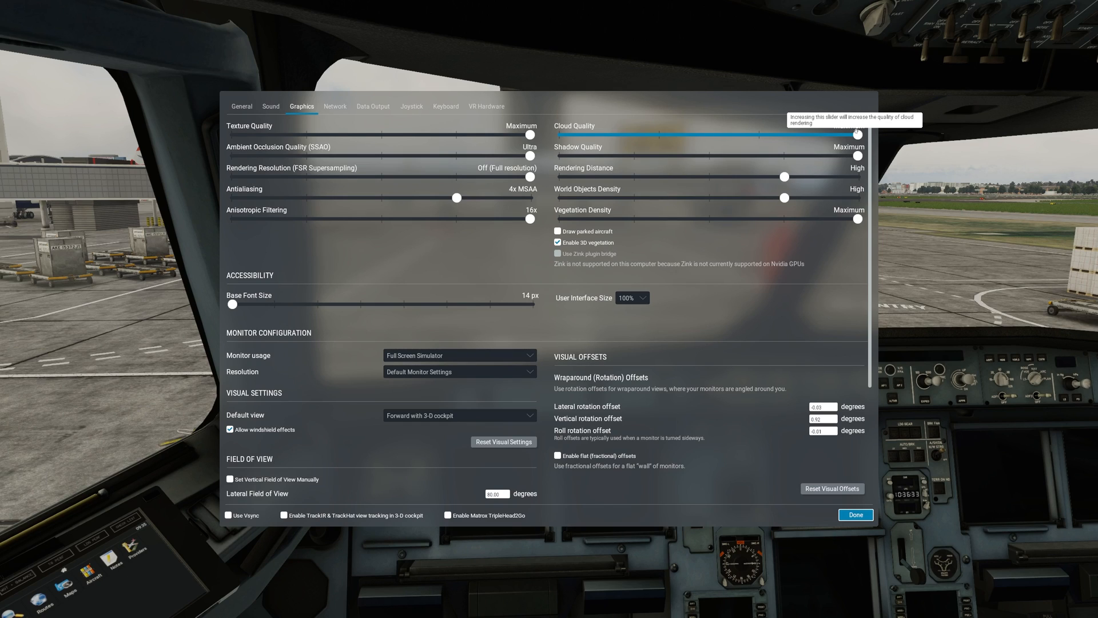
drag(858, 134, 880, 134)
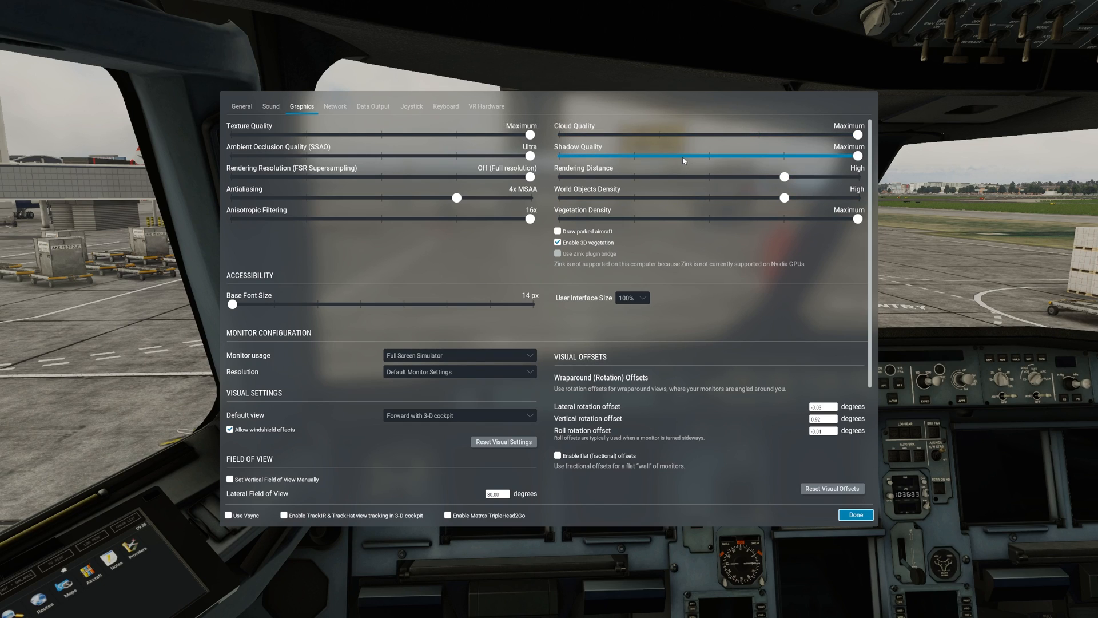
mouse_move(850, 157)
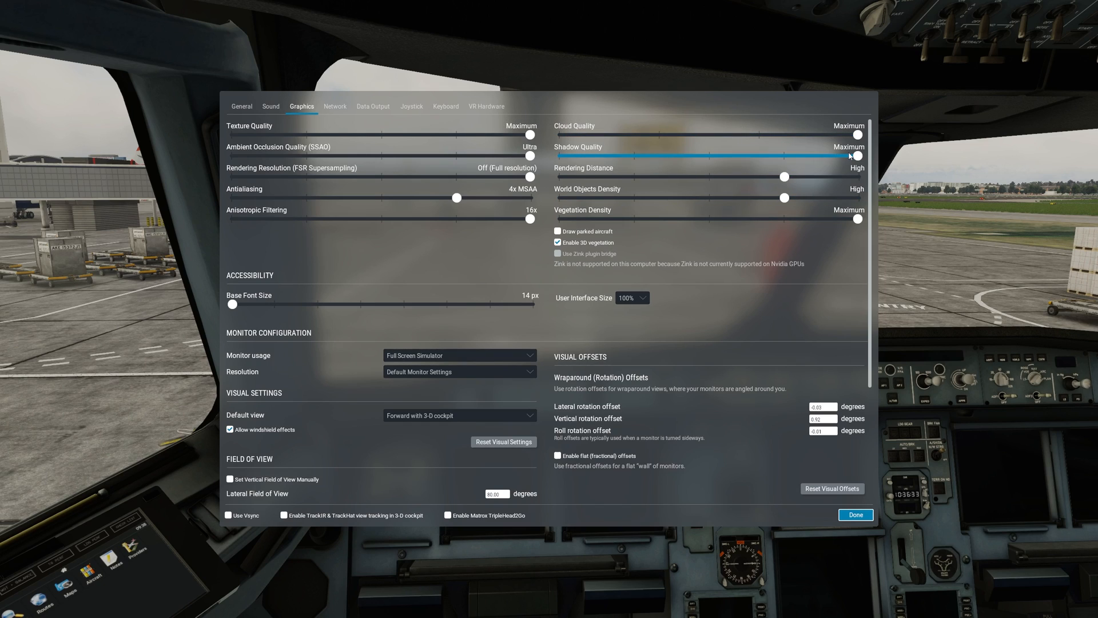
mouse_move(852, 156)
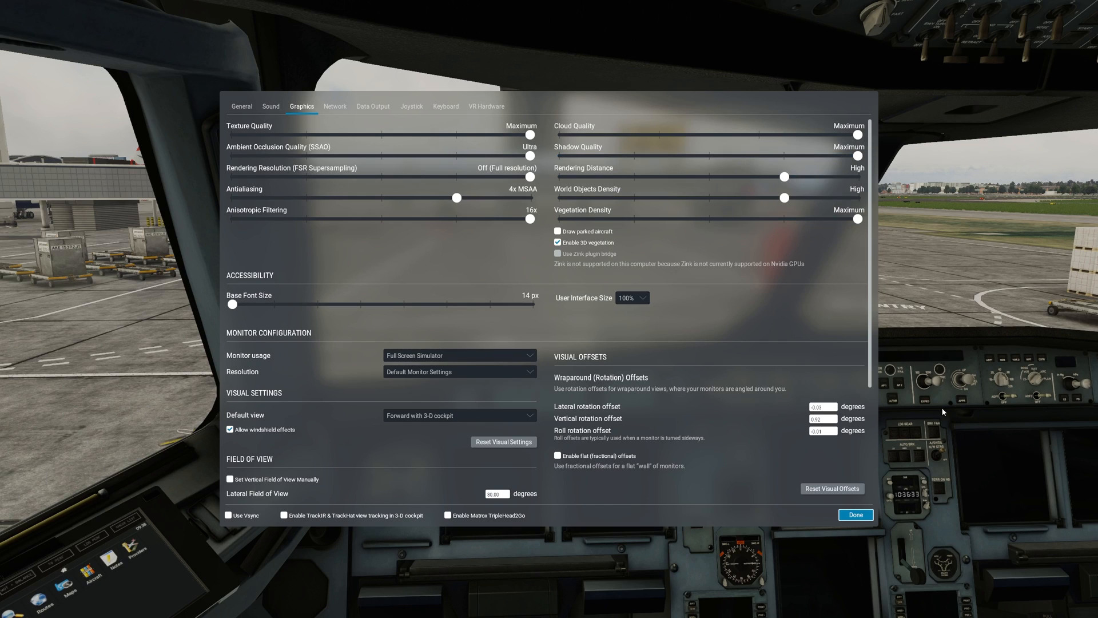
click(856, 156)
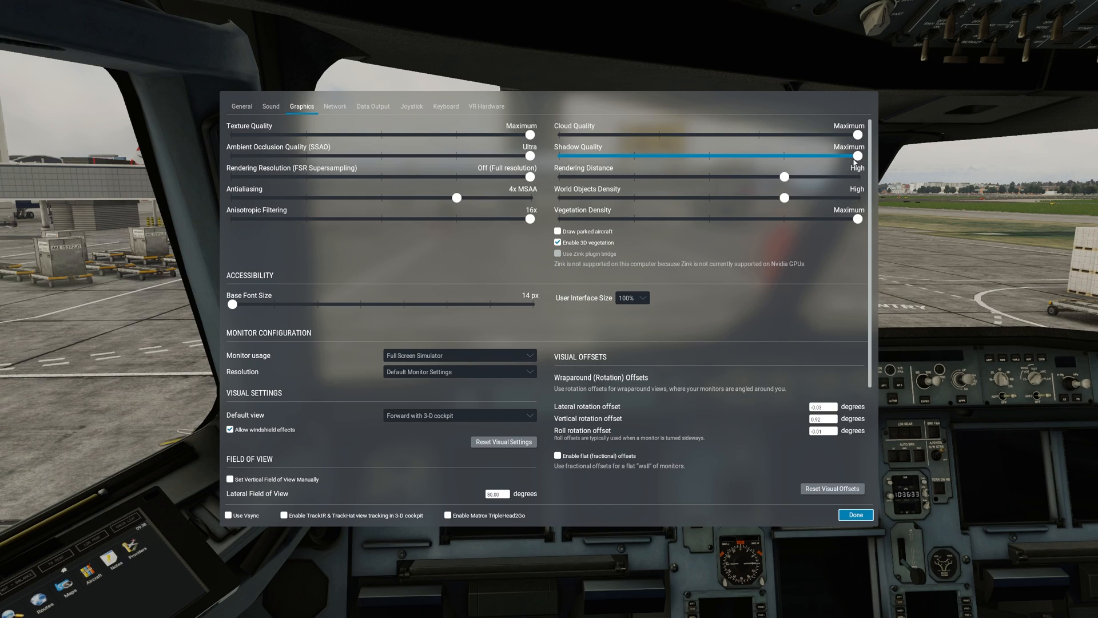
mouse_move(856, 160)
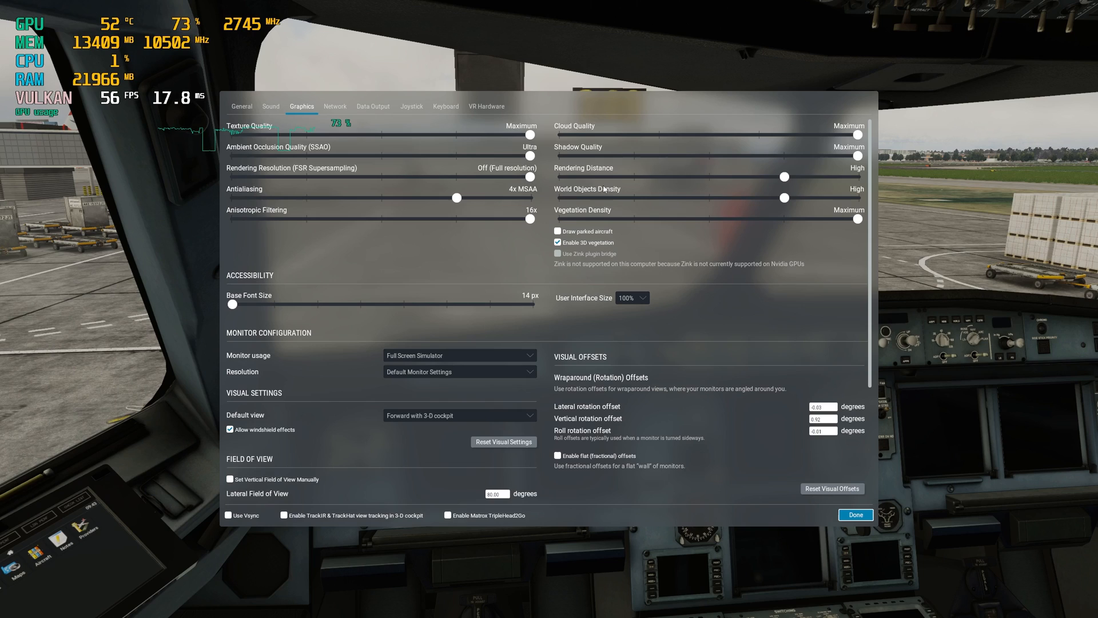
mouse_move(581, 193)
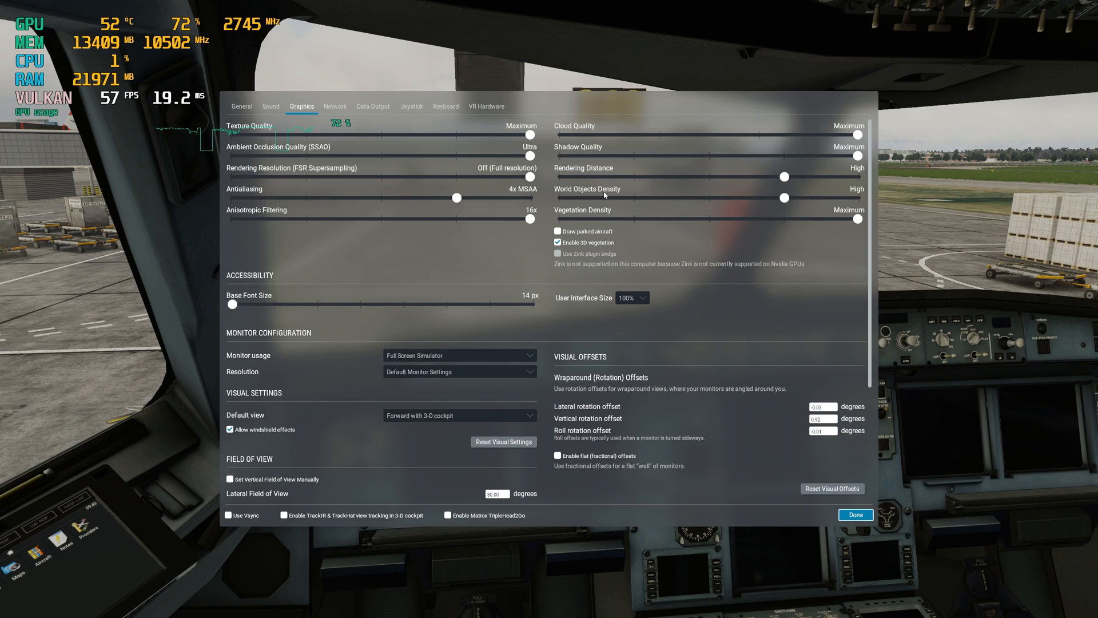
- Drag Rendering Distance from High to Medium and close the Graphics settings
click(784, 178)
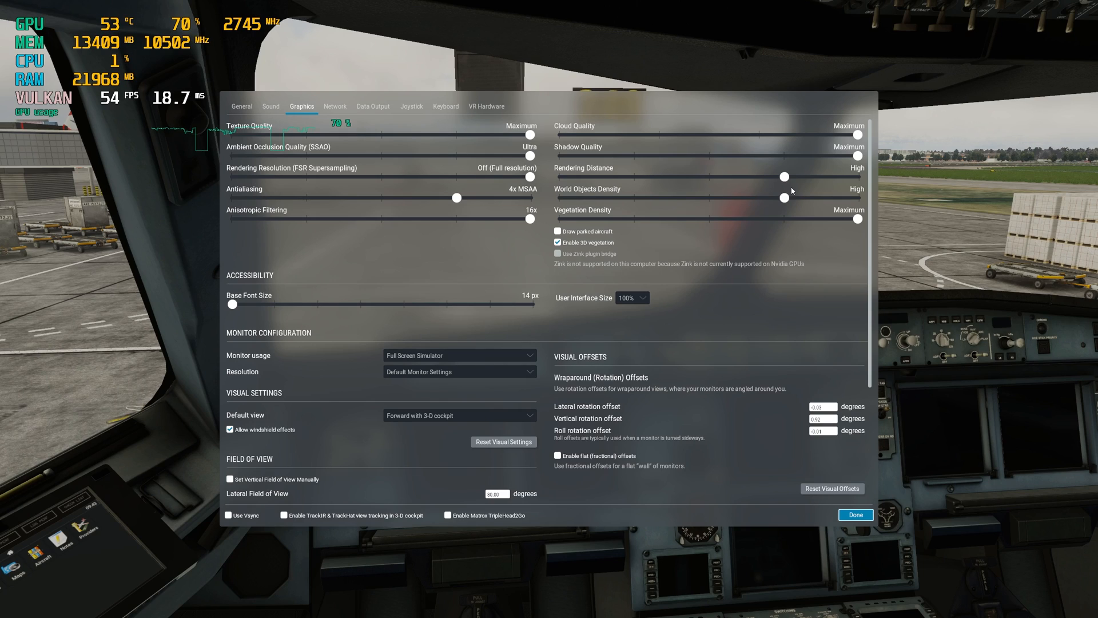
click(783, 176)
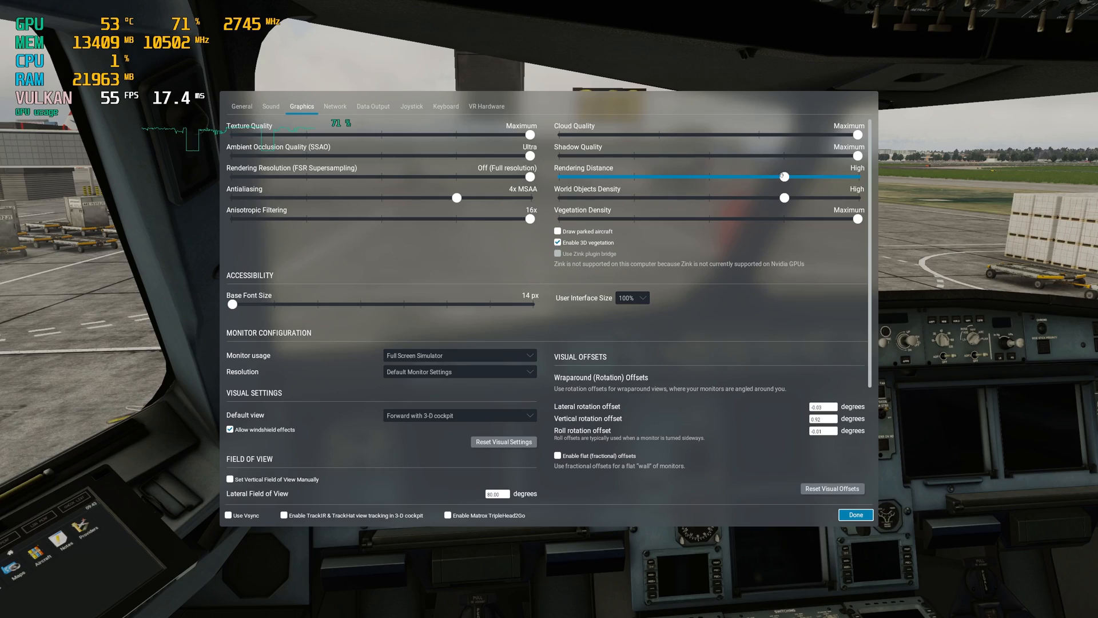
click(855, 514)
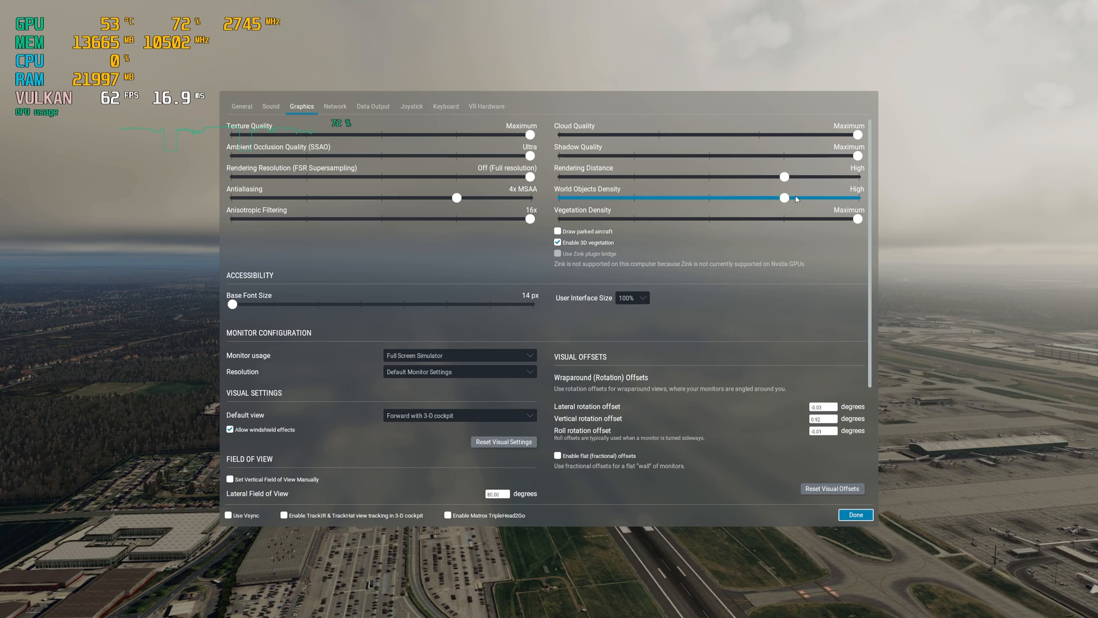
drag(784, 176, 708, 177)
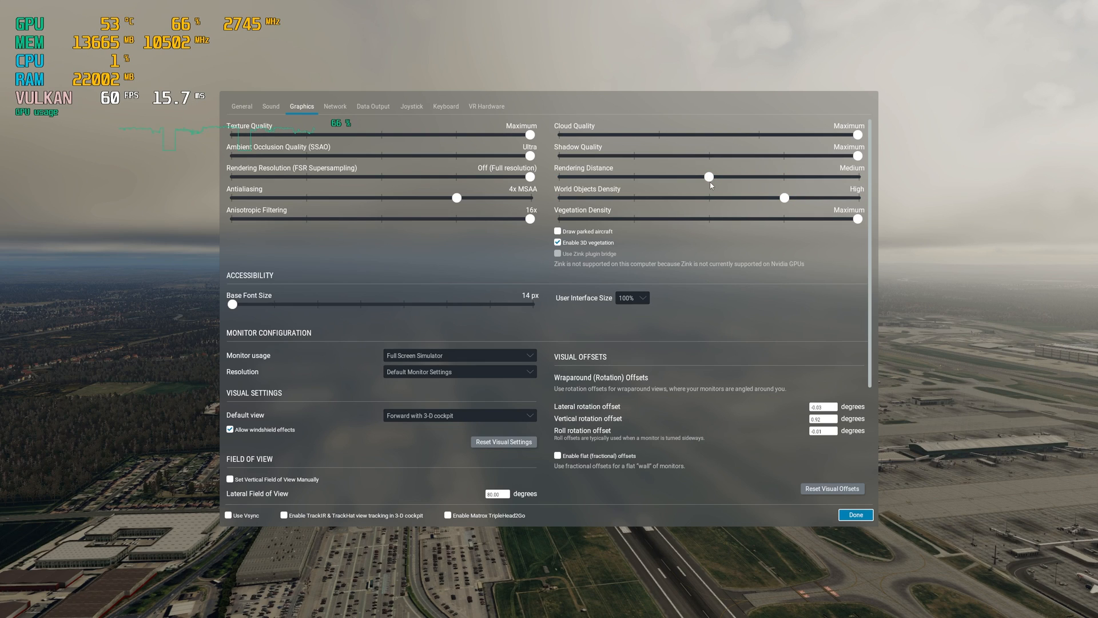
click(855, 515)
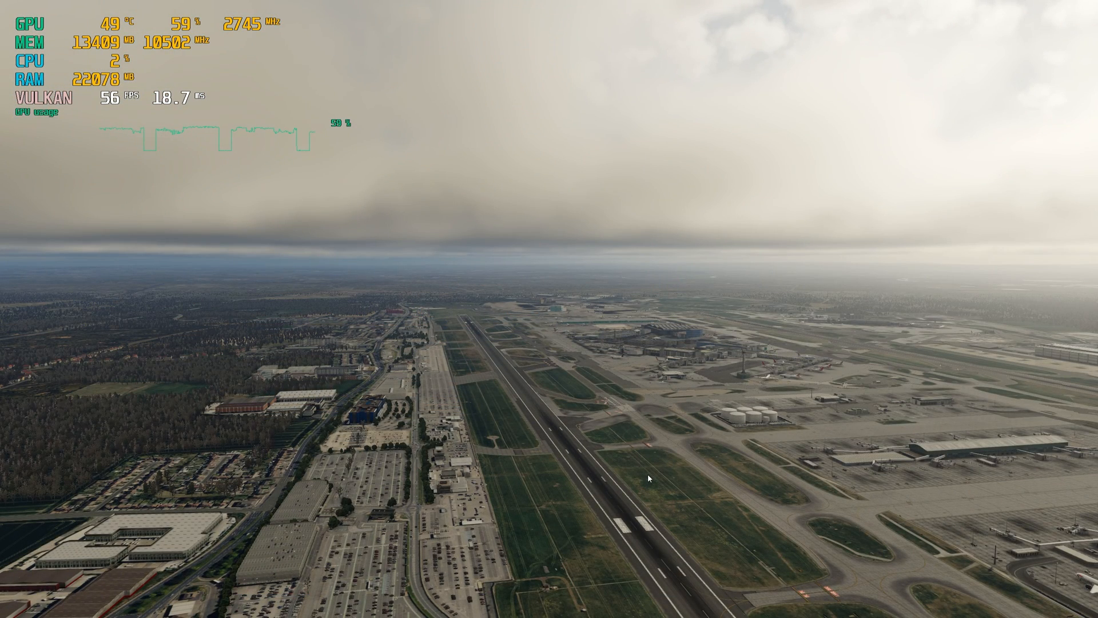
mouse_move(209, 287)
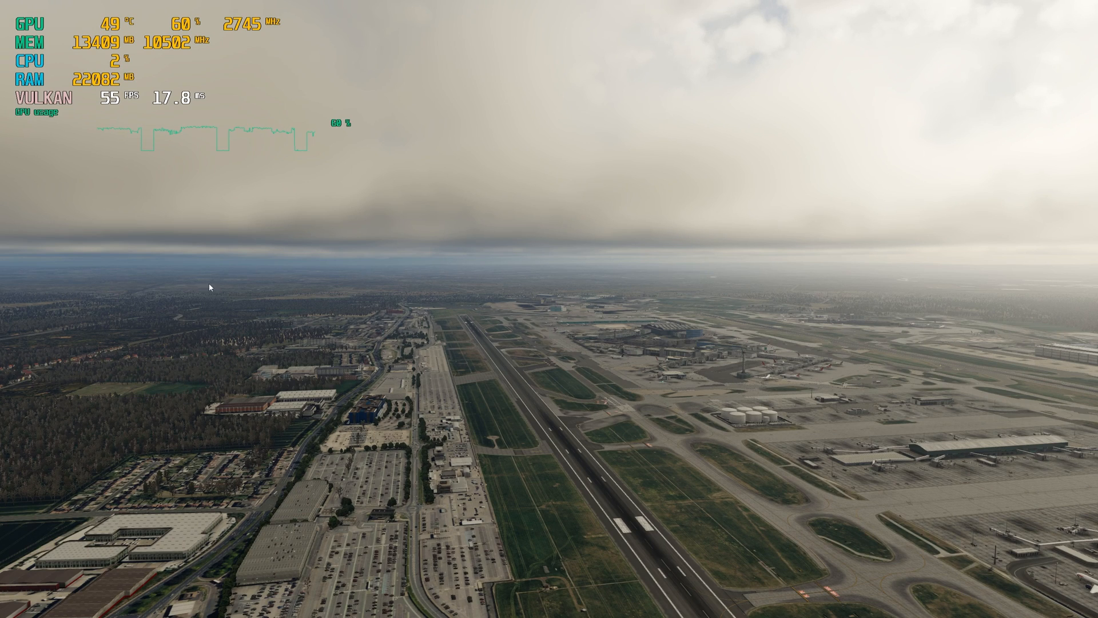
mouse_move(452, 294)
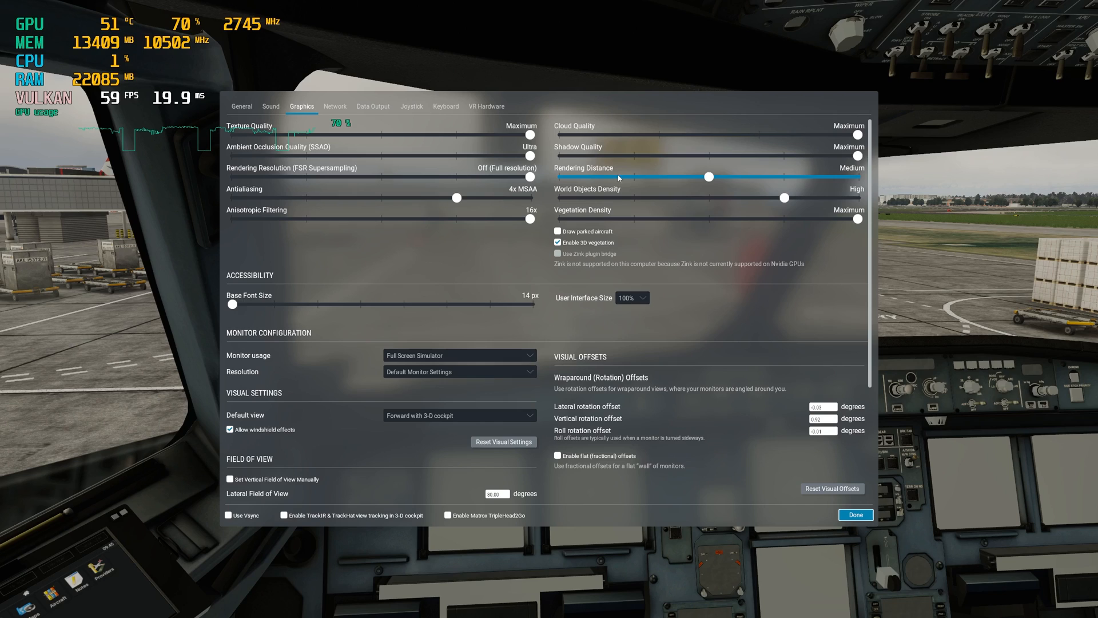
mouse_move(707, 177)
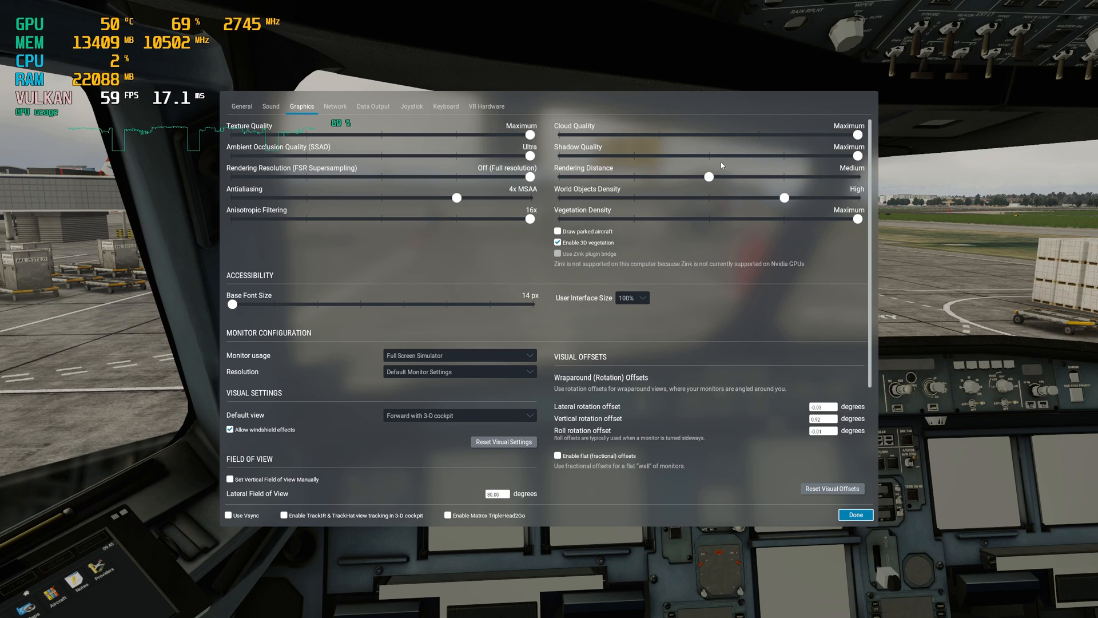
- Return the Rendering Distance slider to High, keeping Cloud Quality at Maximum
click(457, 198)
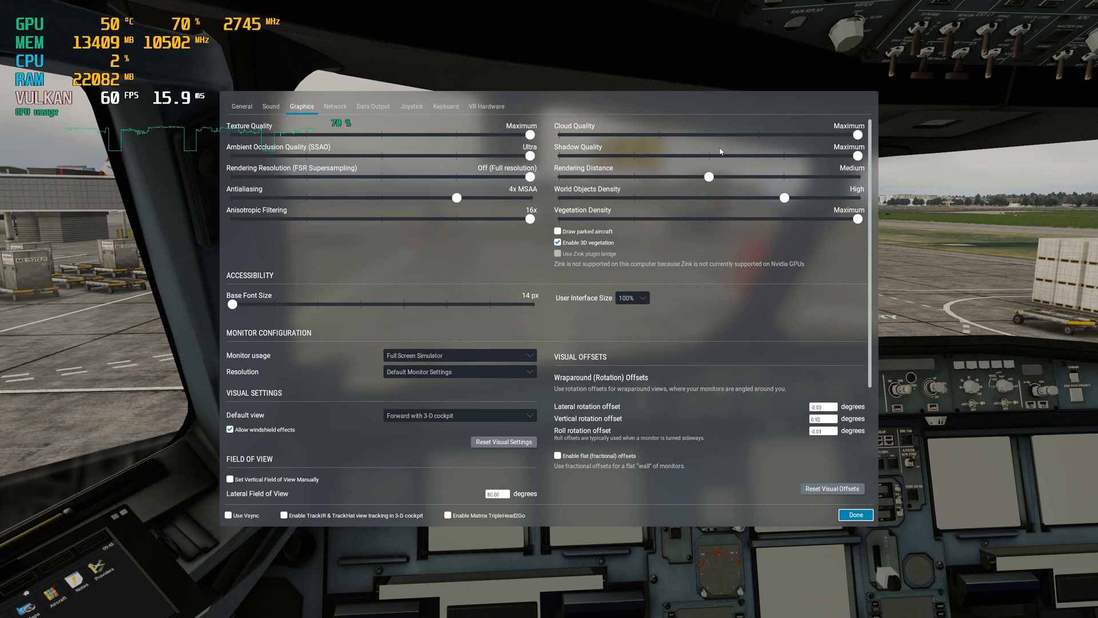
click(855, 134)
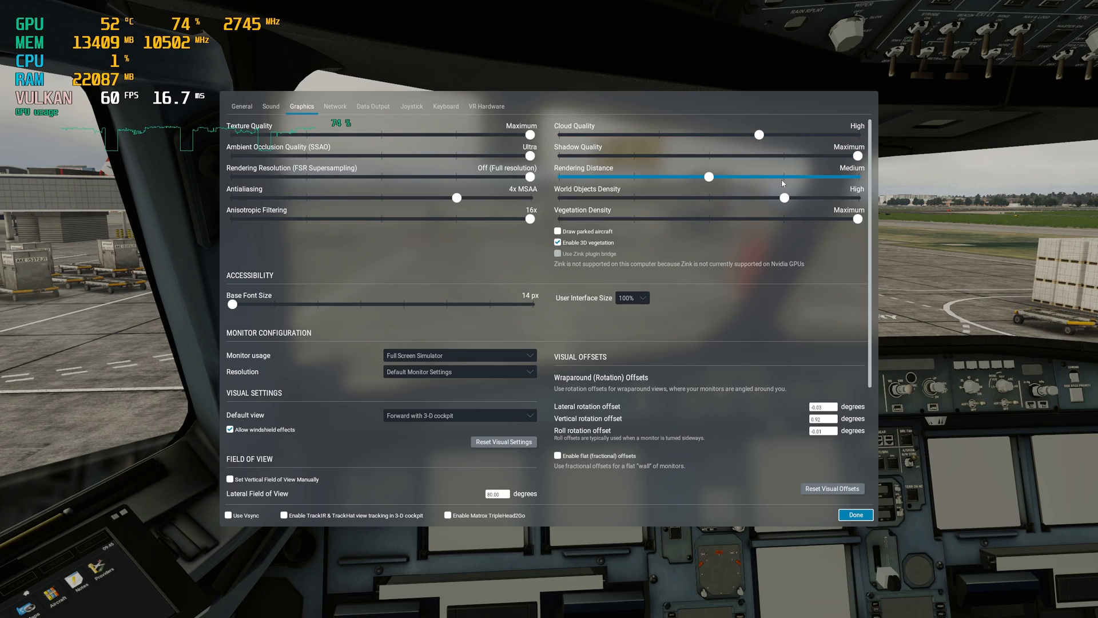
drag(705, 177, 783, 177)
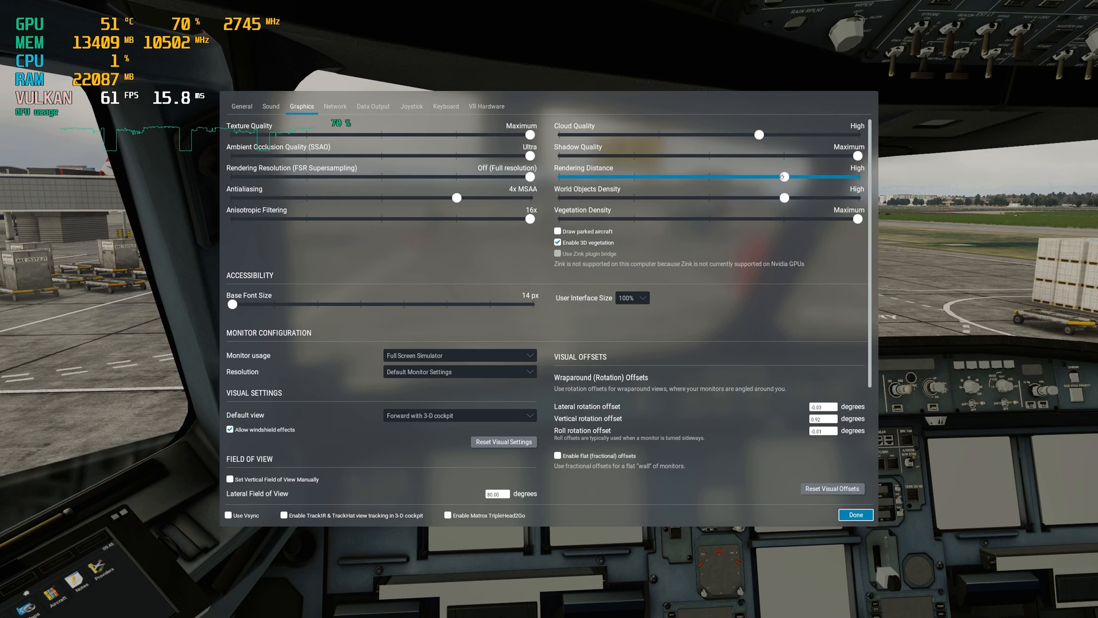
drag(784, 177, 708, 177)
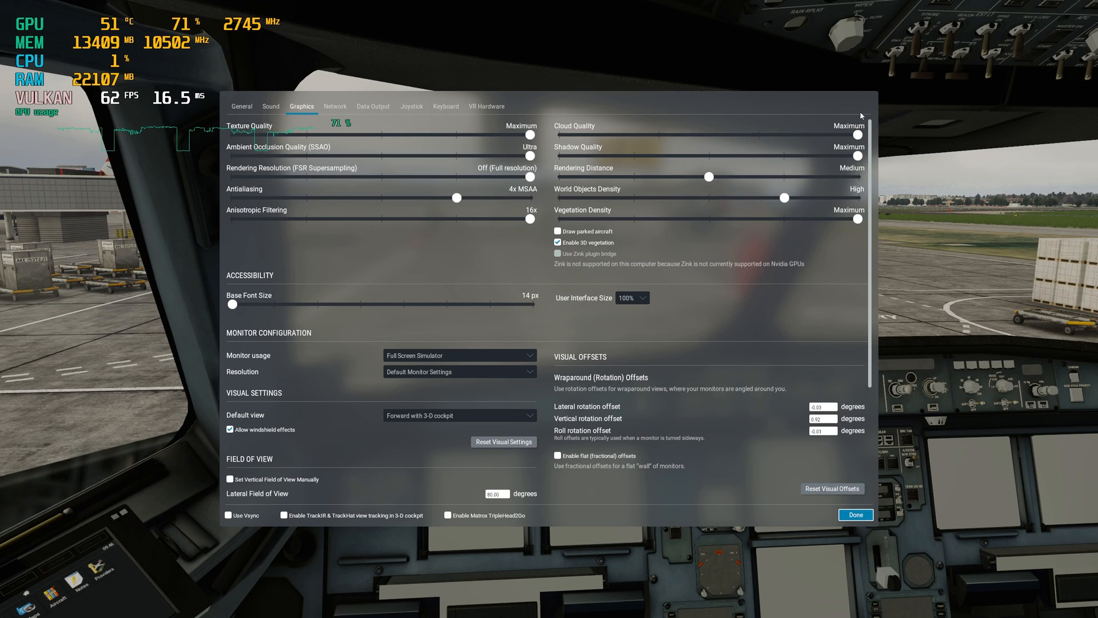
mouse_move(749, 240)
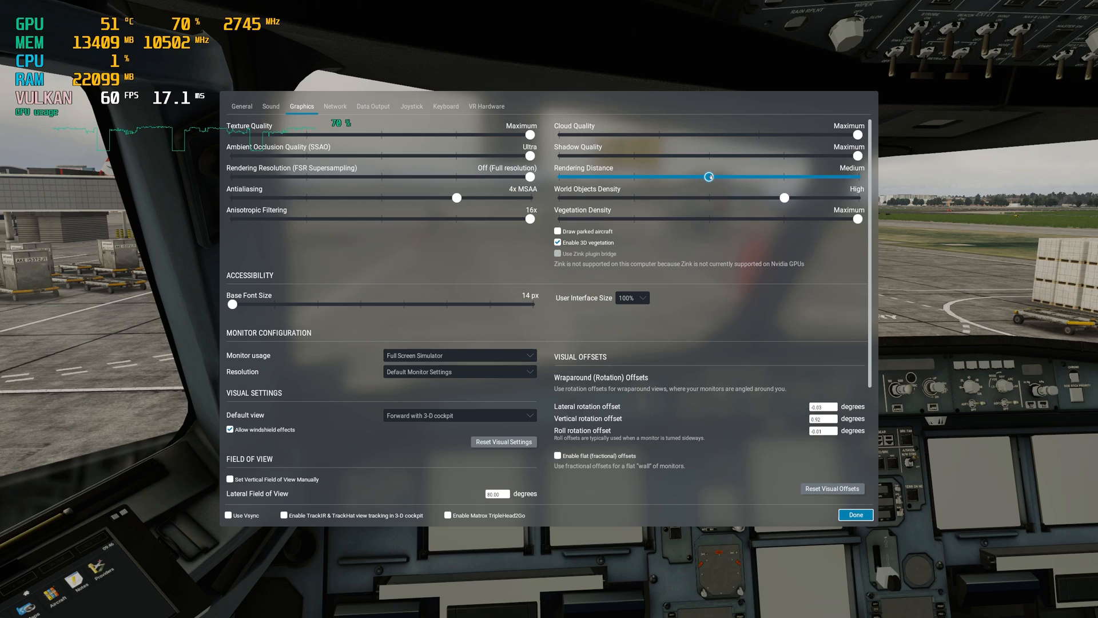
drag(709, 177, 784, 177)
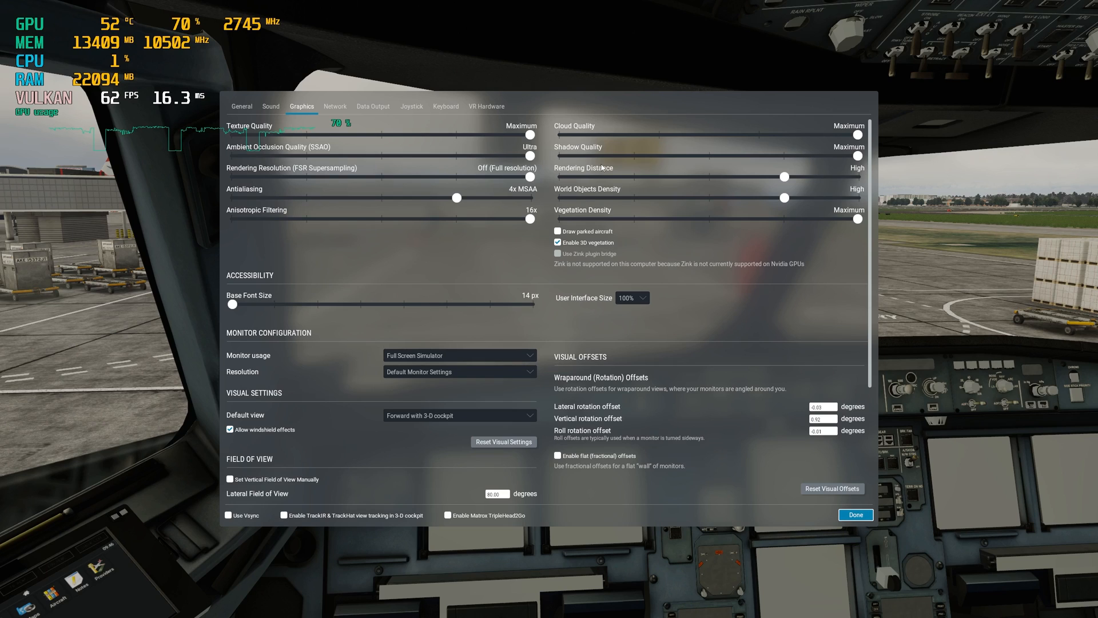
click(785, 177)
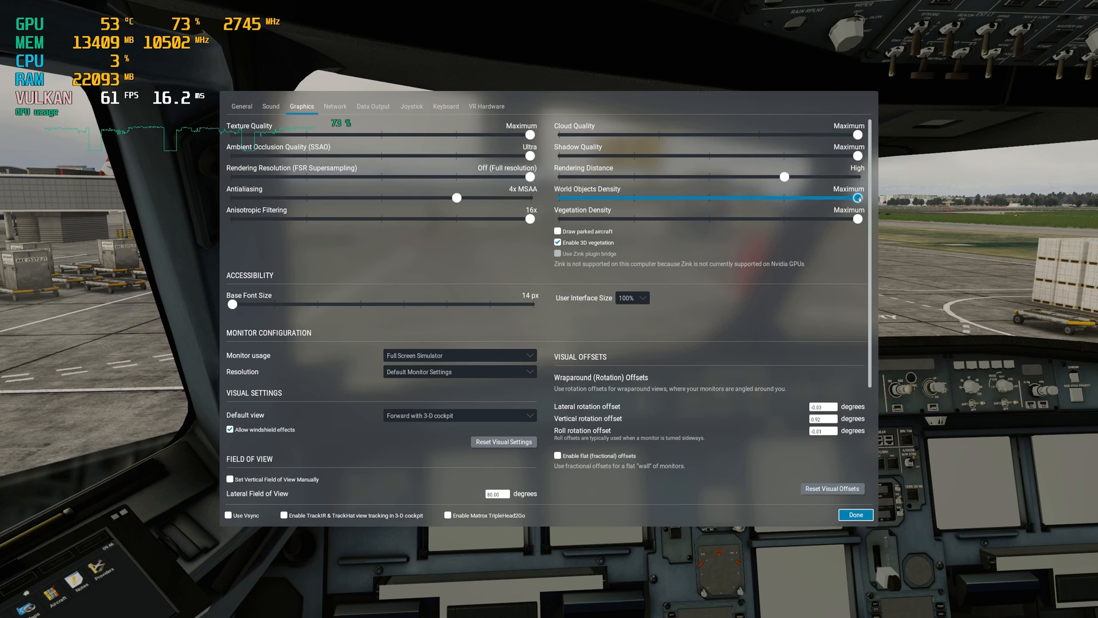
drag(858, 198, 784, 197)
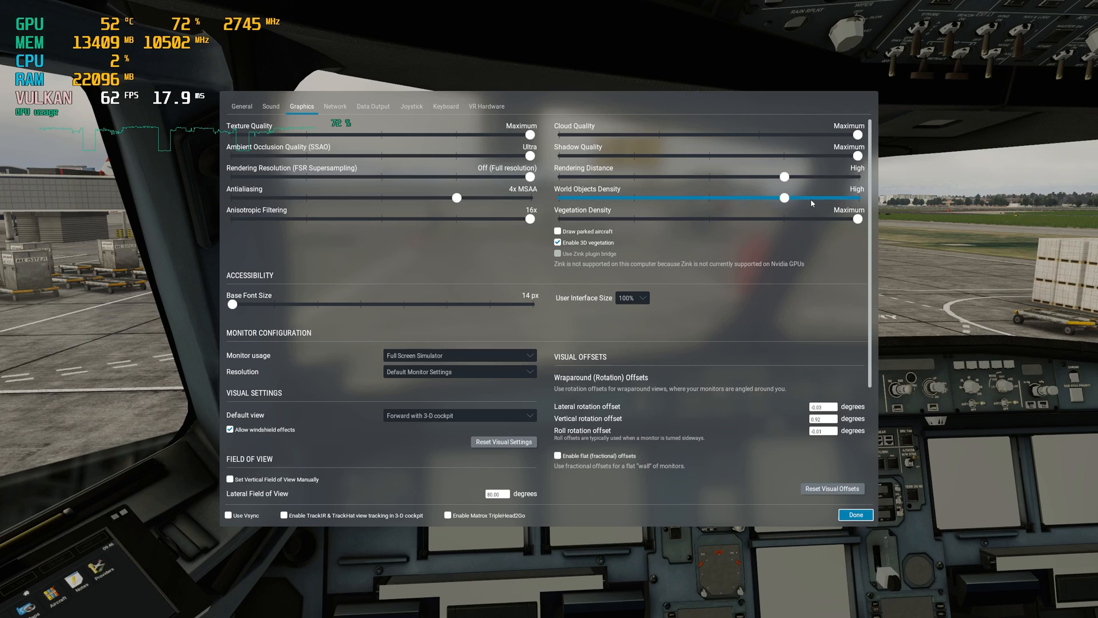
mouse_move(784, 197)
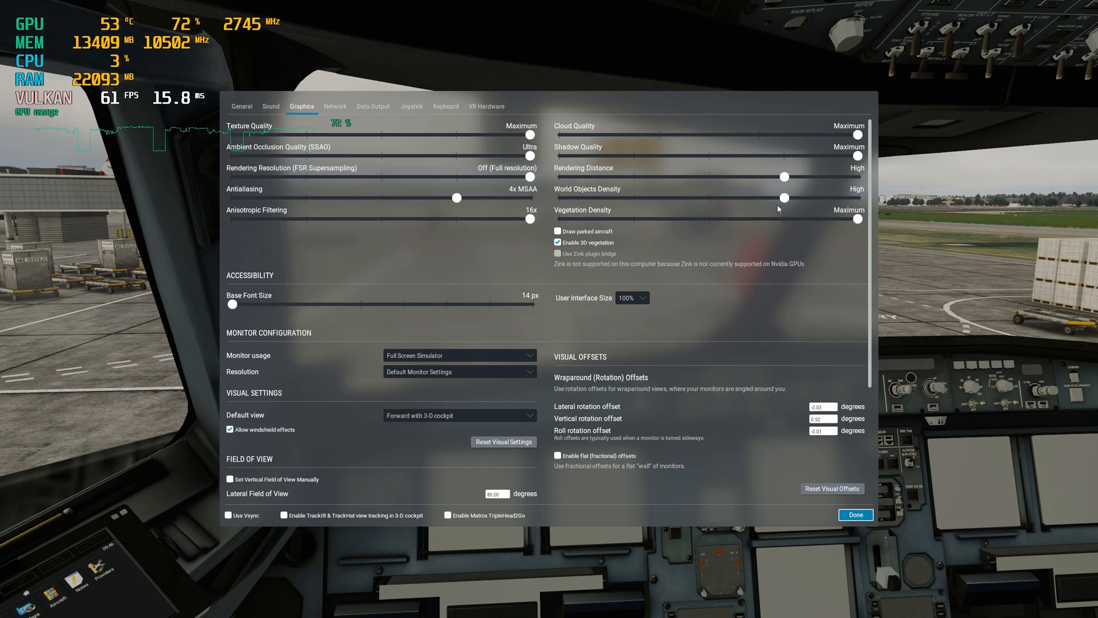
click(784, 199)
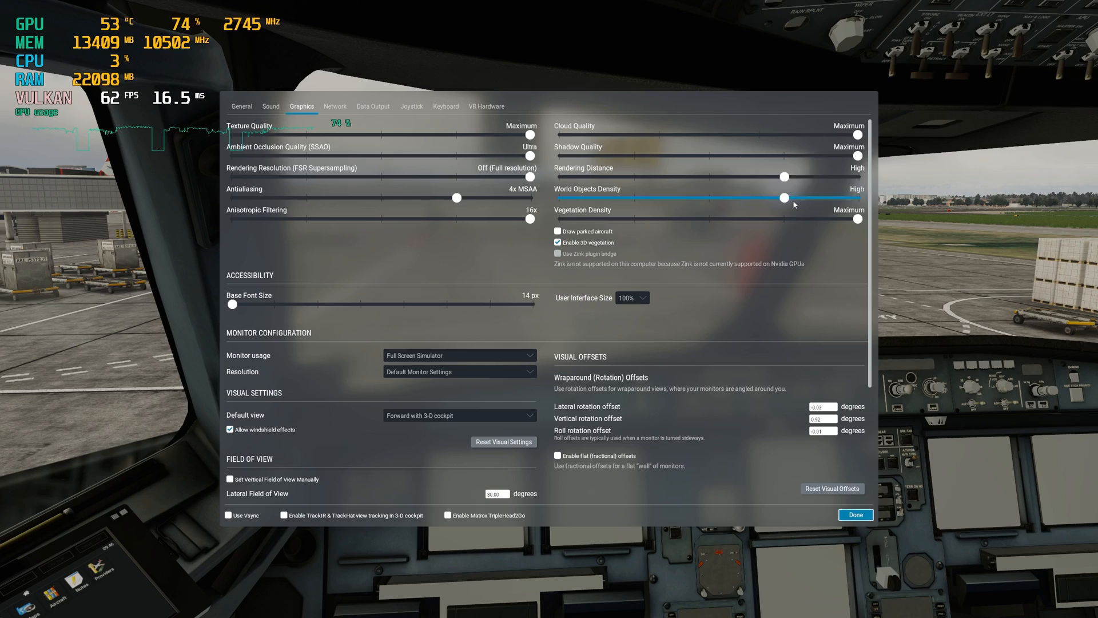
mouse_move(784, 199)
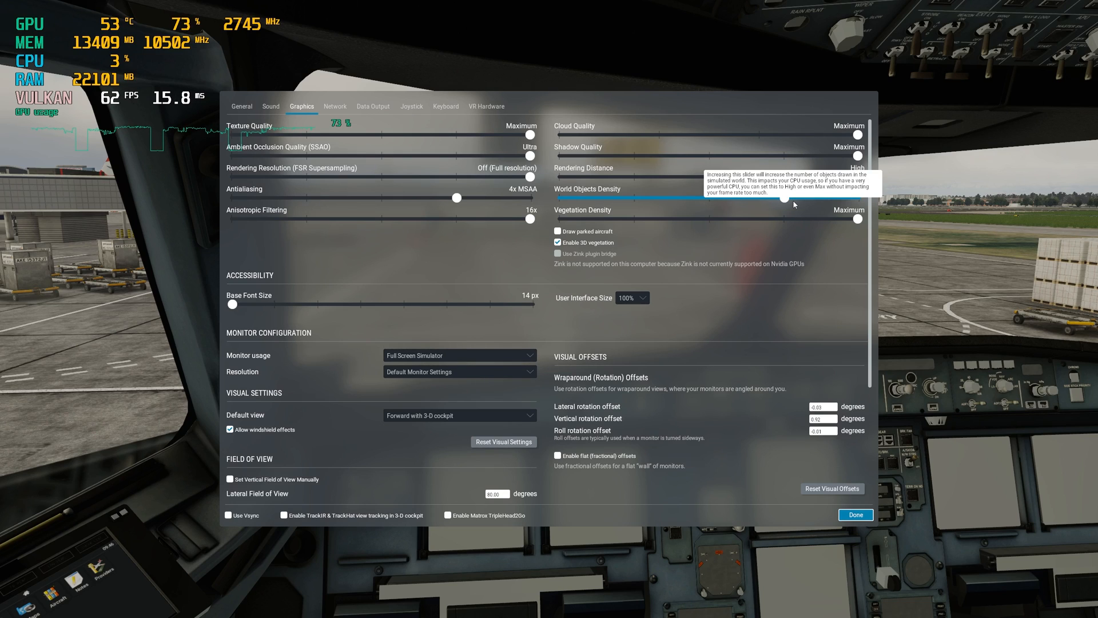
drag(856, 198, 784, 198)
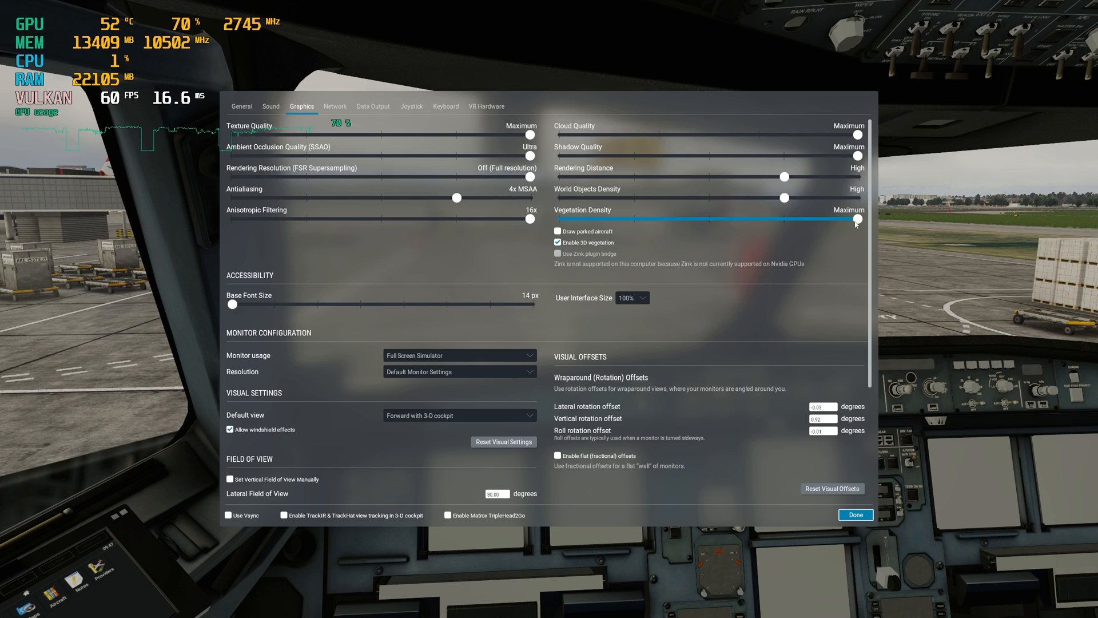
mouse_move(856, 218)
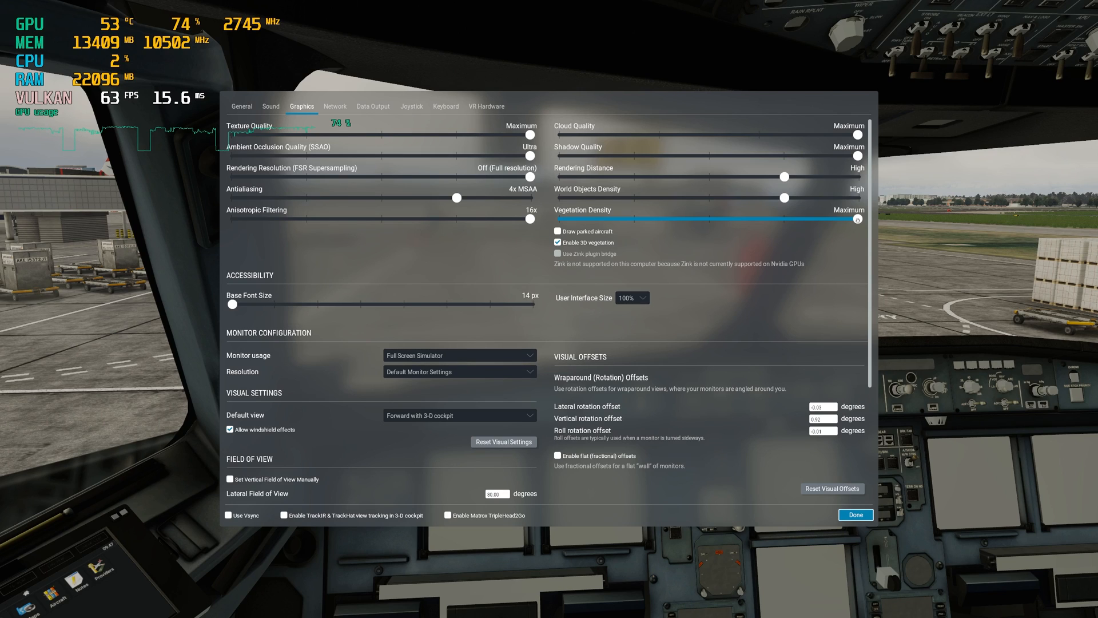
mouse_move(856, 219)
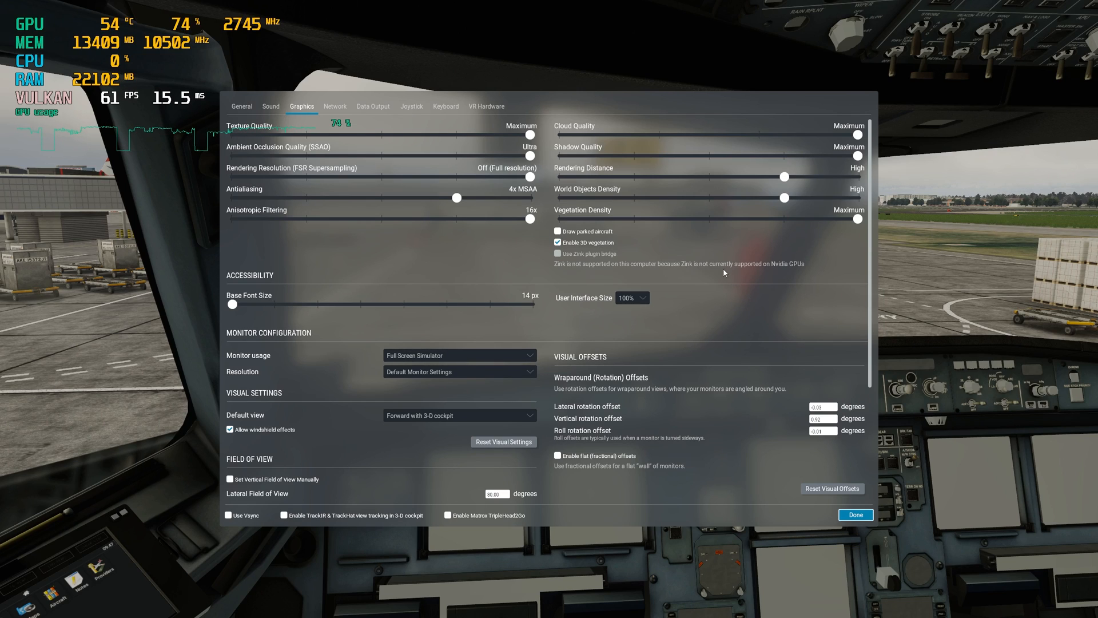
mouse_move(721, 287)
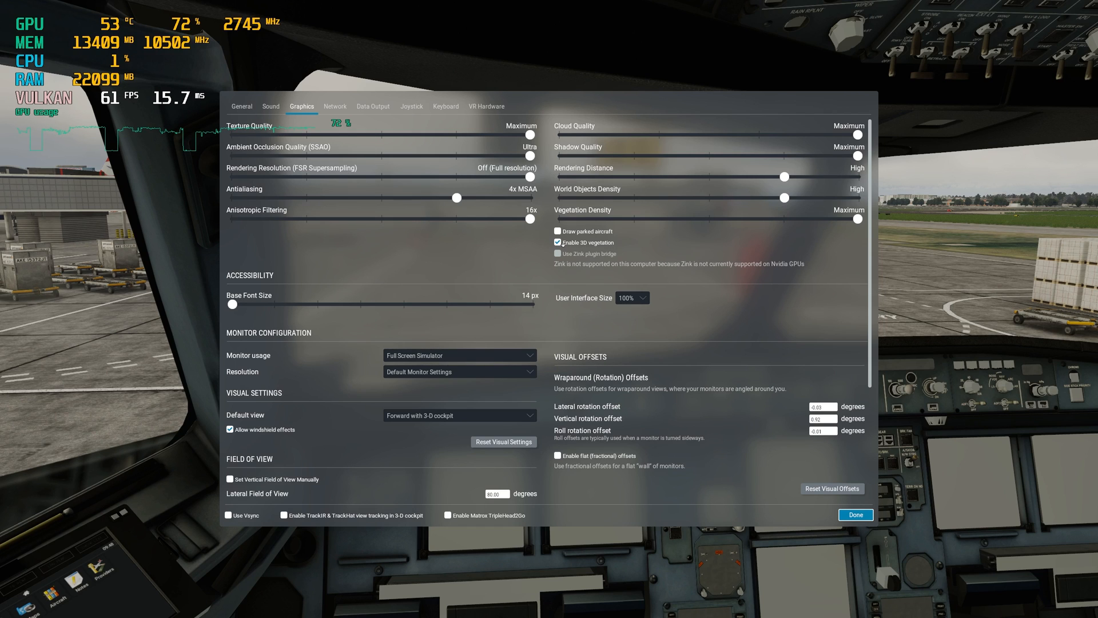
- Close the graphics settings with Vegetation Density at Maximum, back to the runway view
click(854, 515)
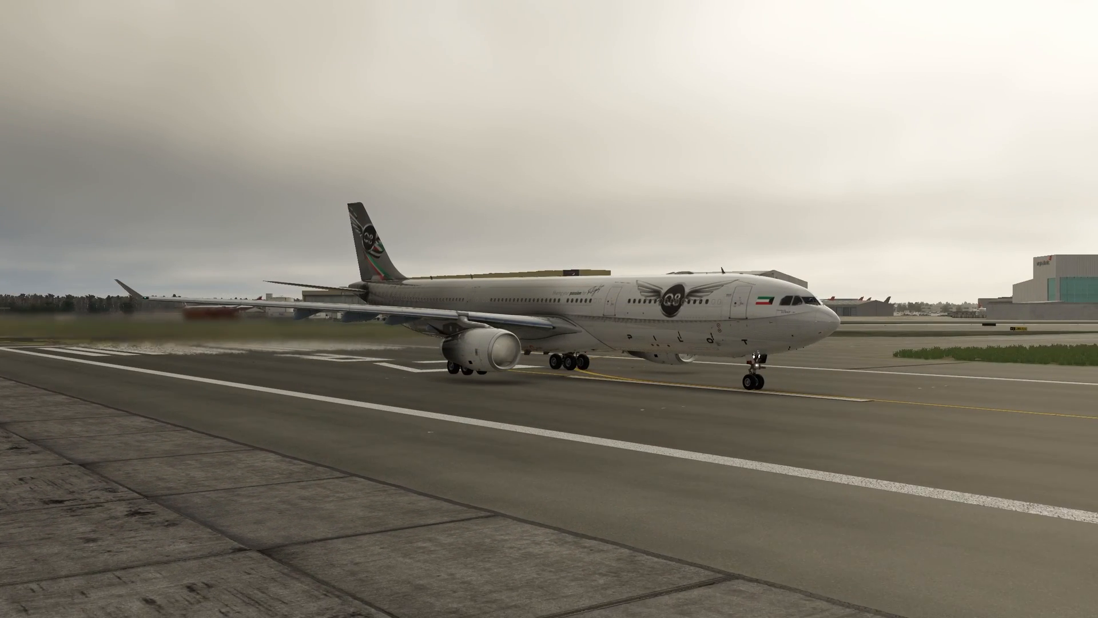